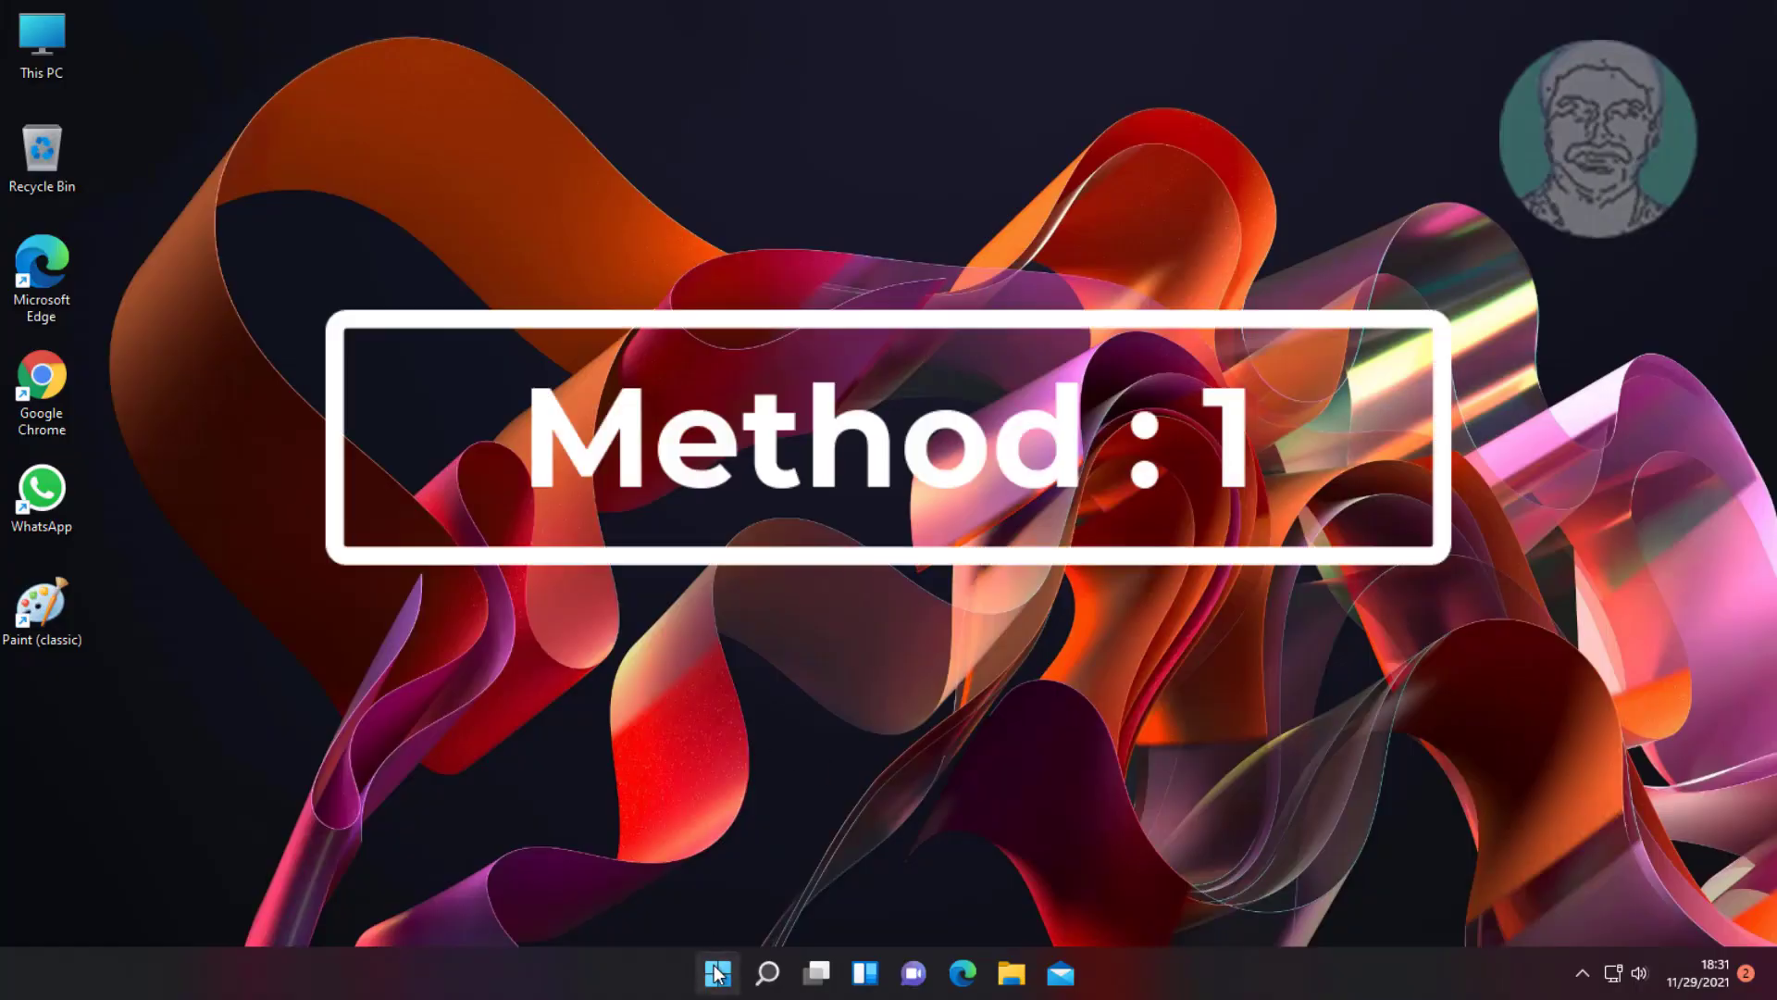
# - Launch Settings from Start and bring the System Troubleshoot entry into view
pyautogui.click(715, 972)
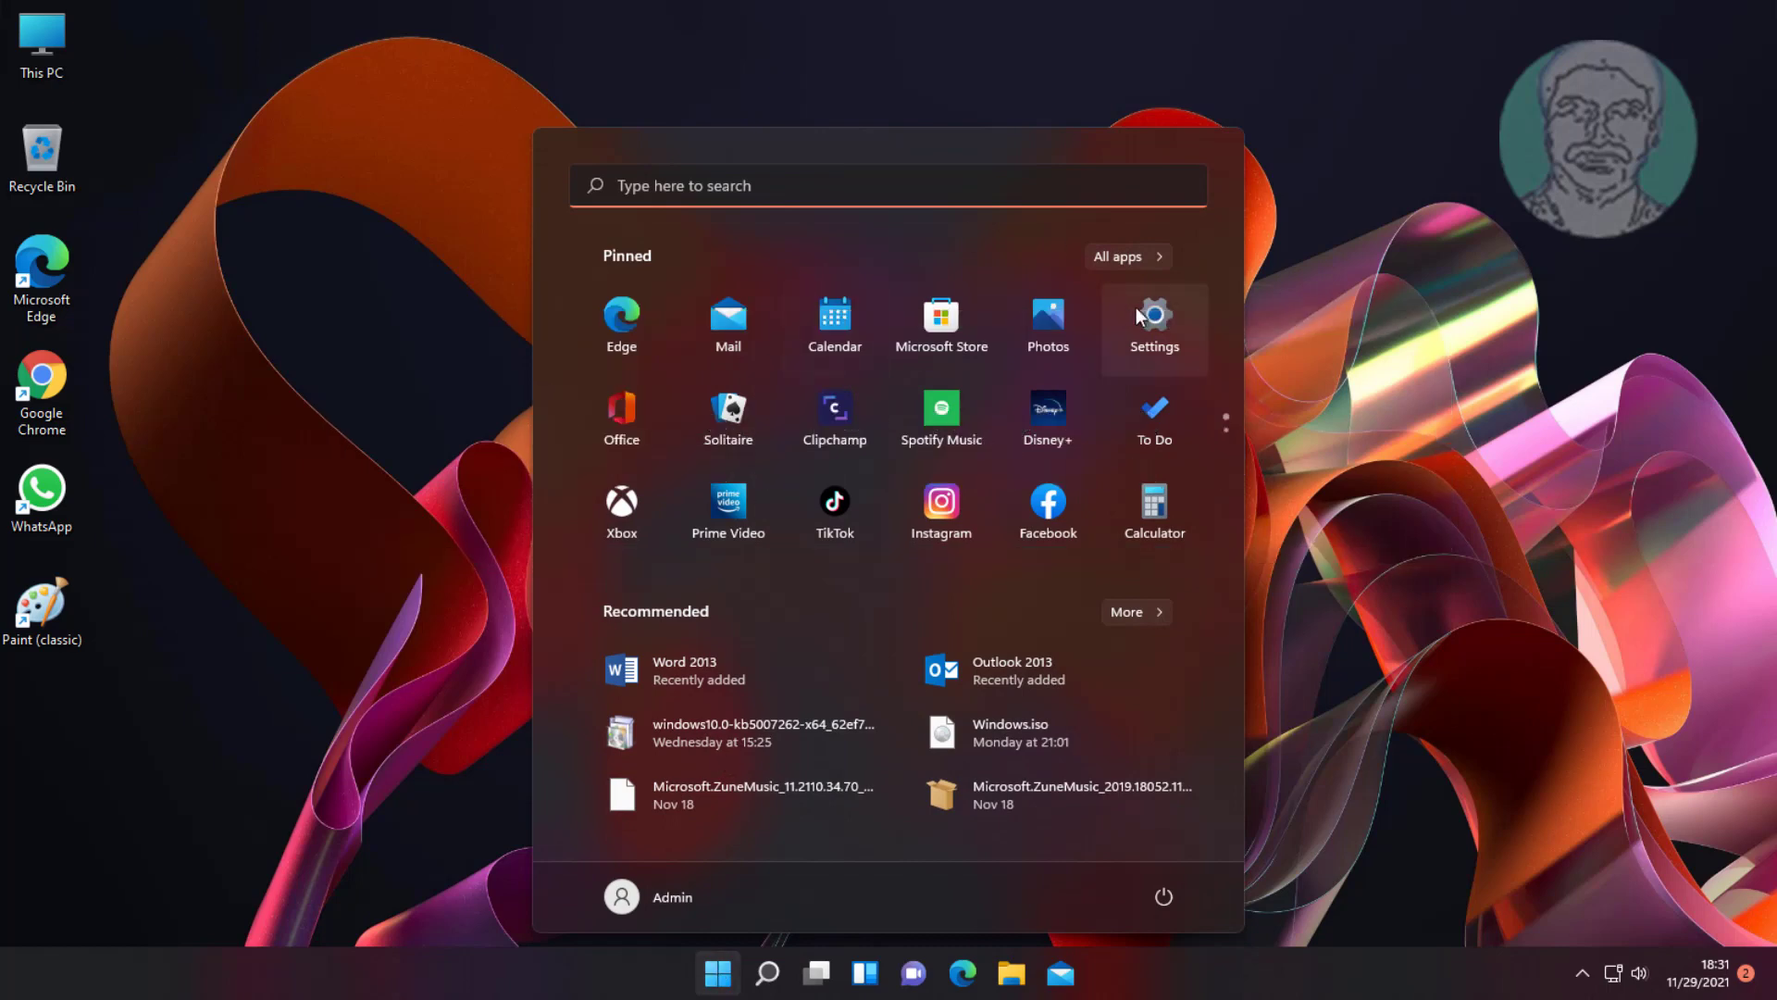
pyautogui.click(1154, 322)
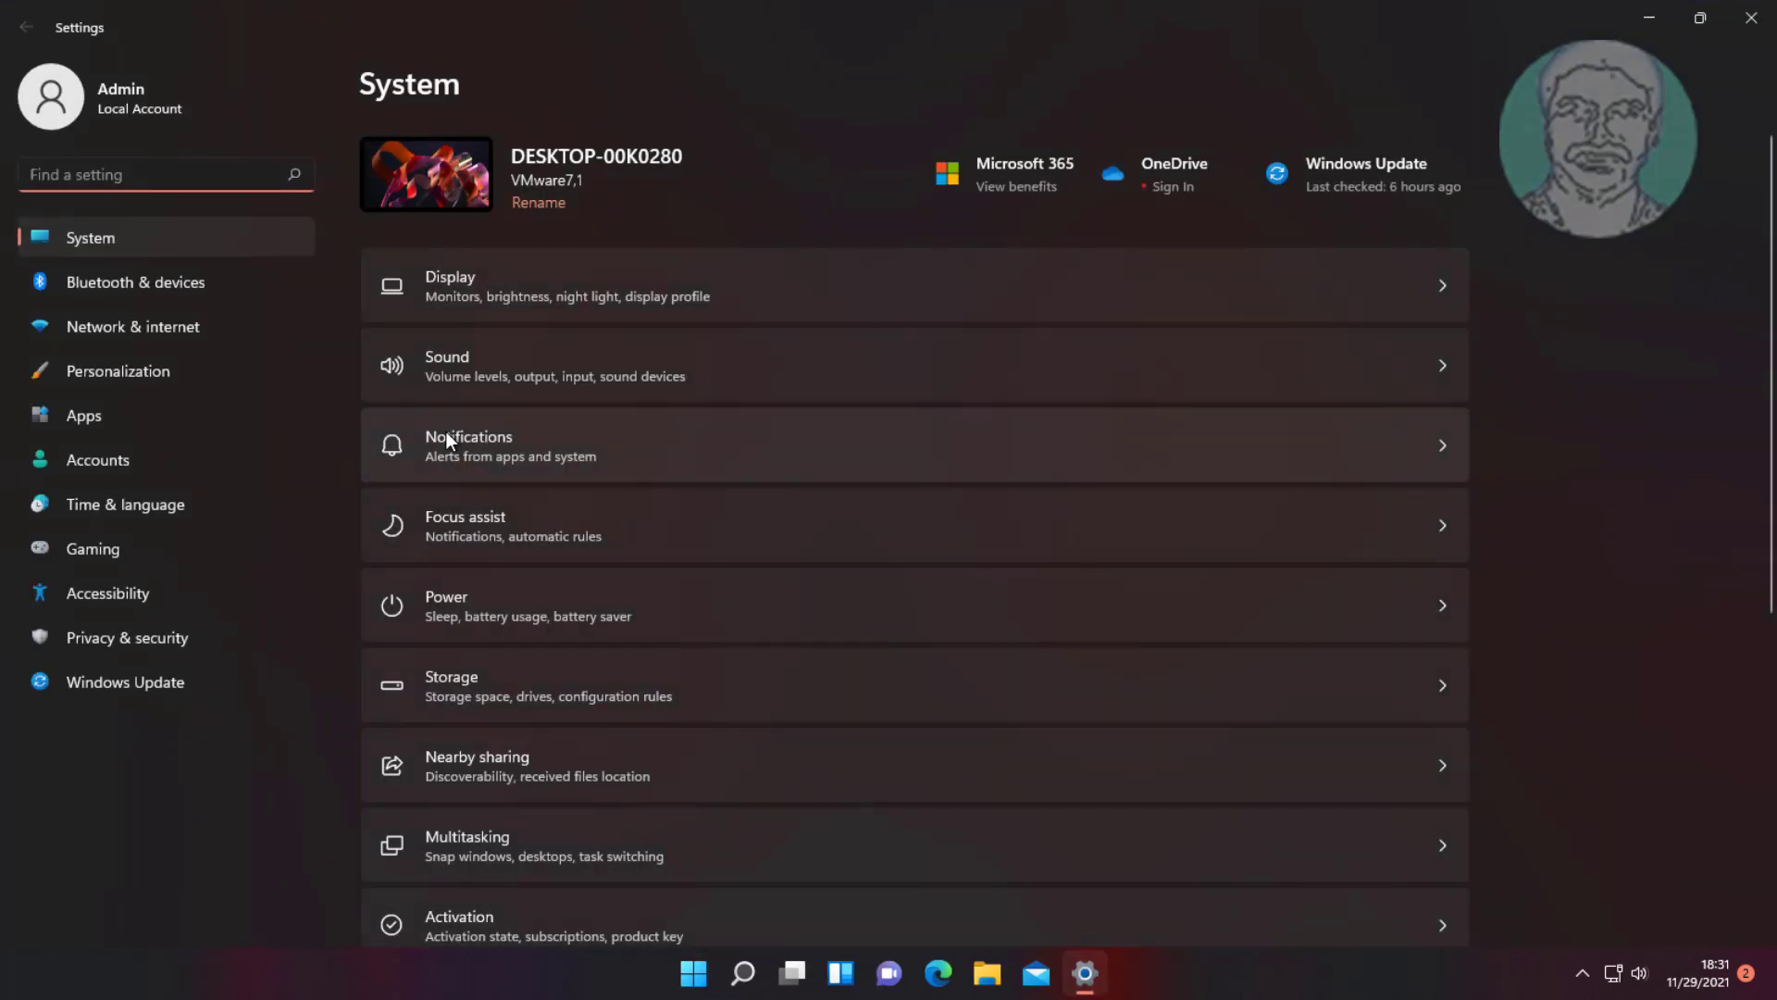
pyautogui.moveTo(215, 370)
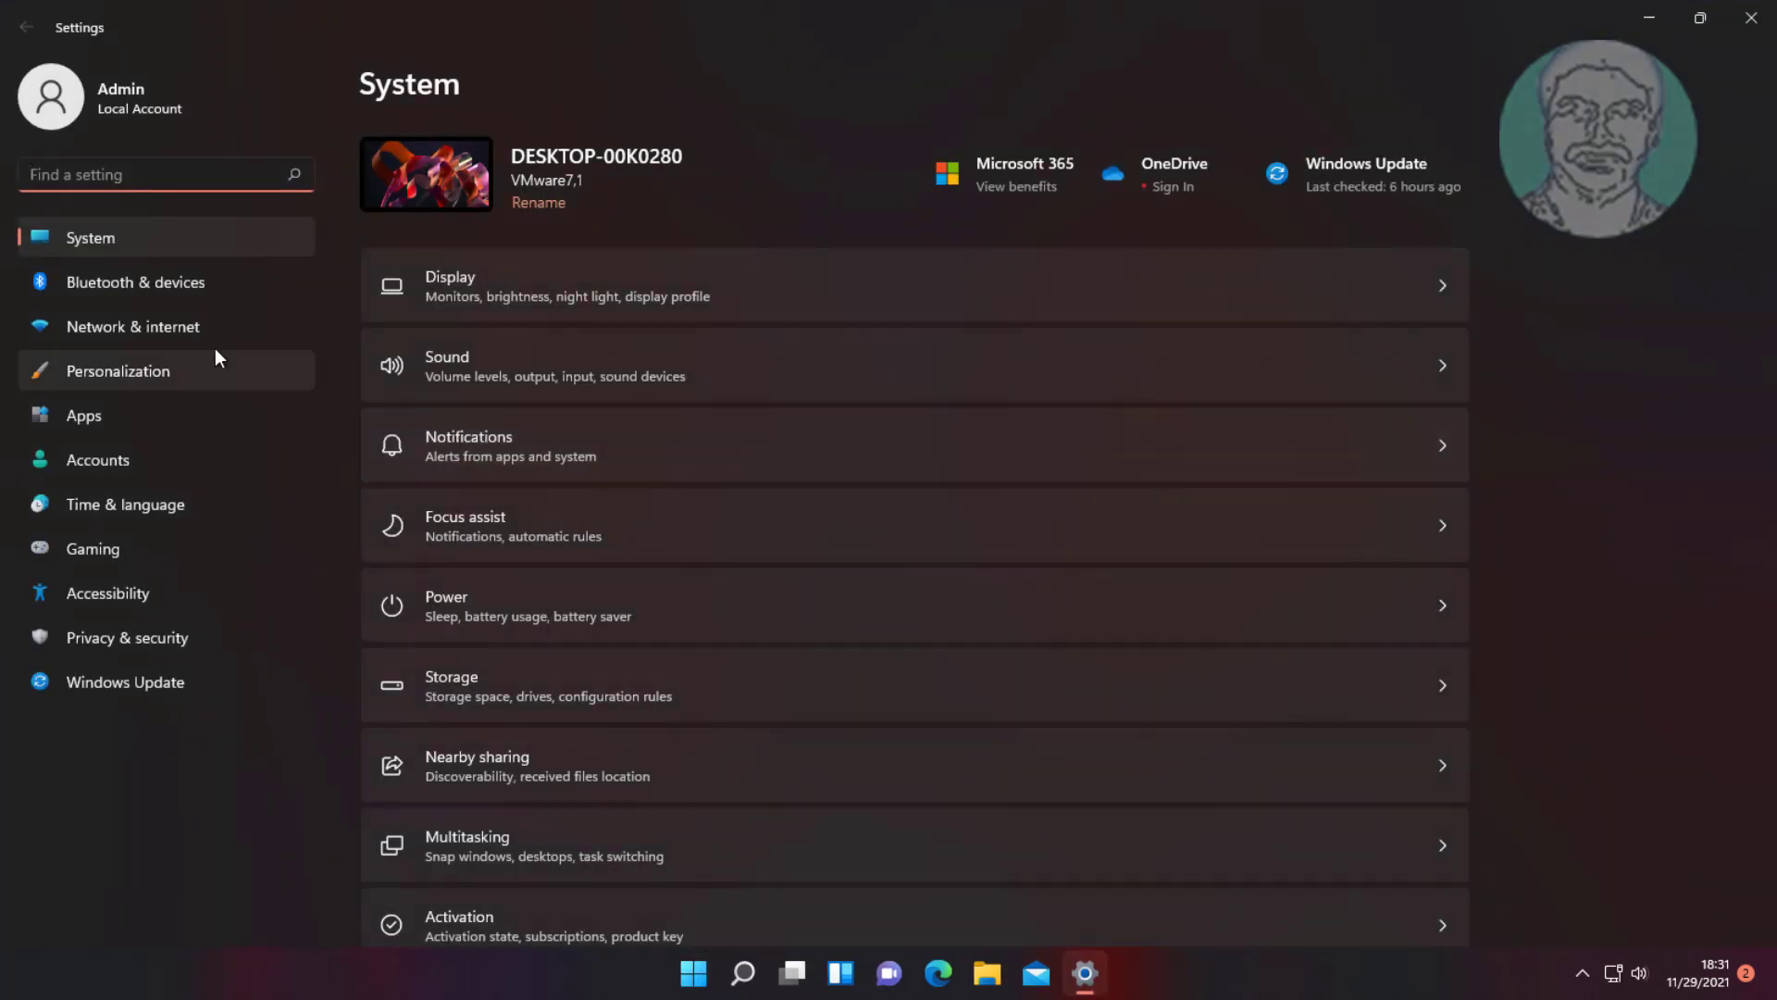
pyautogui.scroll(-3)
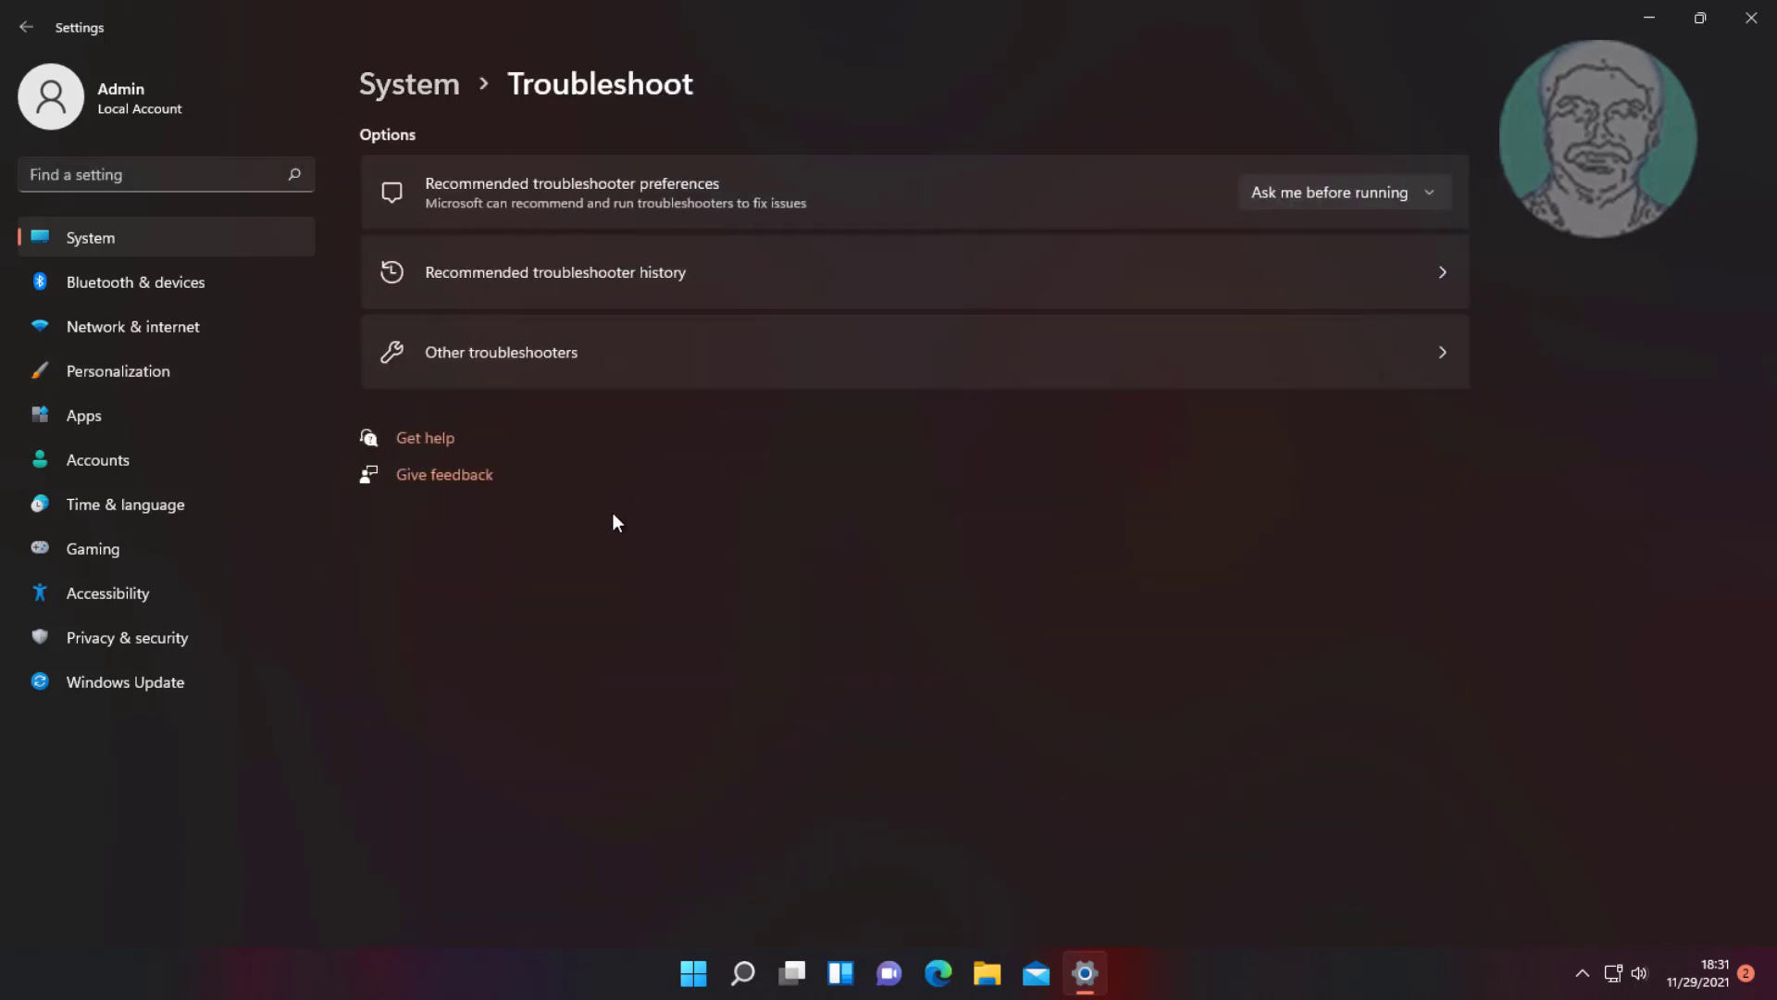
# - Run the Windows Update troubleshooter from Other troubleshooters, dismiss its results, and close Settings
pyautogui.click(501, 351)
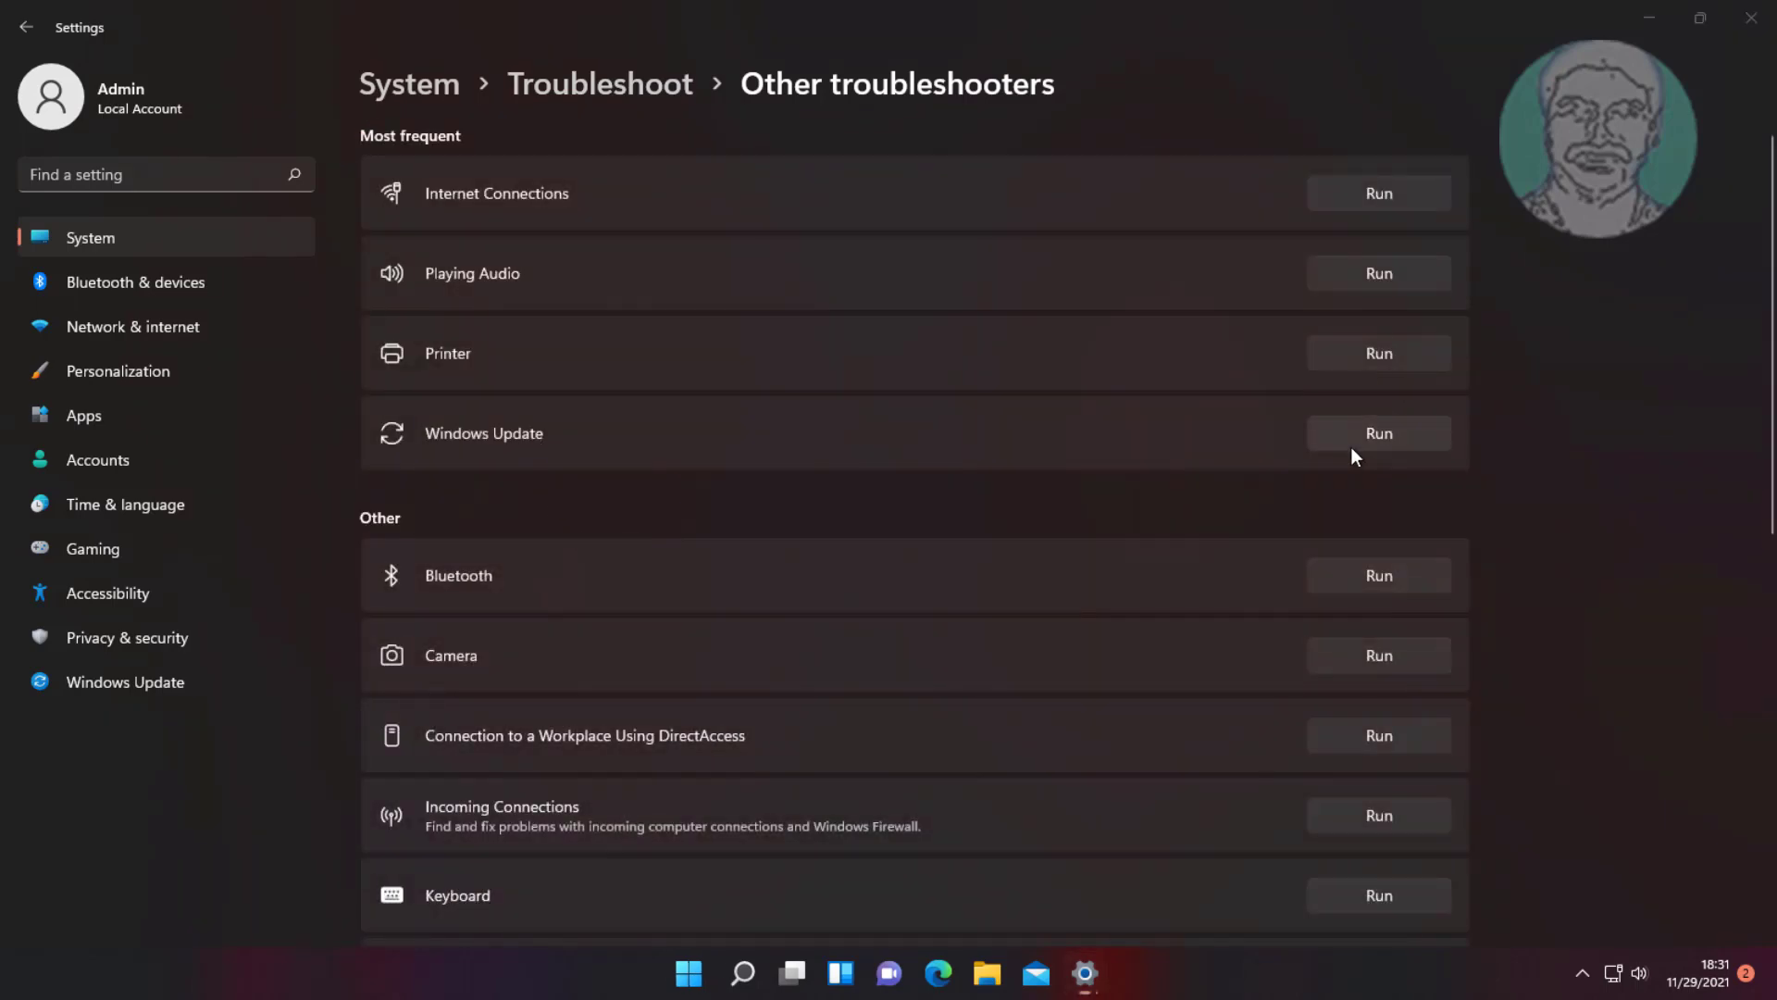
pyautogui.click(1377, 434)
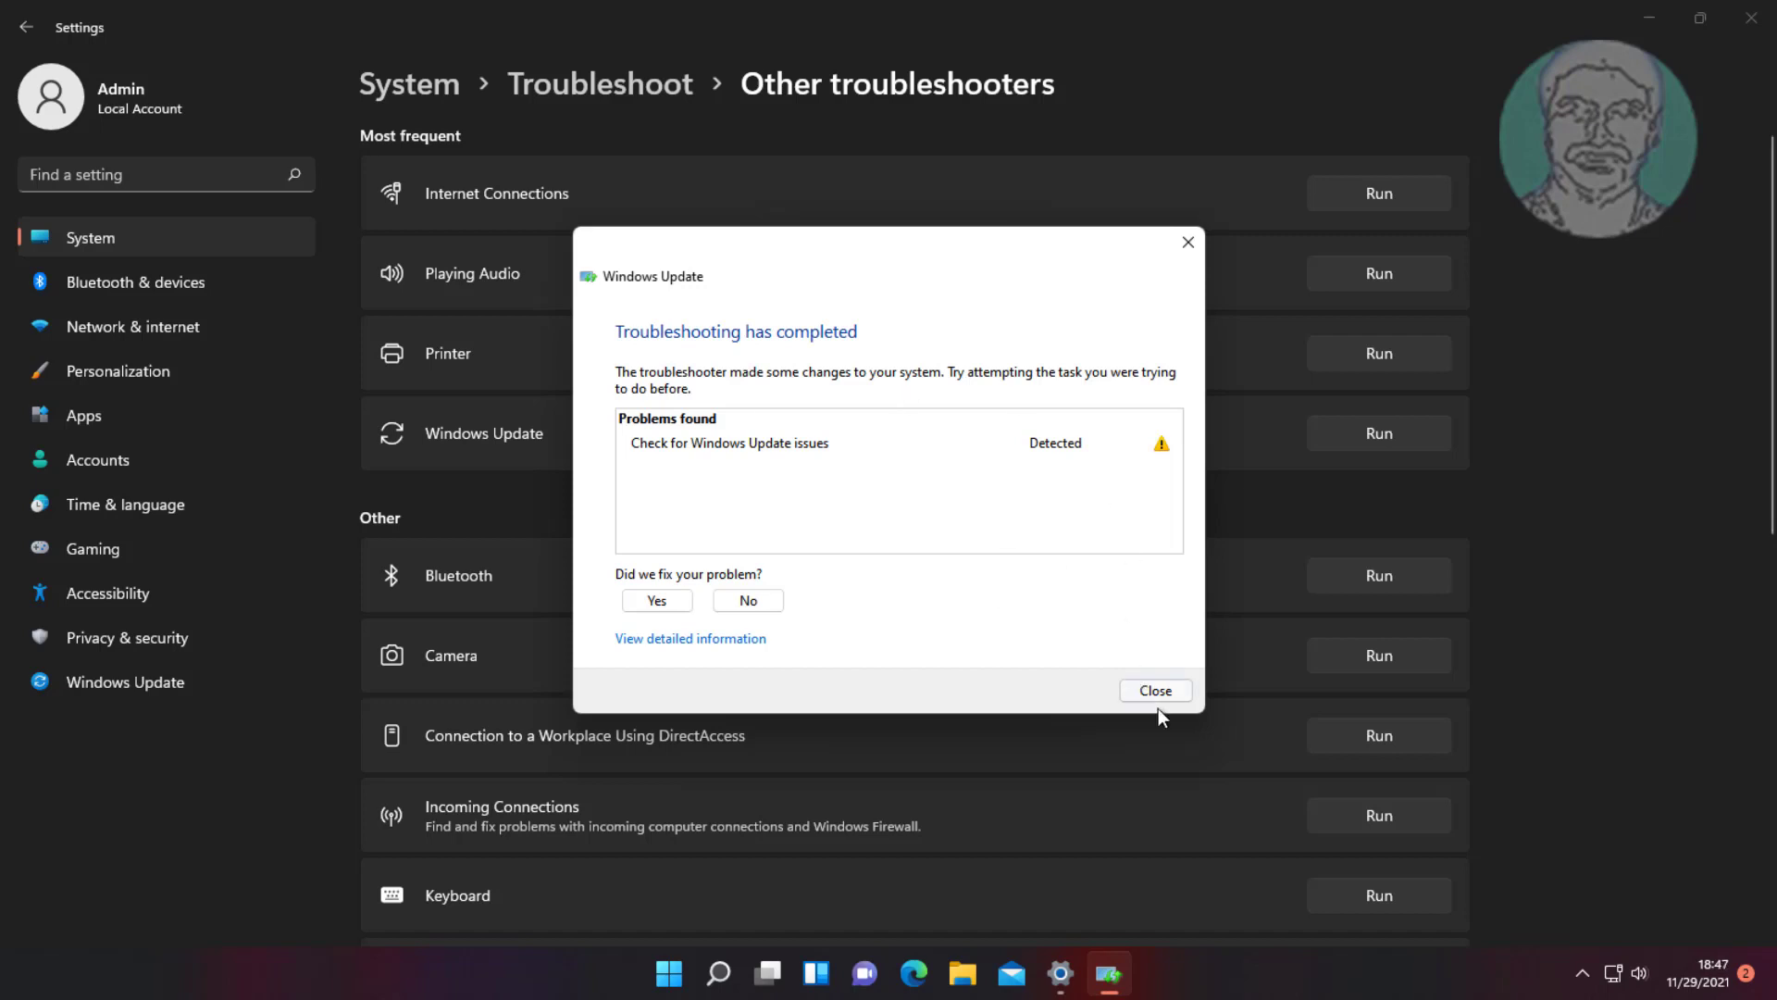
pyautogui.click(1153, 690)
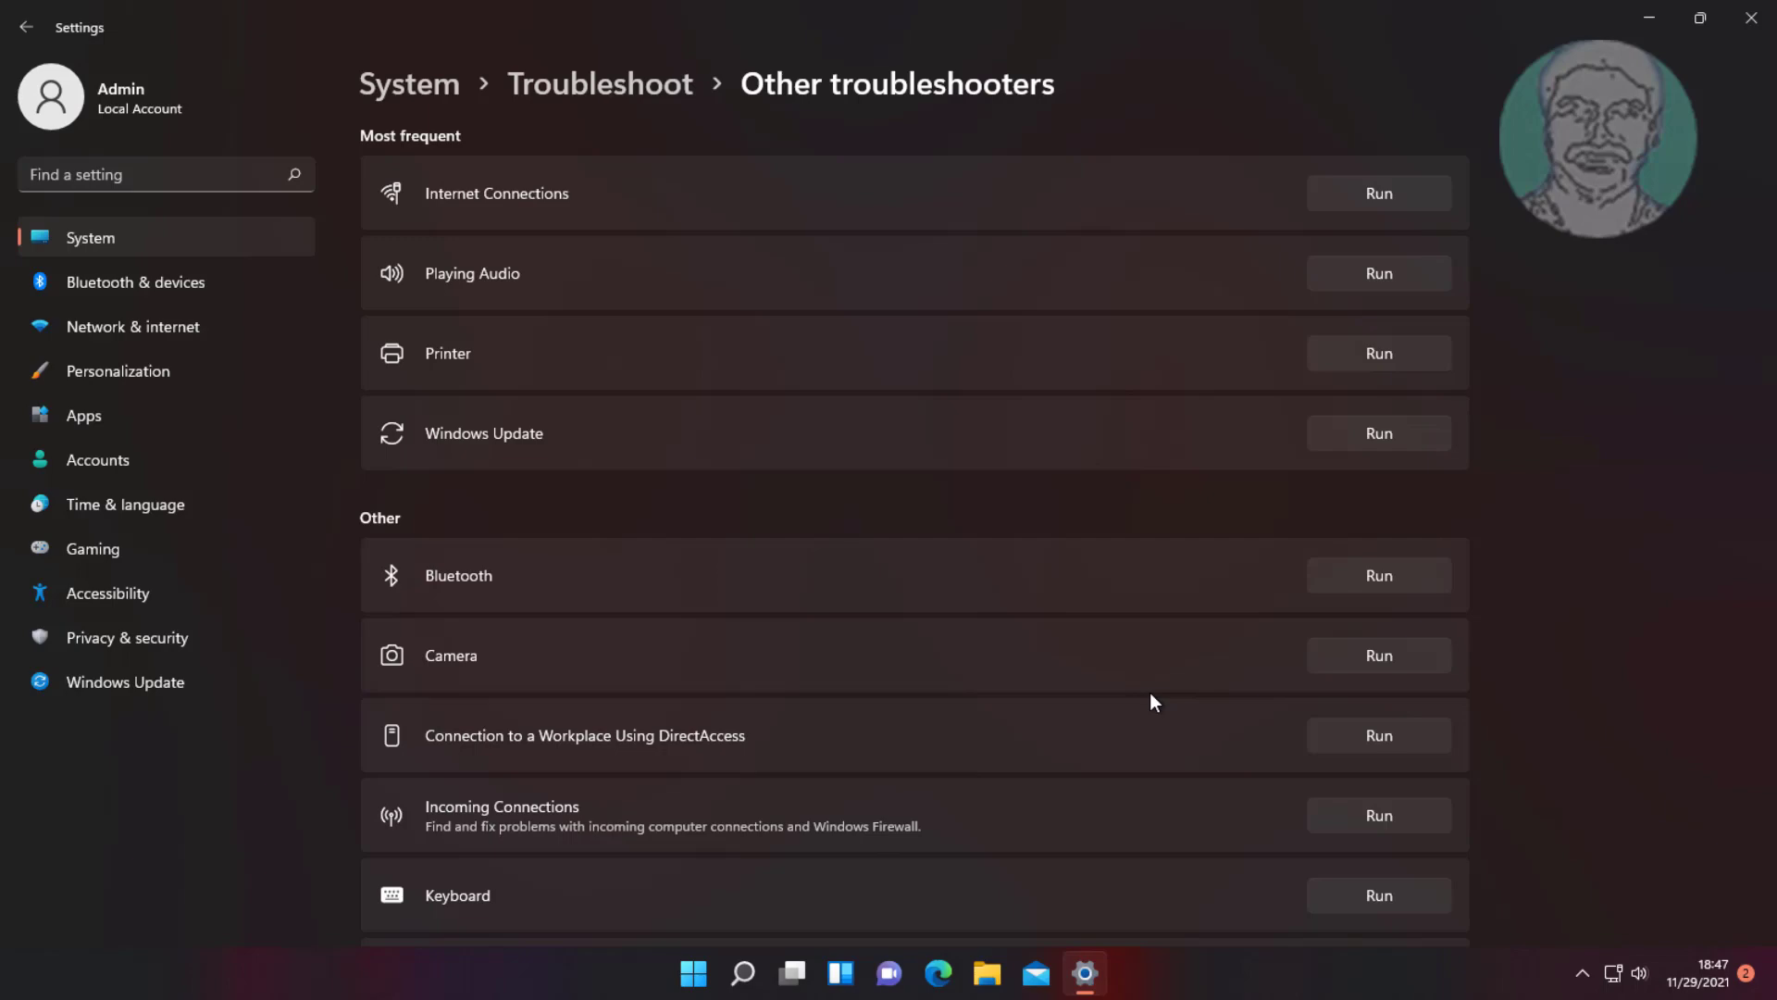
pyautogui.moveTo(1586, 544)
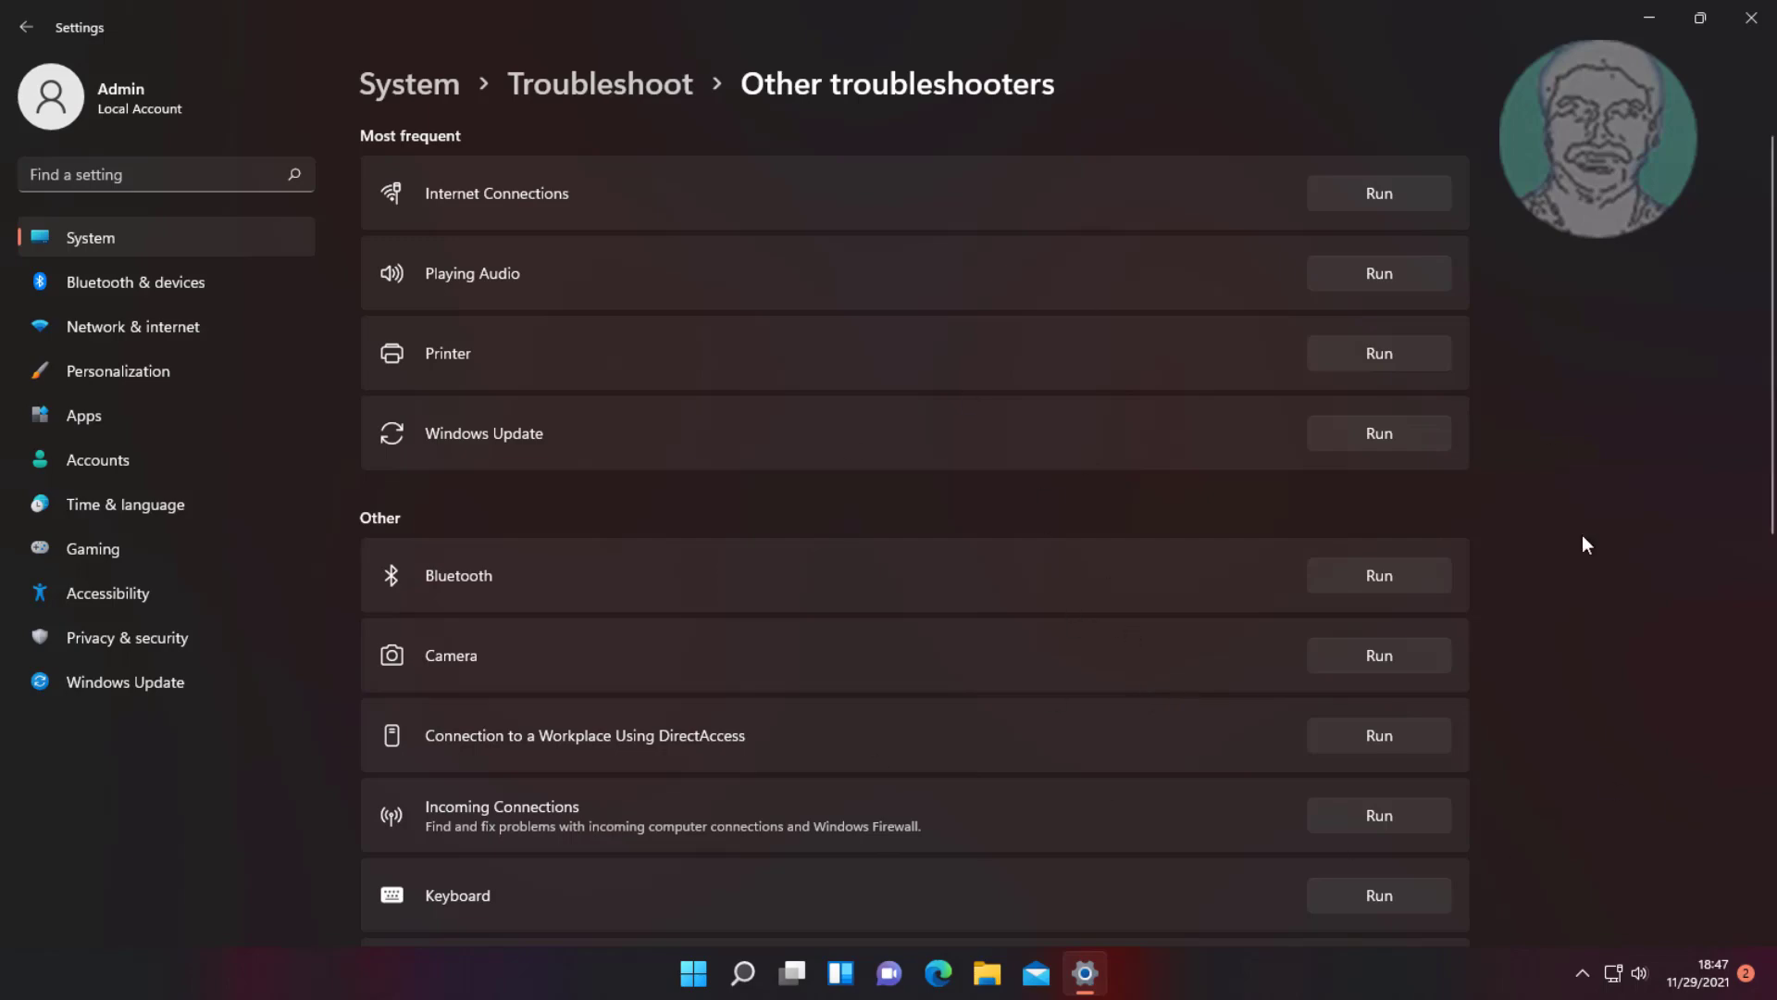
pyautogui.click(1750, 19)
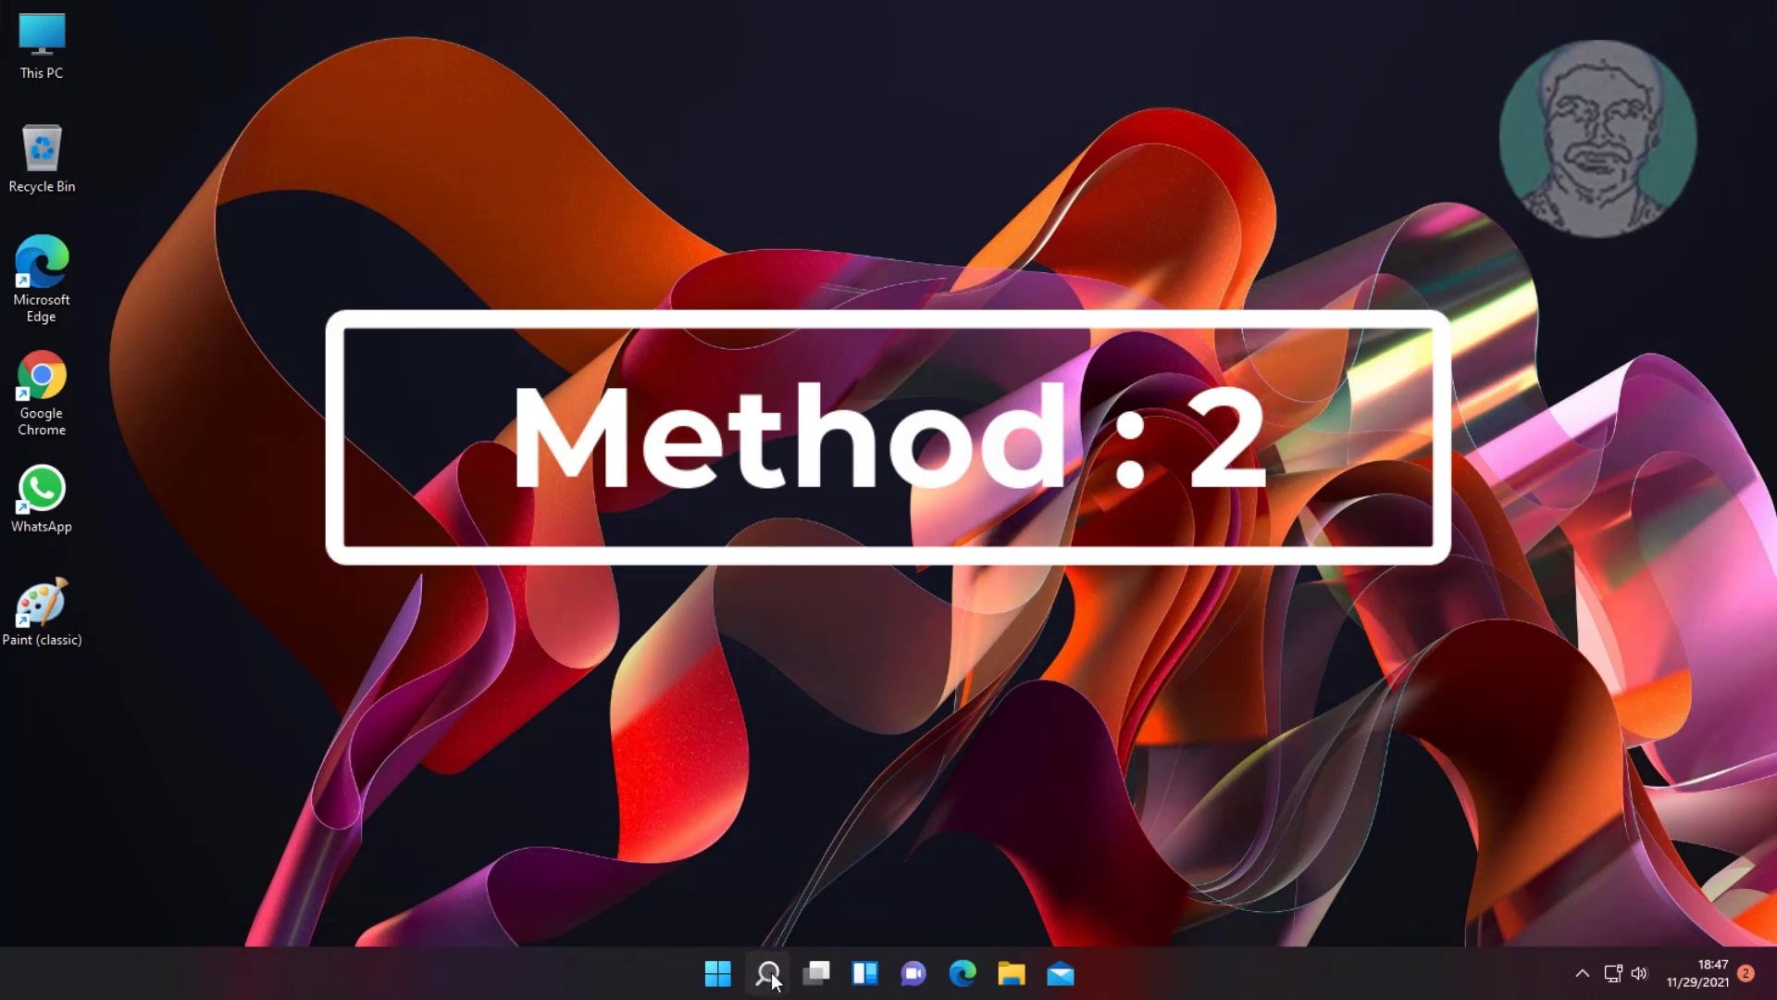
# - Search Windows for the Services app from the taskbar search panel
pyautogui.click(766, 972)
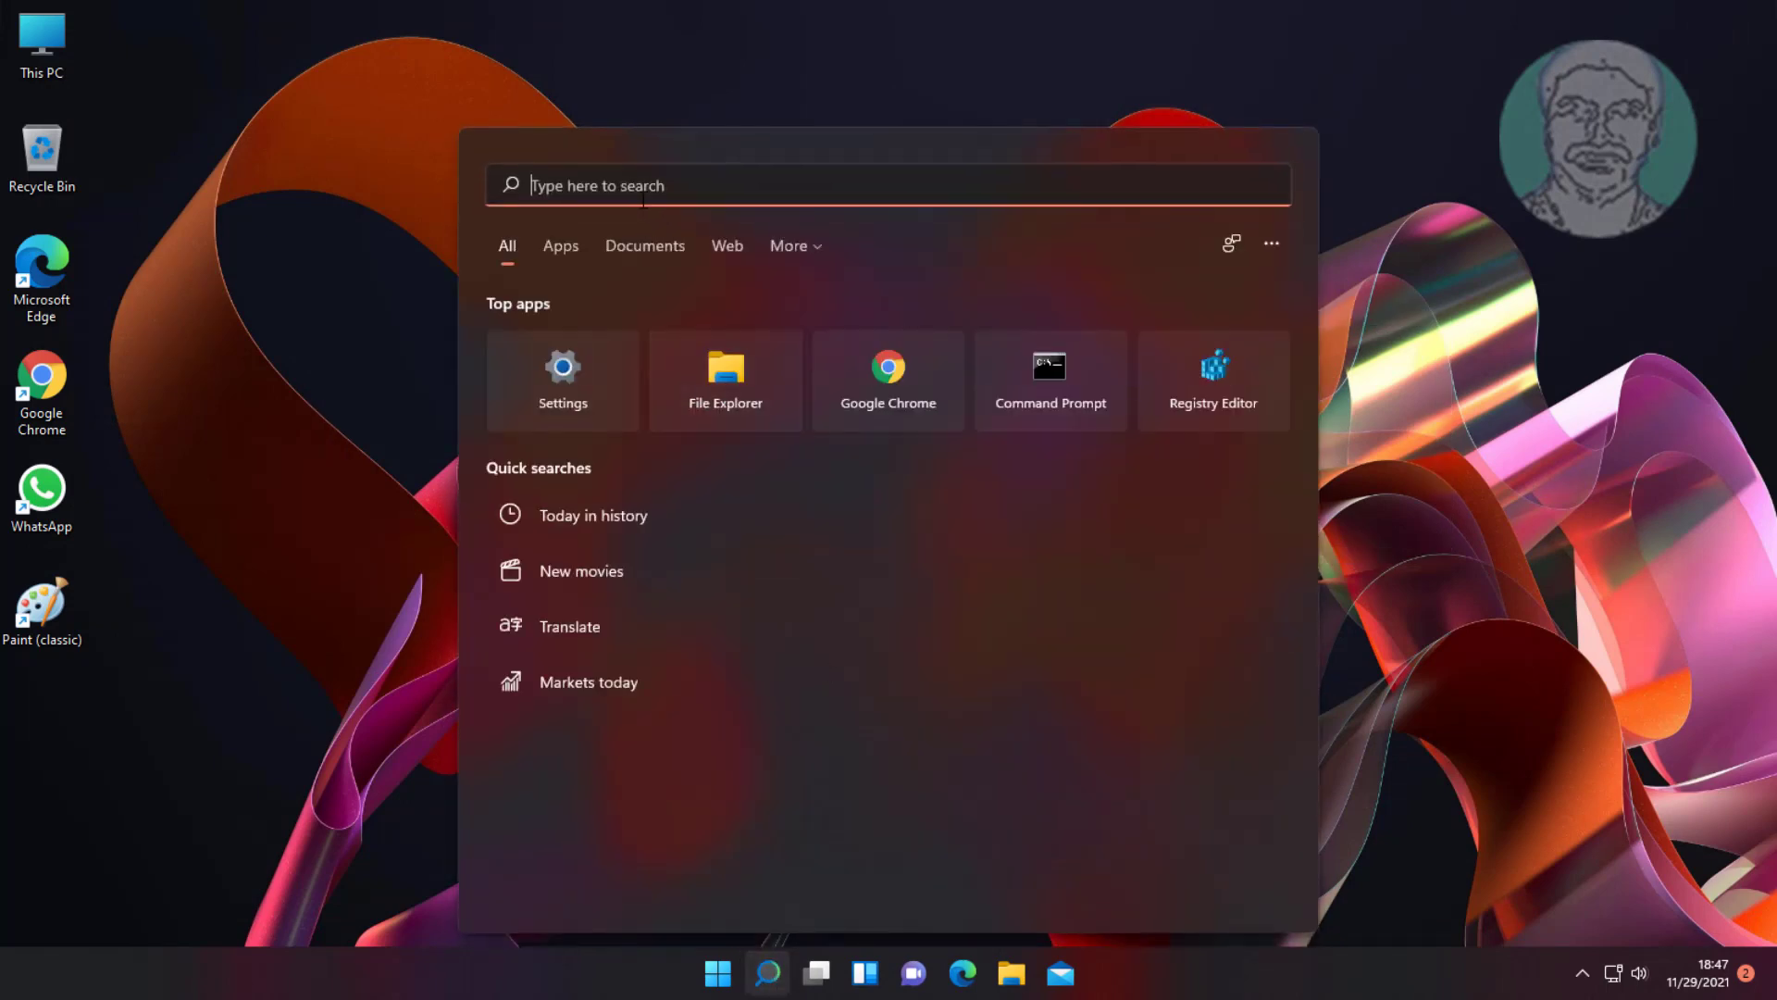
pyautogui.write('settings')
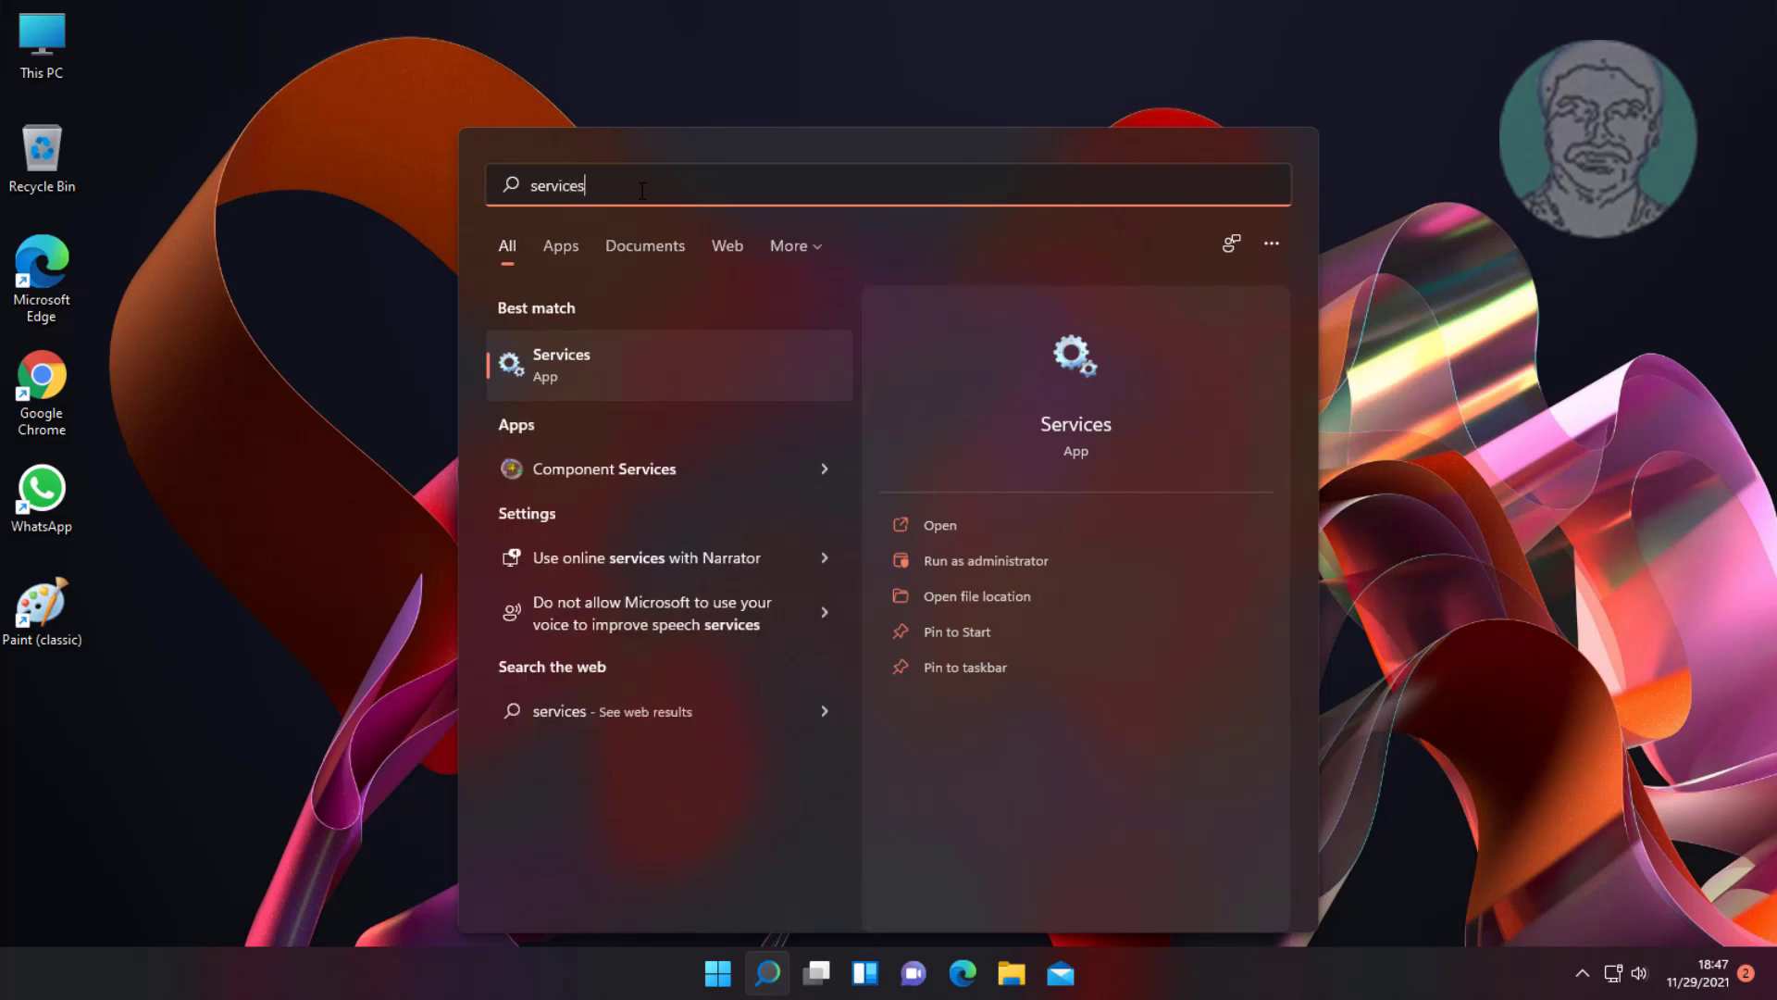
pyautogui.moveTo(598, 382)
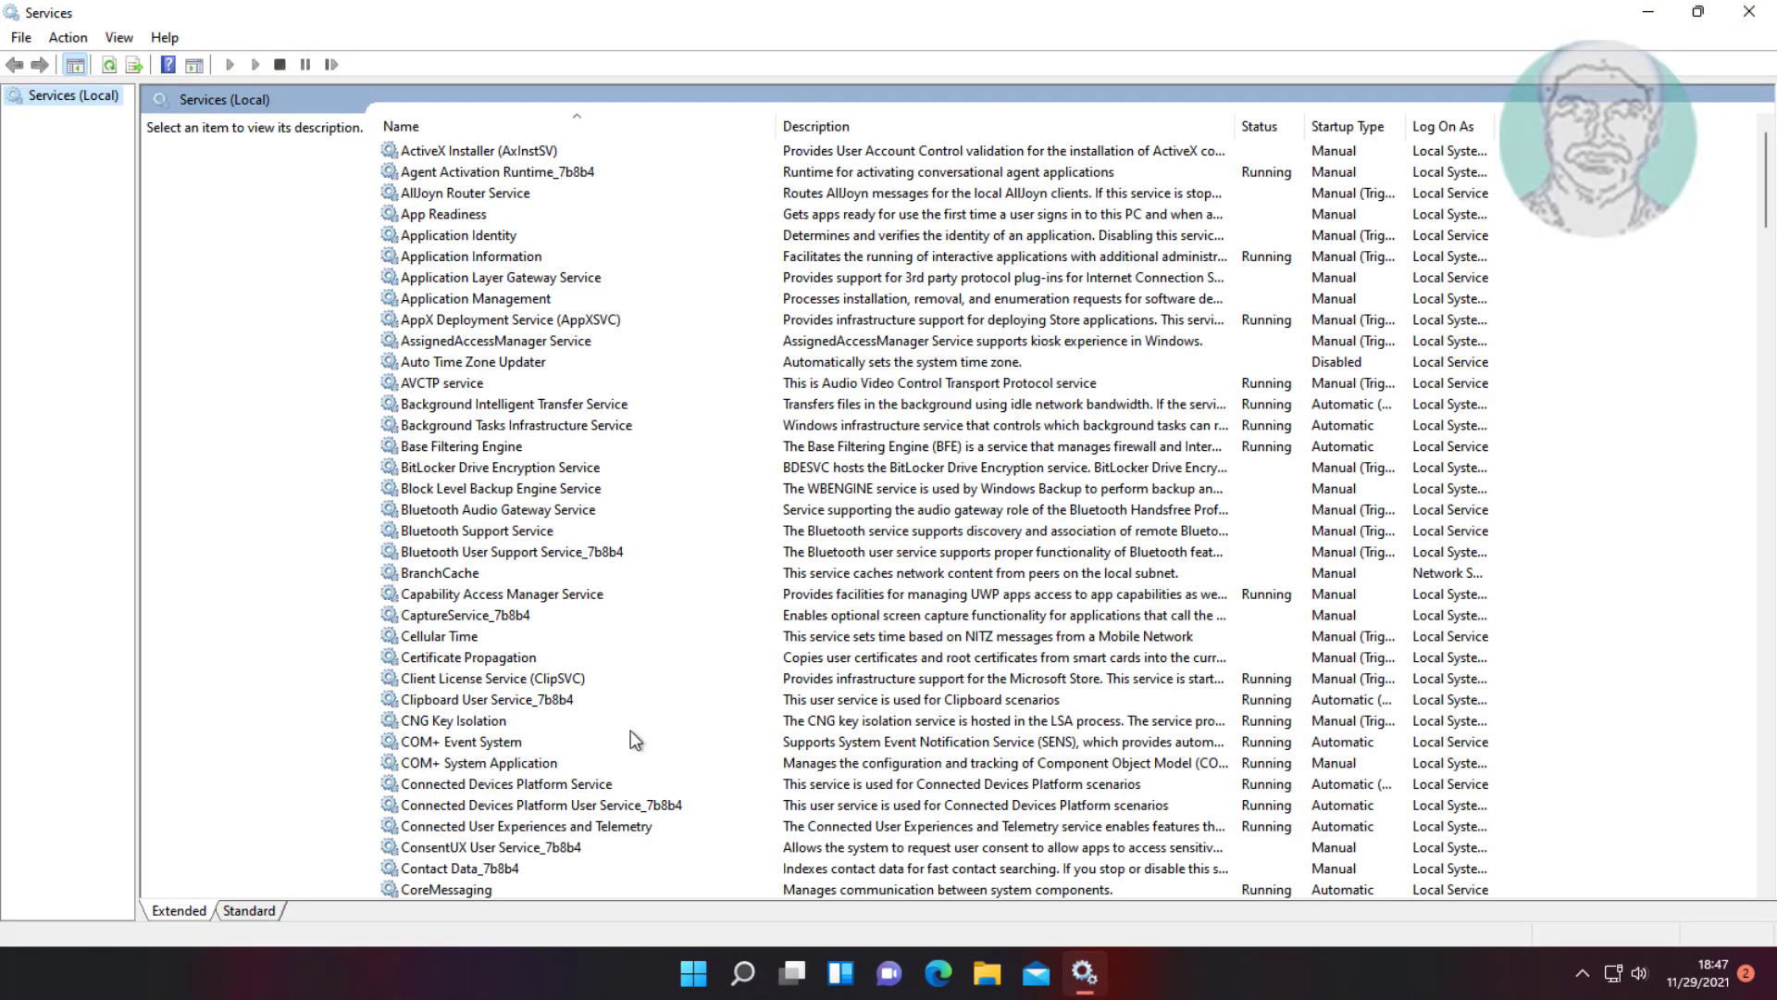
# - Locate and select the Windows Update service in the Services list
pyautogui.scroll(-3)
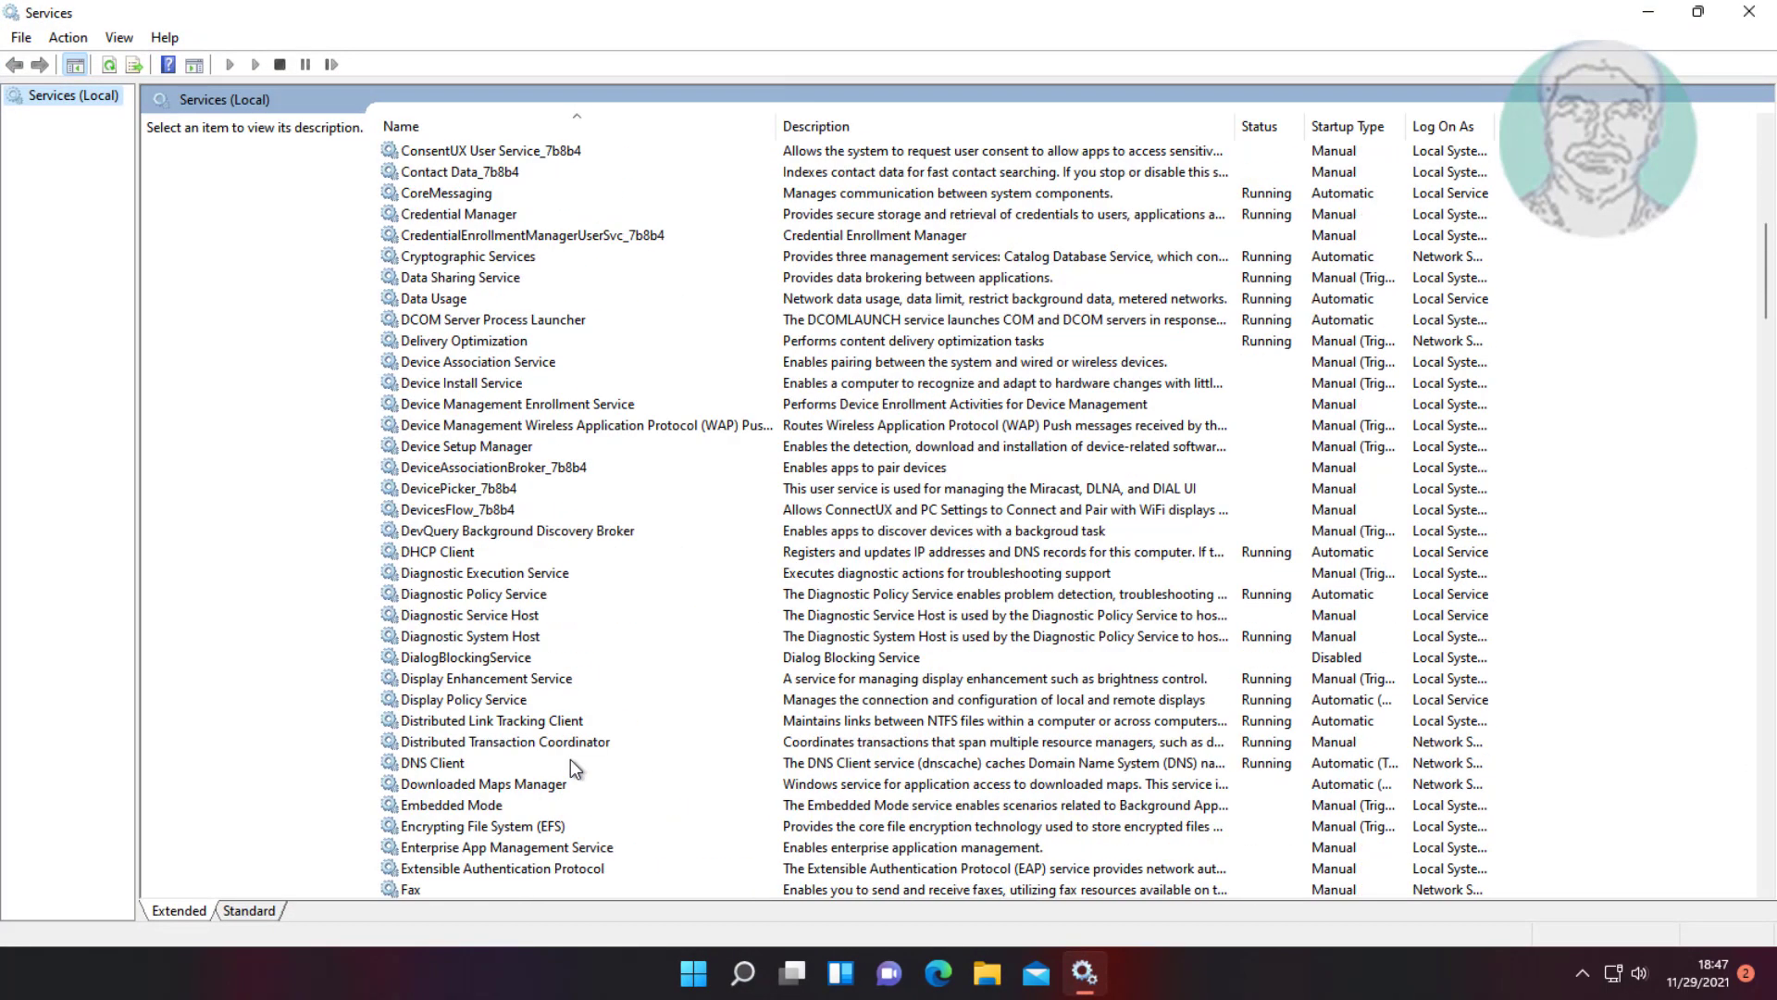
pyautogui.click(504, 741)
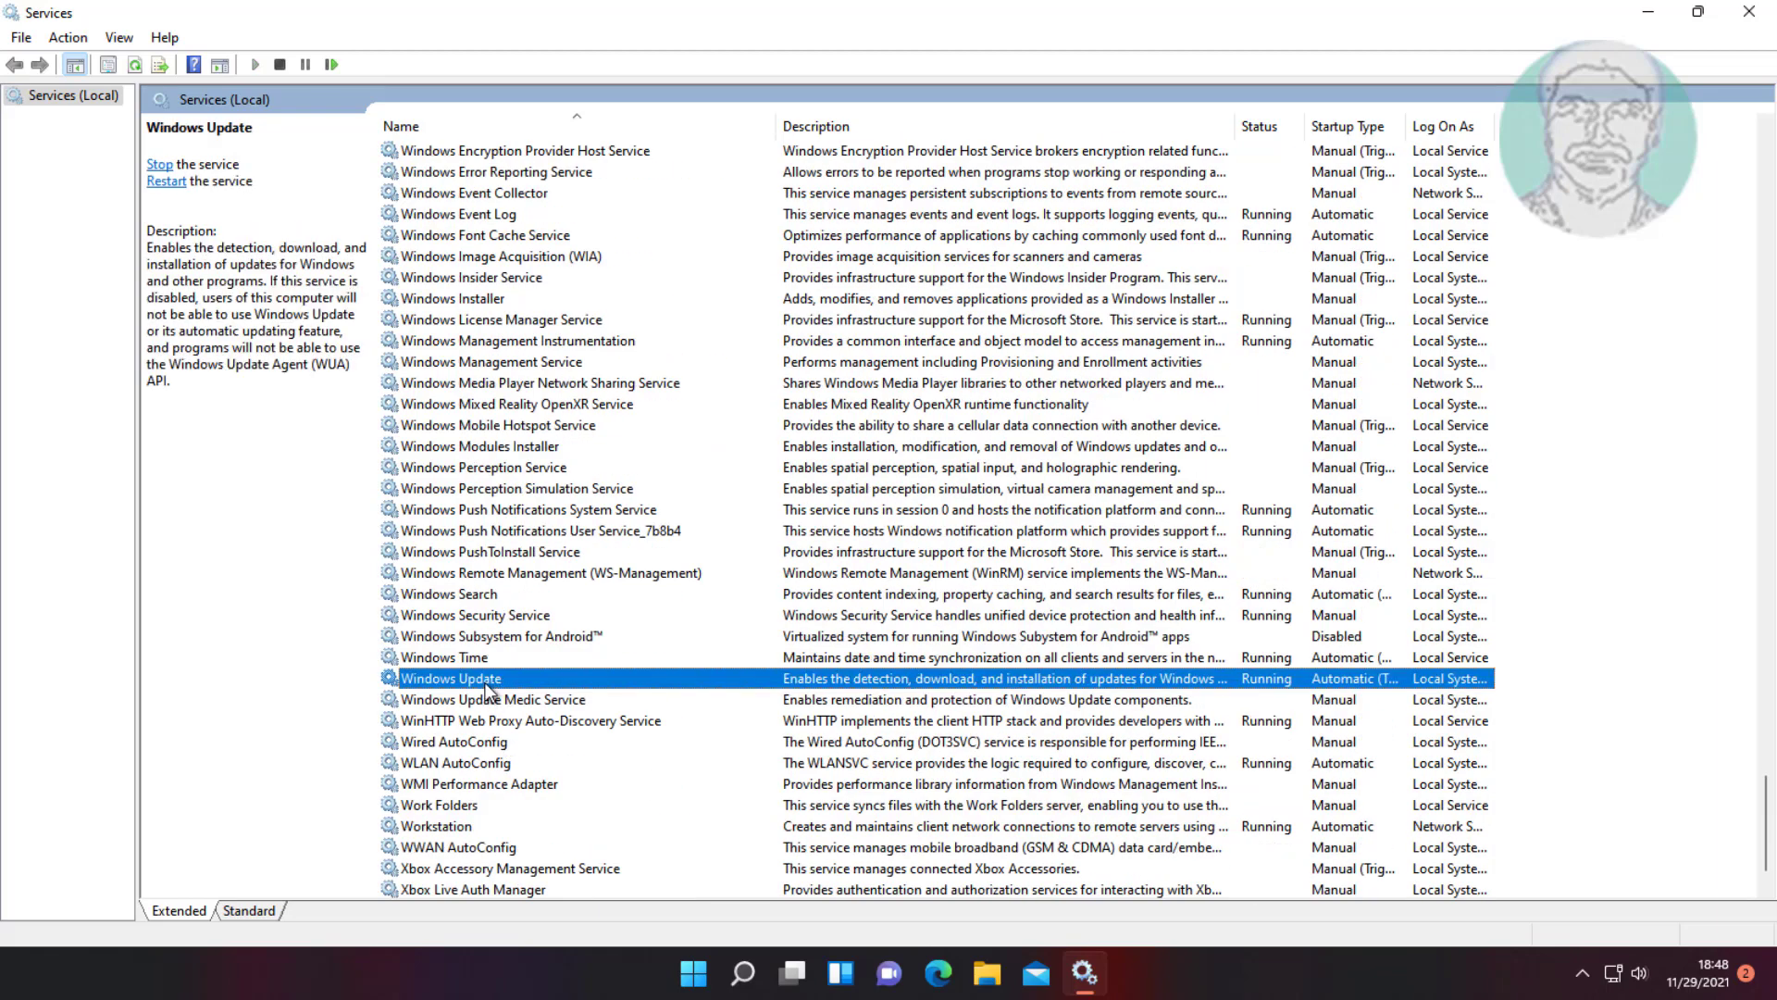
# - Review Windows Update service properties, restart the service, and close Services
pyautogui.doubleClick(452, 677)
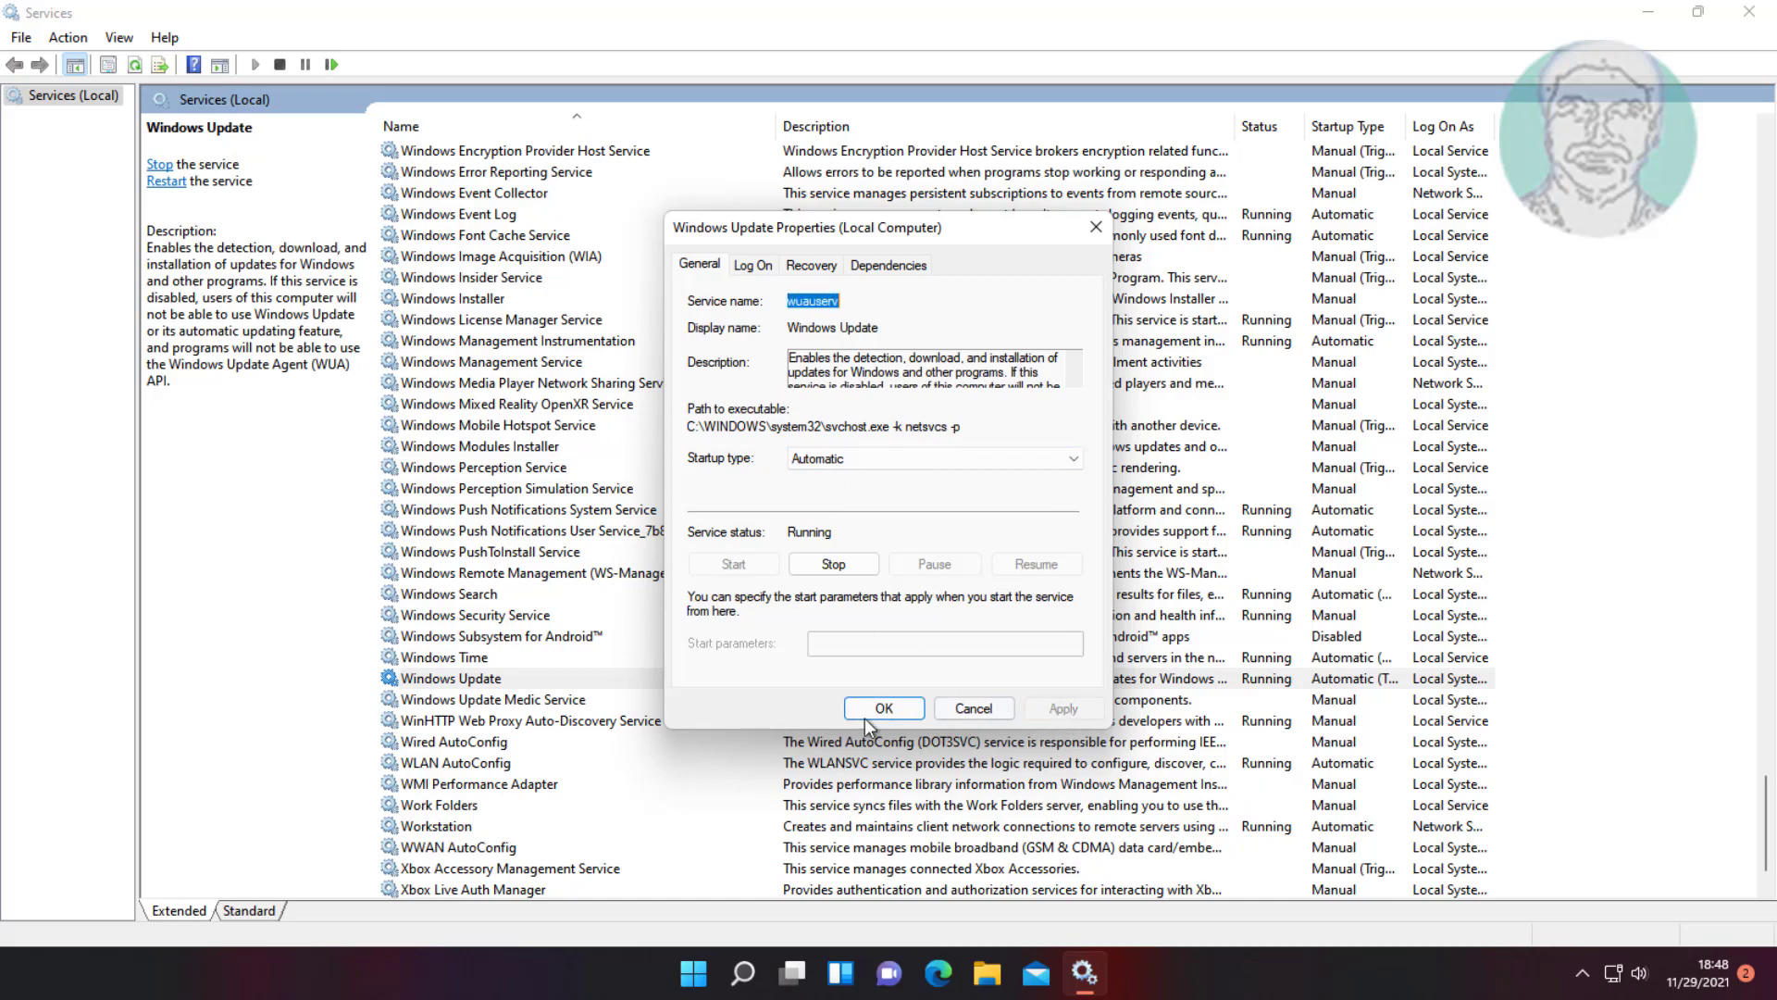
pyautogui.click(883, 707)
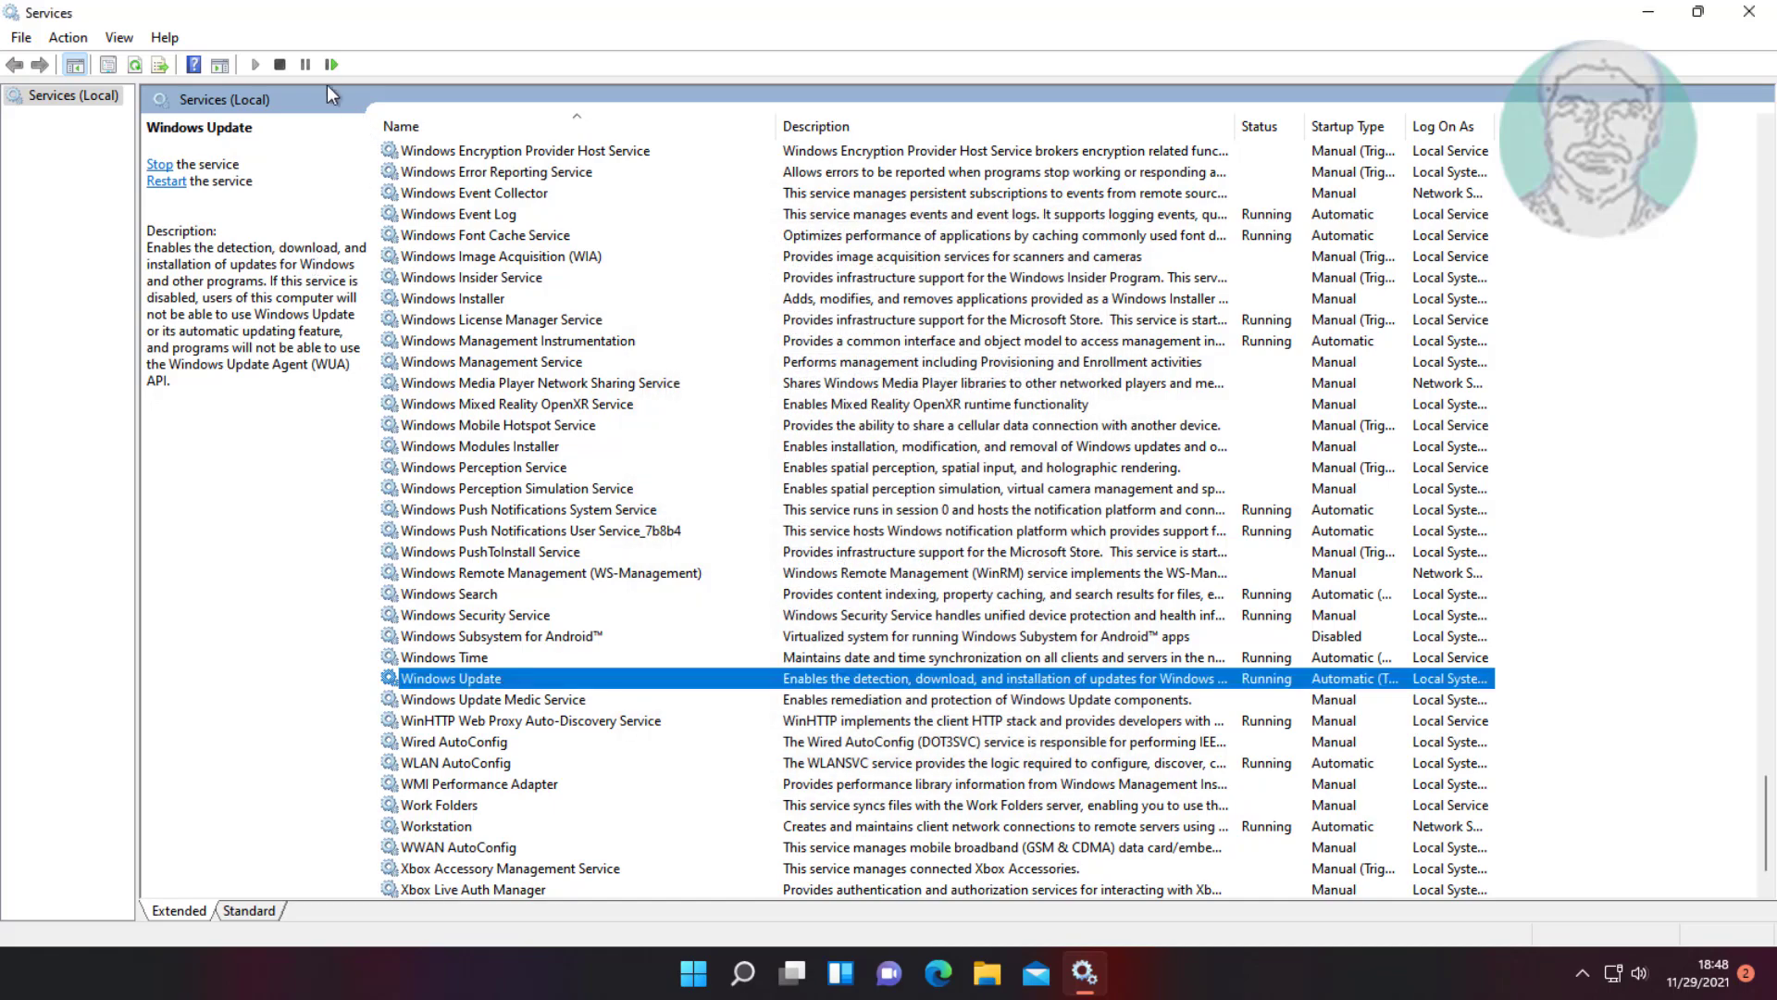
pyautogui.click(165, 182)
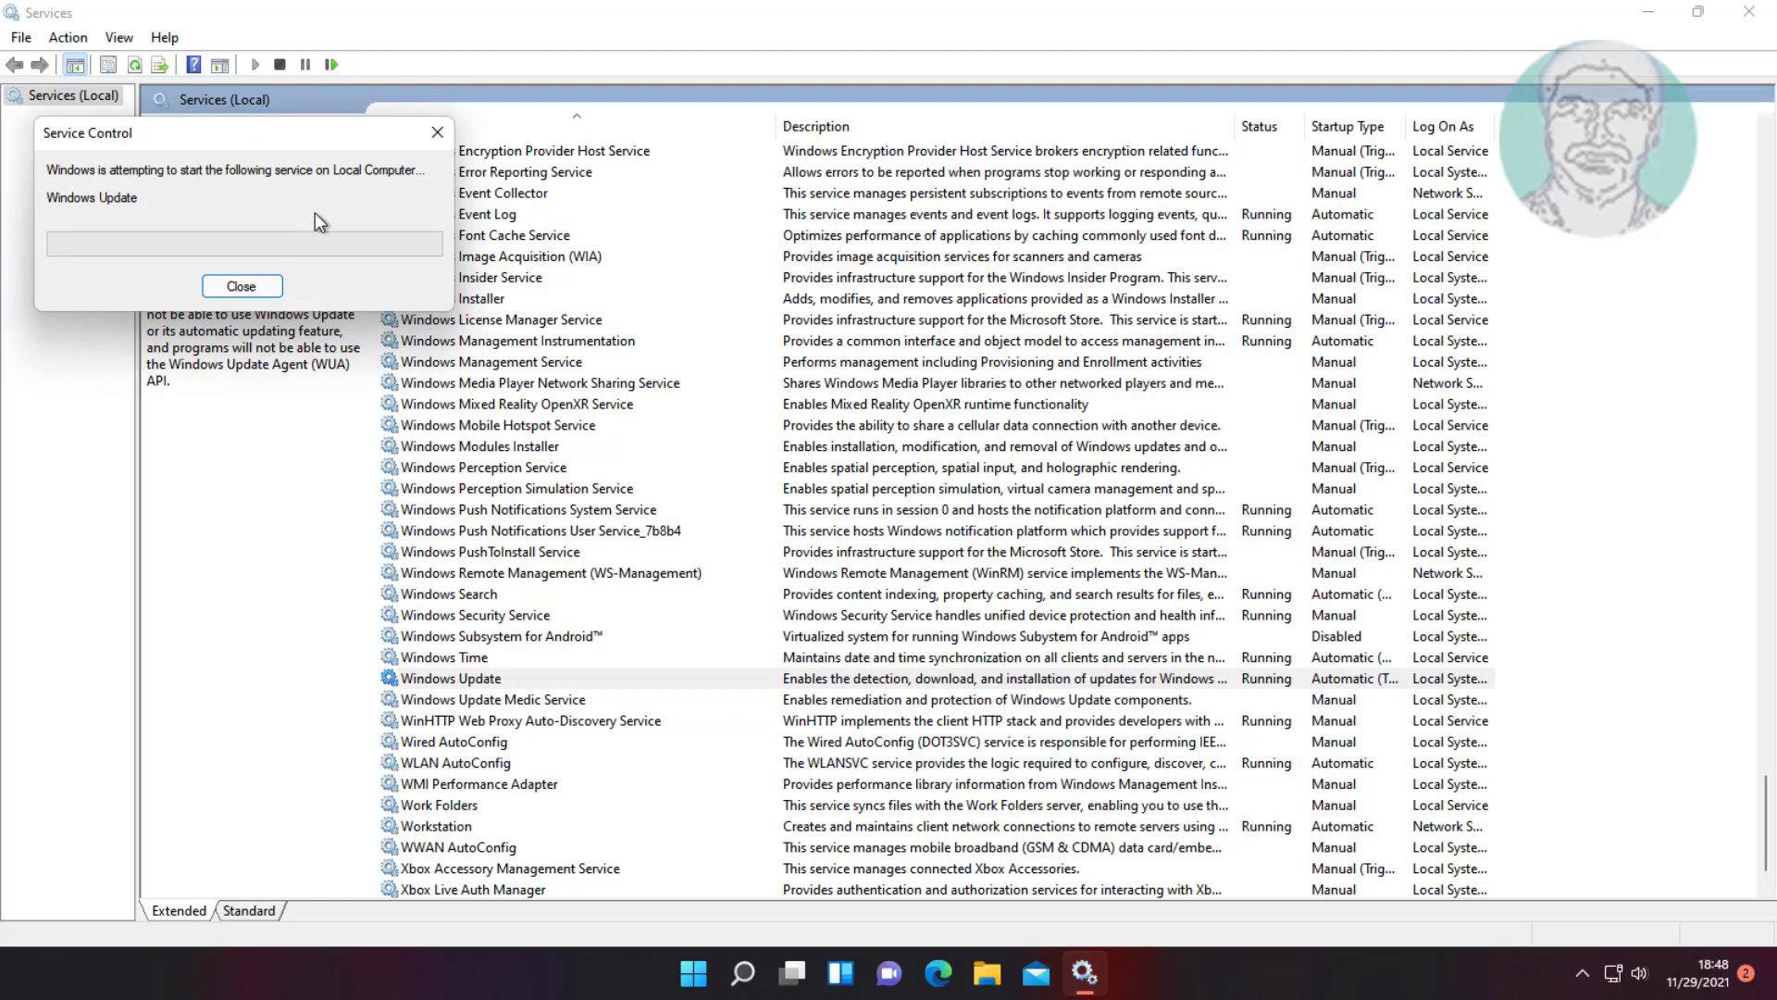
pyautogui.click(240, 285)
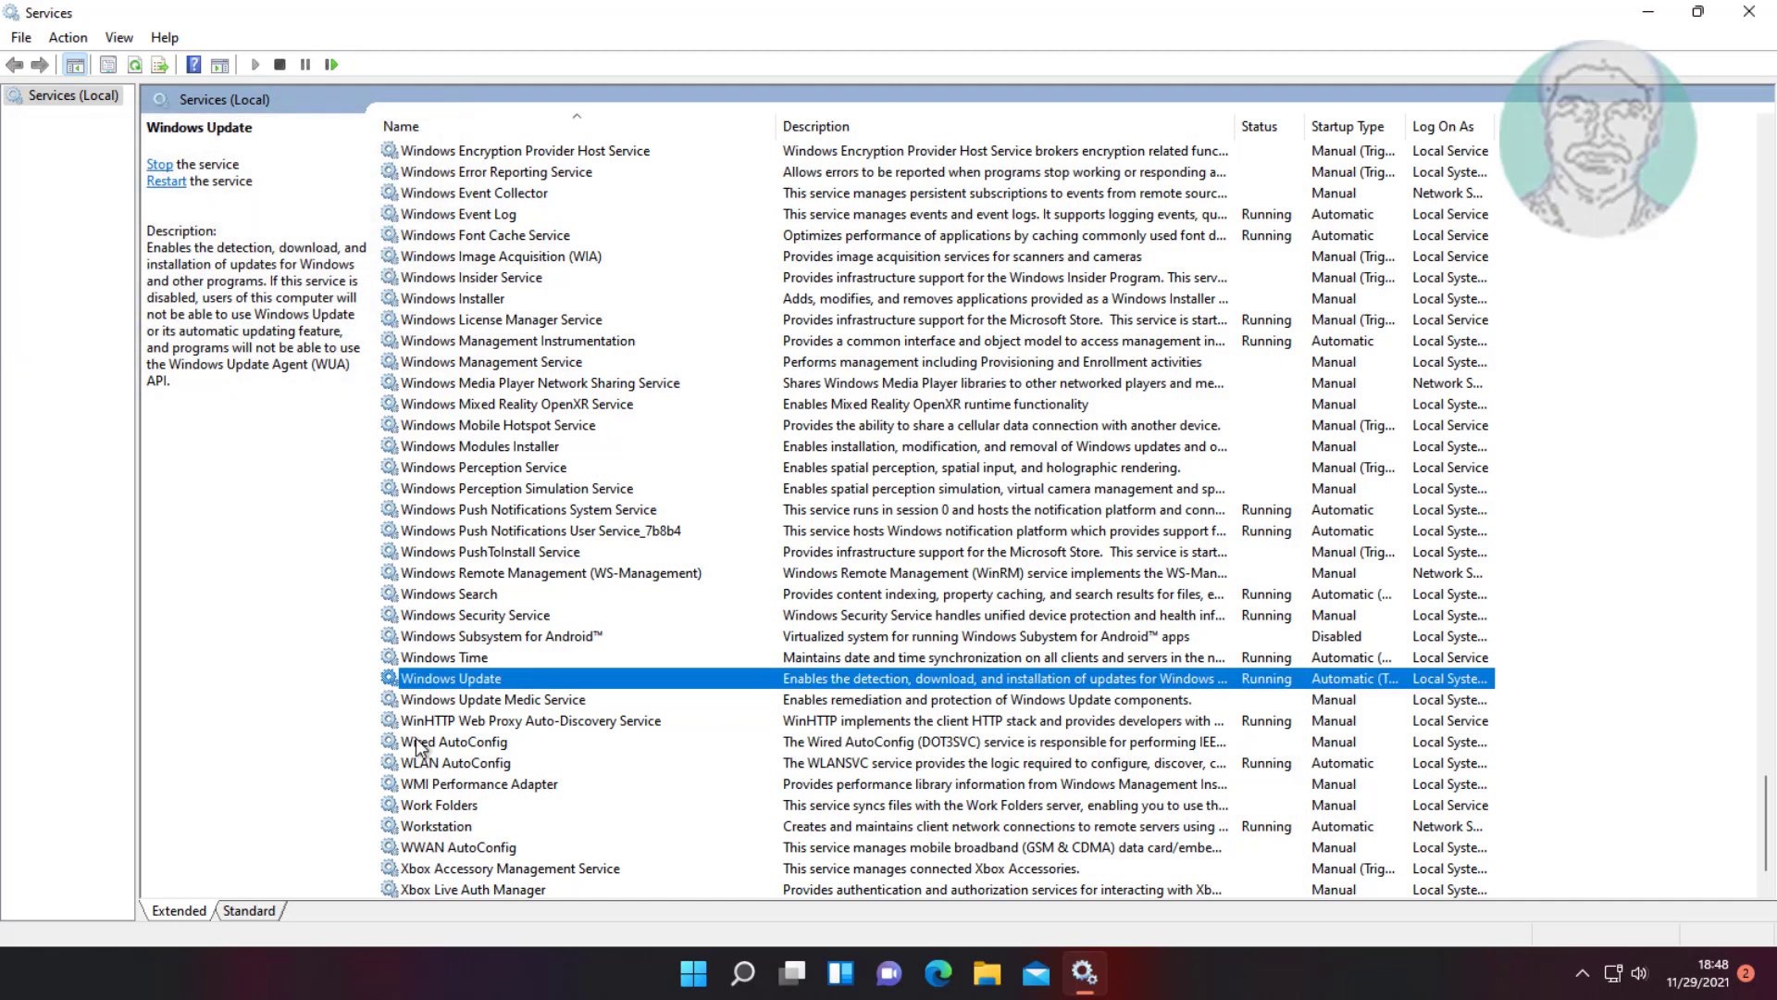
pyautogui.moveTo(705, 663)
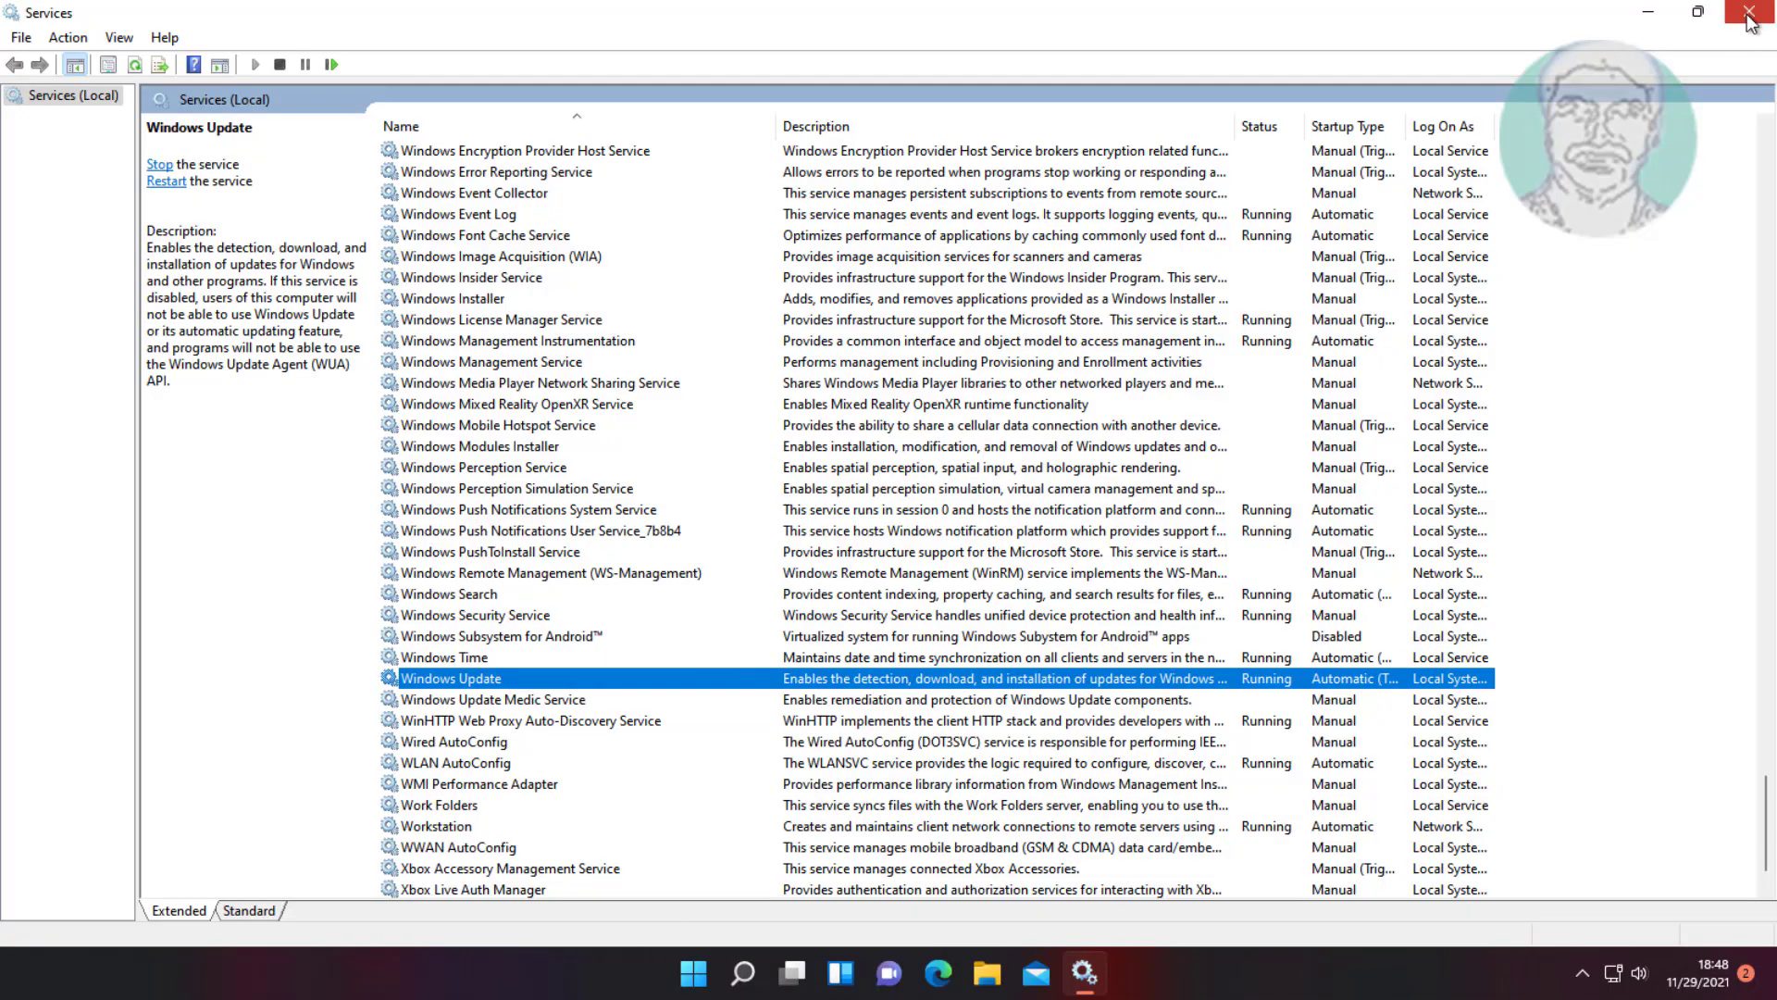
pyautogui.click(1750, 13)
pyautogui.write('c')
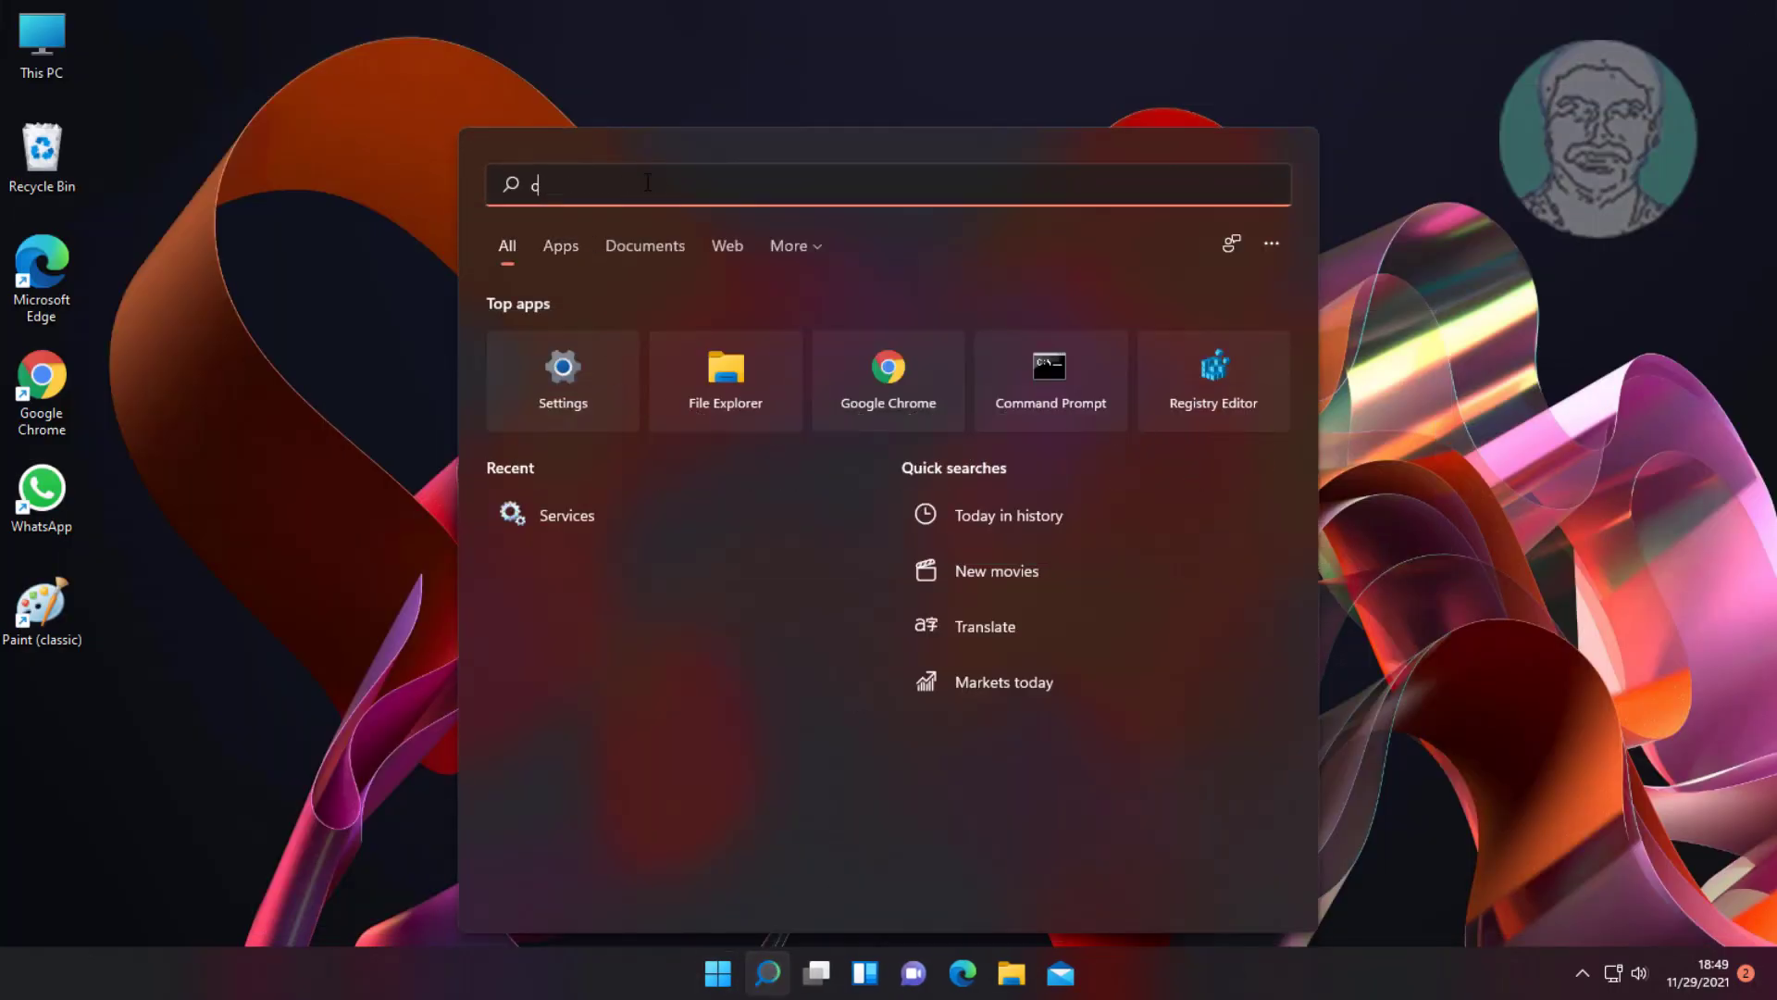
# - Launch Command Prompt as administrator from search and approve the UAC prompt
pyautogui.write('md')
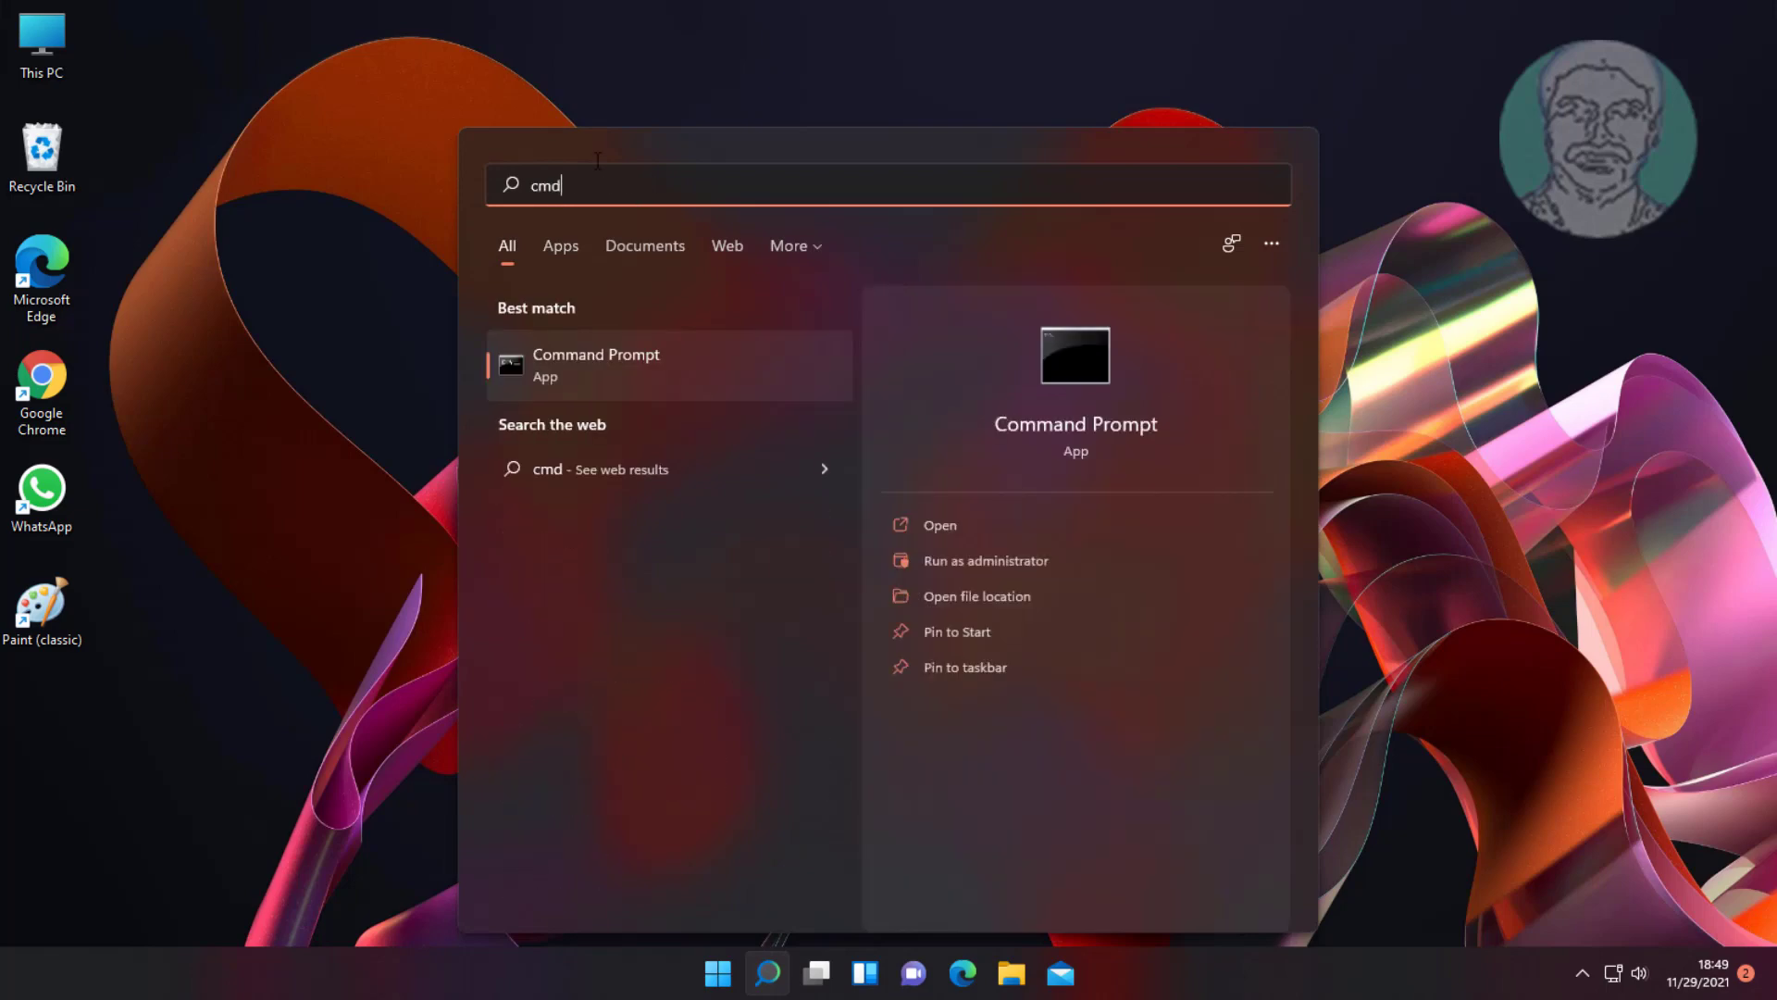
pyautogui.rightClick(595, 365)
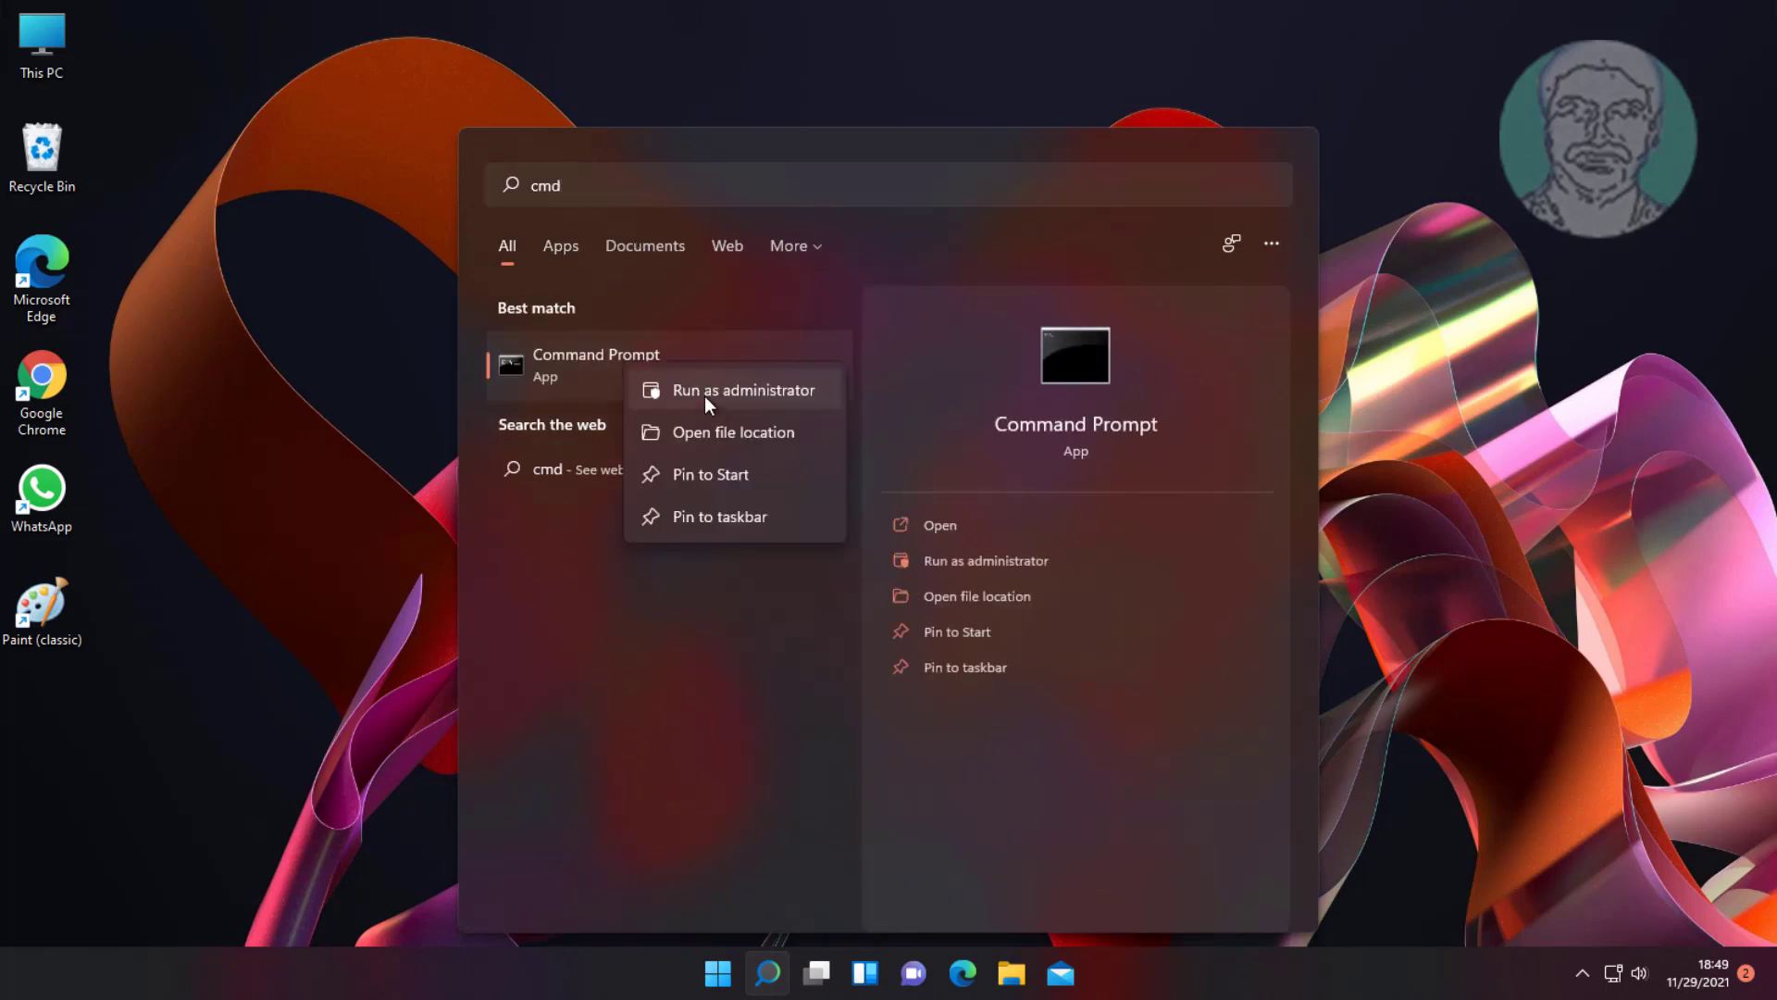
pyautogui.click(745, 390)
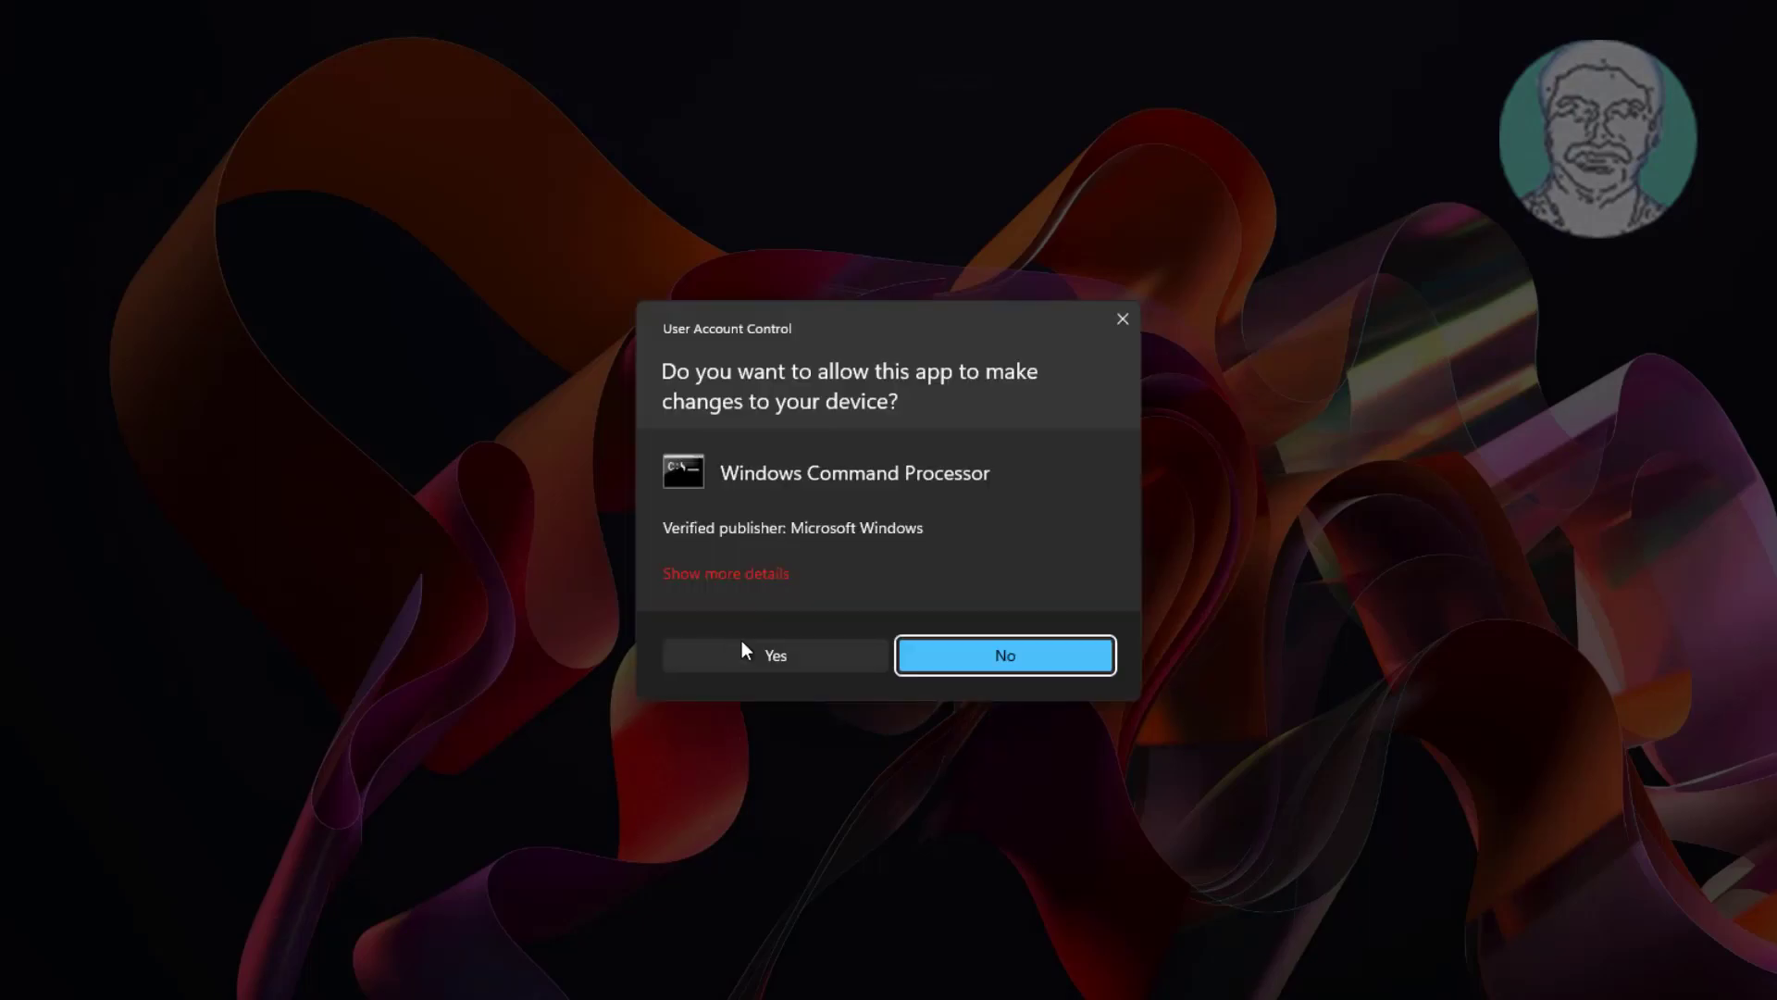
pyautogui.click(776, 655)
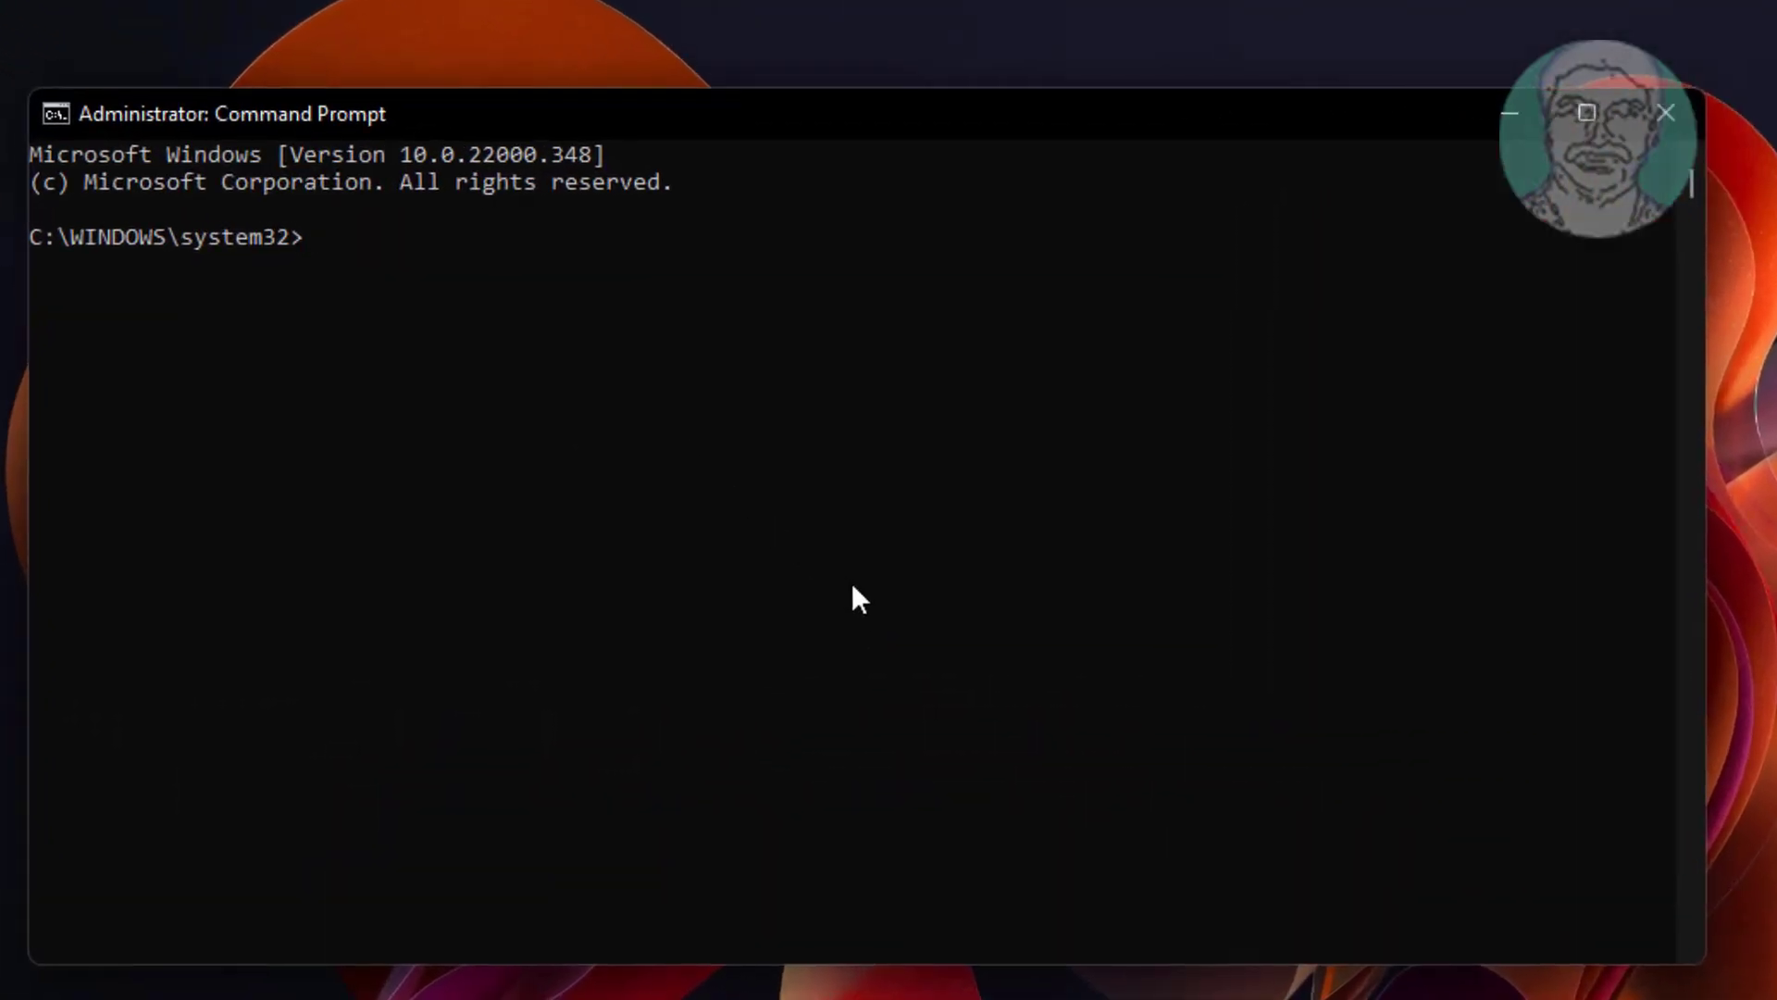
# - Run net stop wuauserv, net stop cryptsvc and net stop bits to halt the update services
pyautogui.write('net stop')
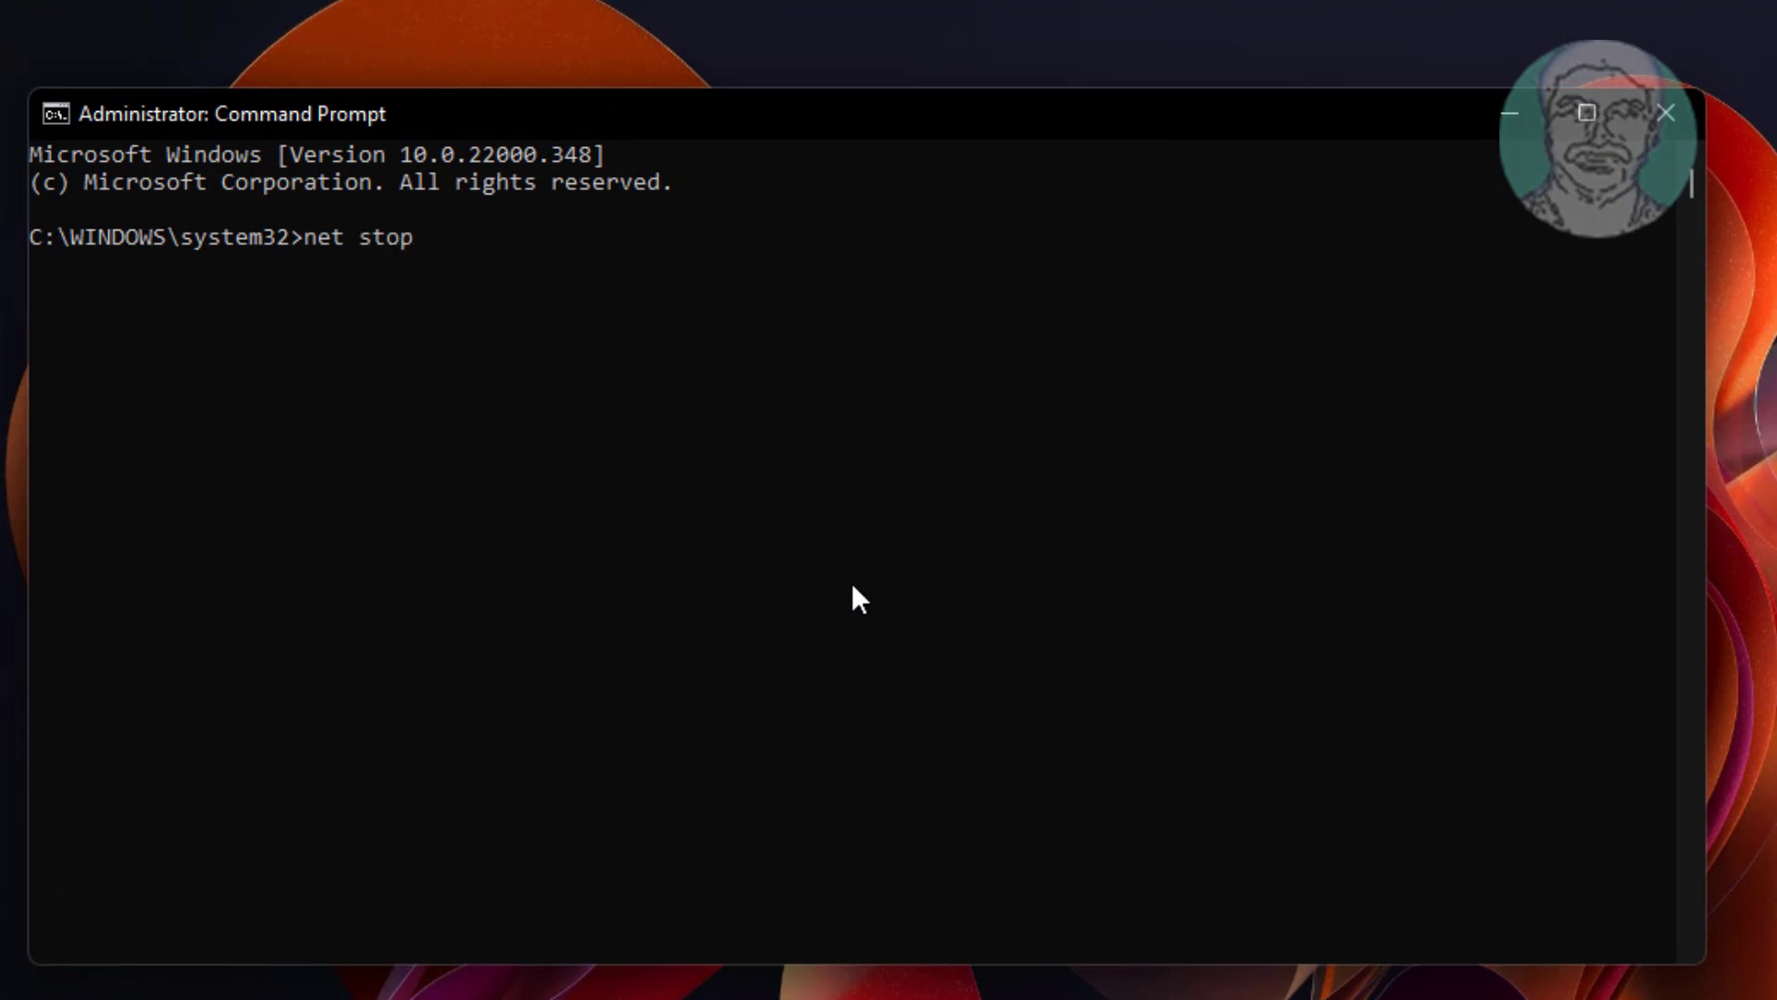
pyautogui.write('wuauserv')
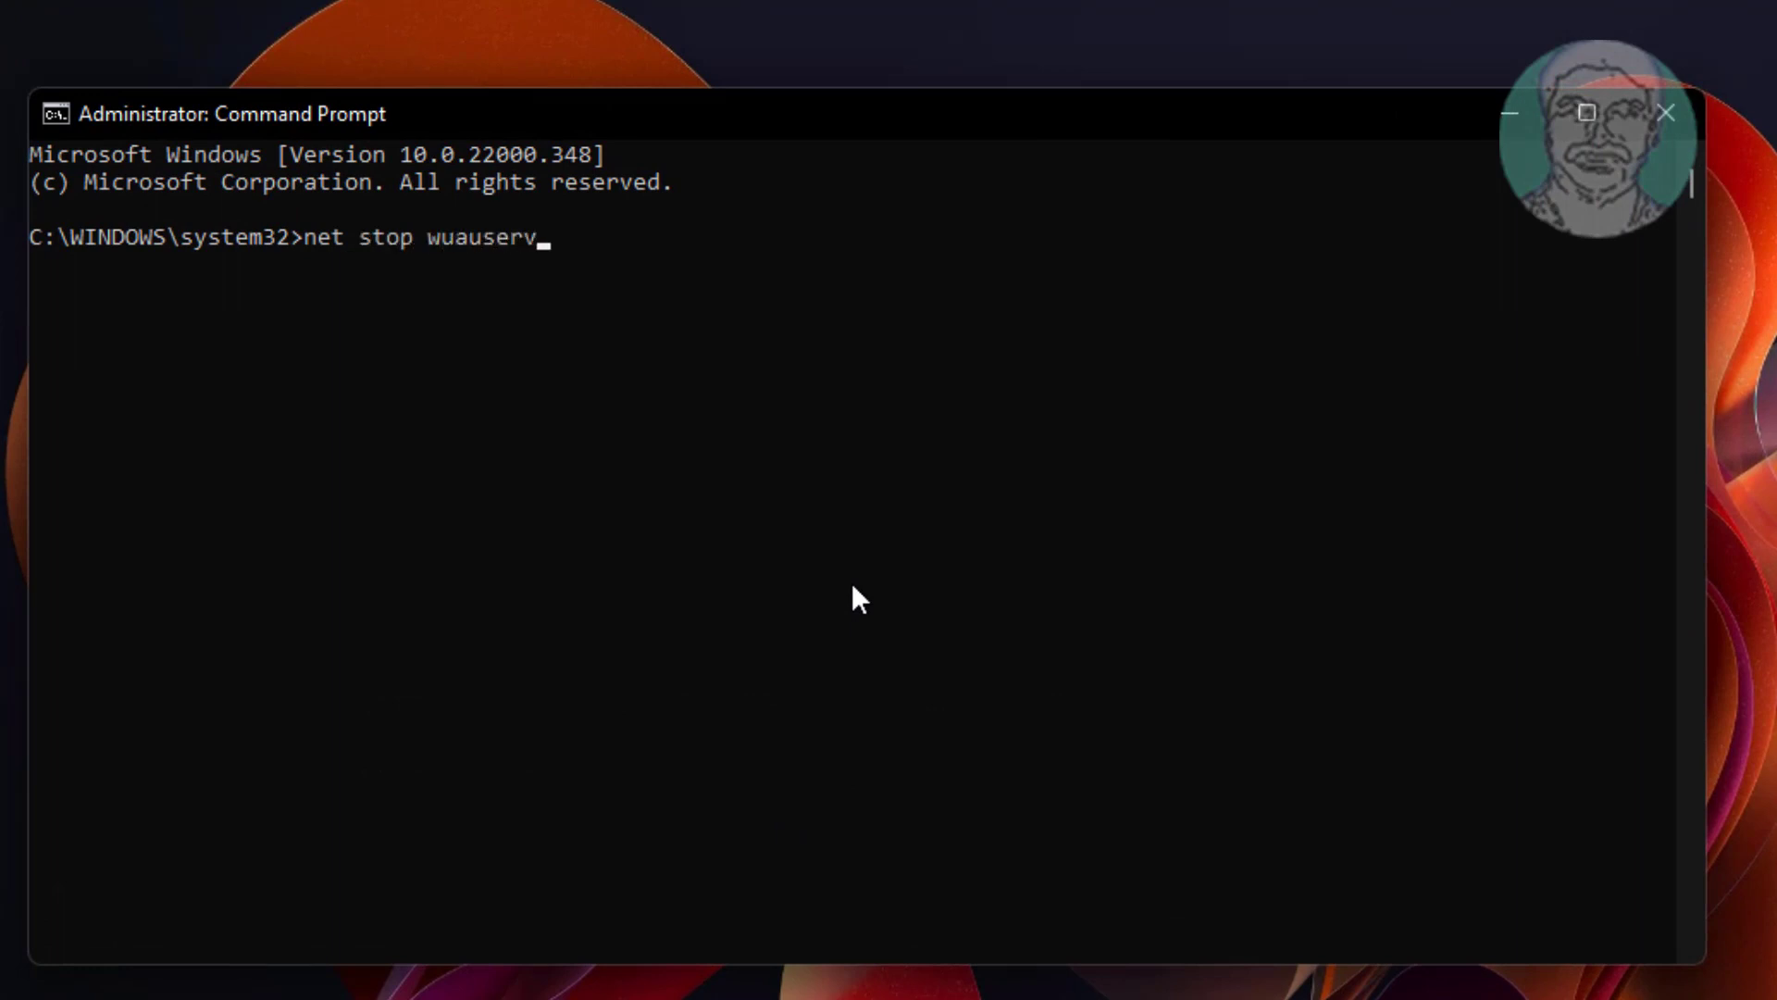
pyautogui.press('enter')
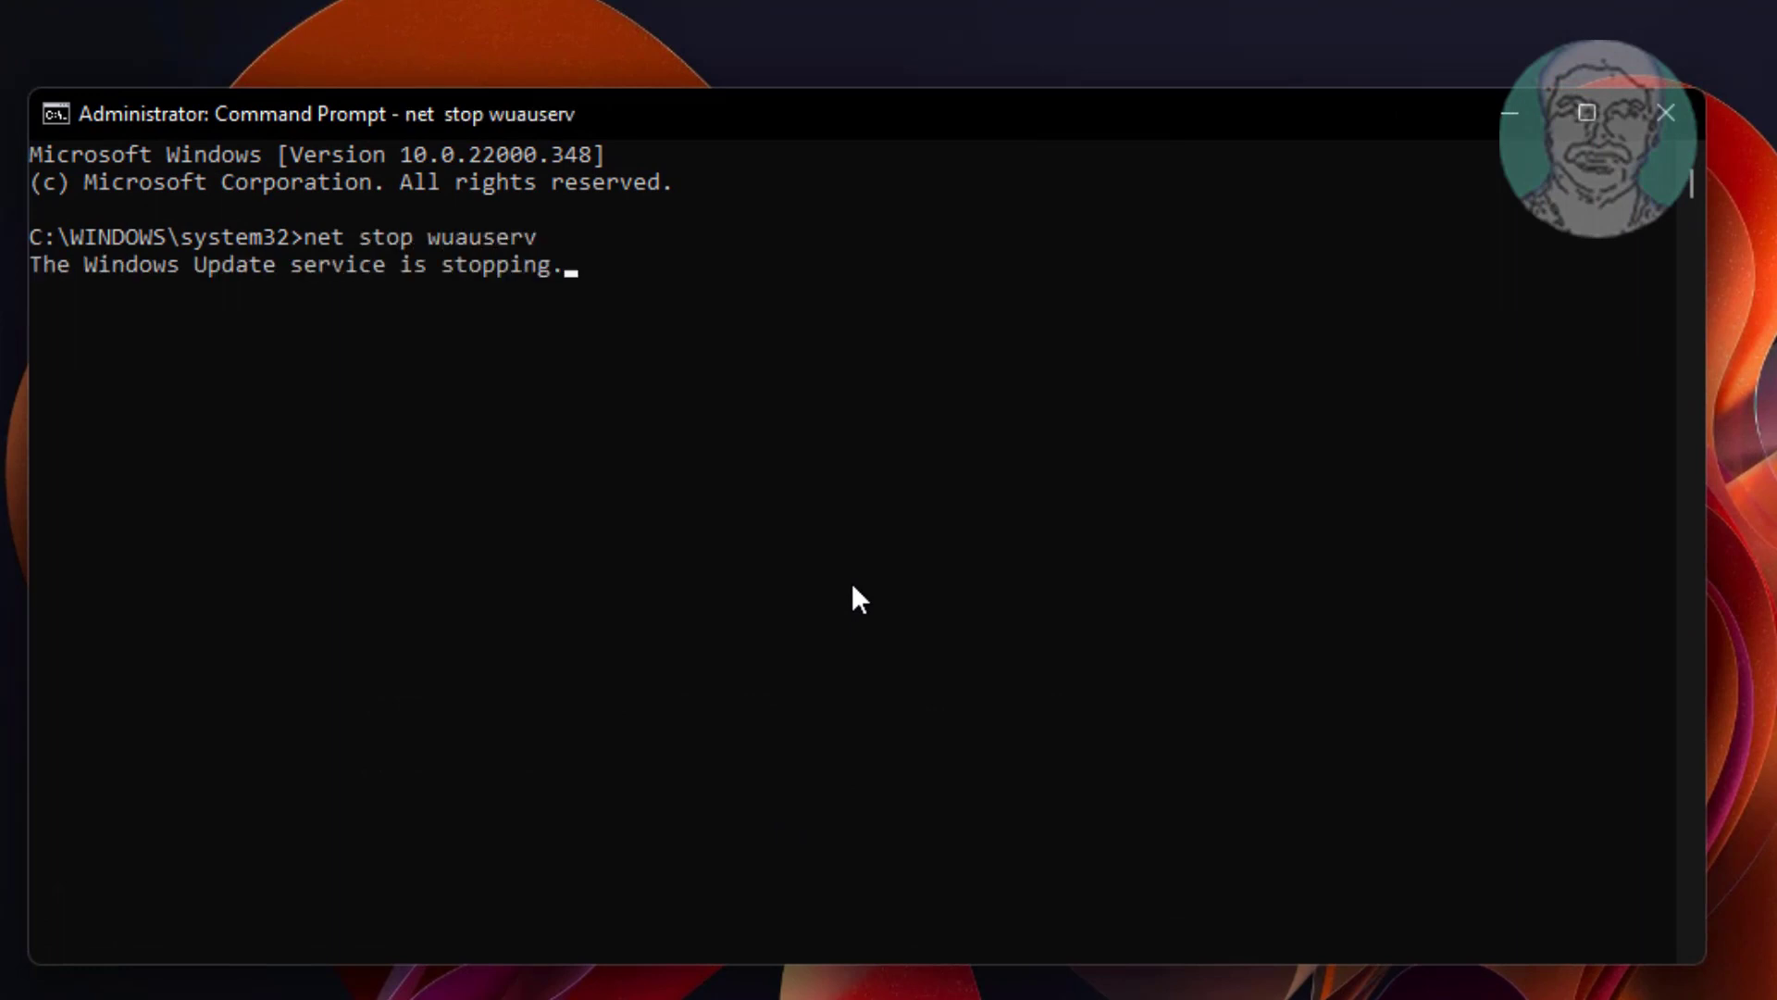
pyautogui.write('net s')
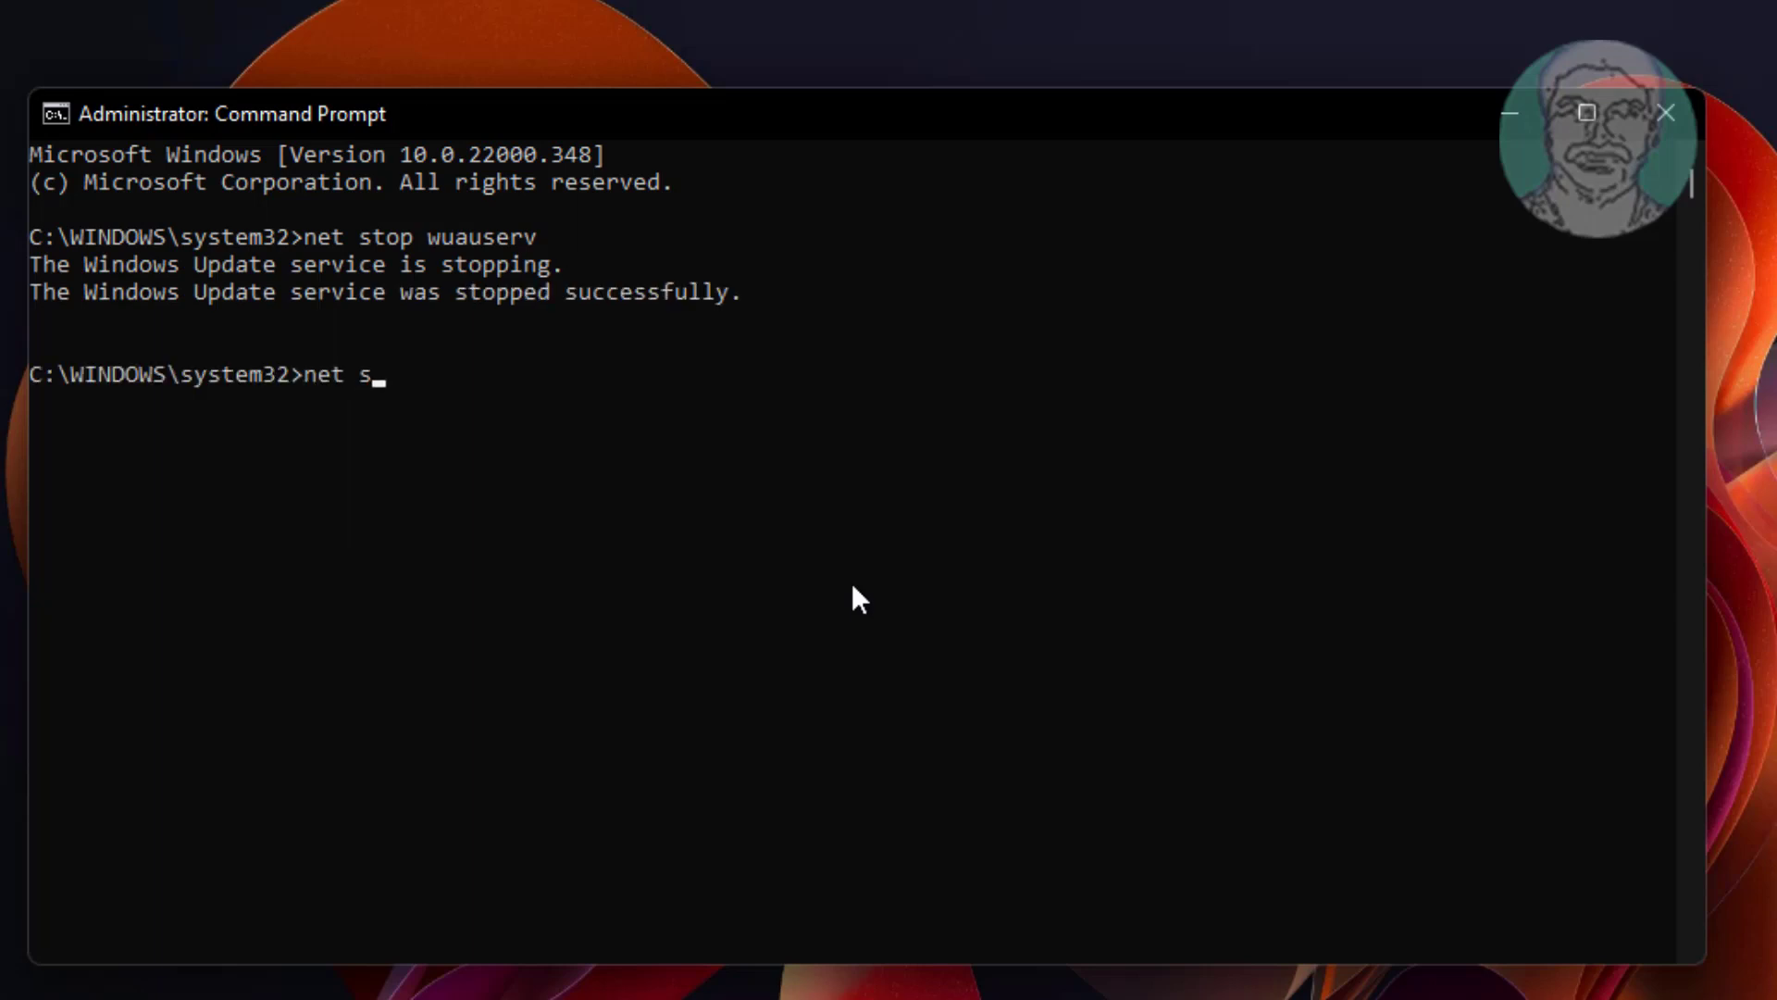
pyautogui.write('top cryptsvc')
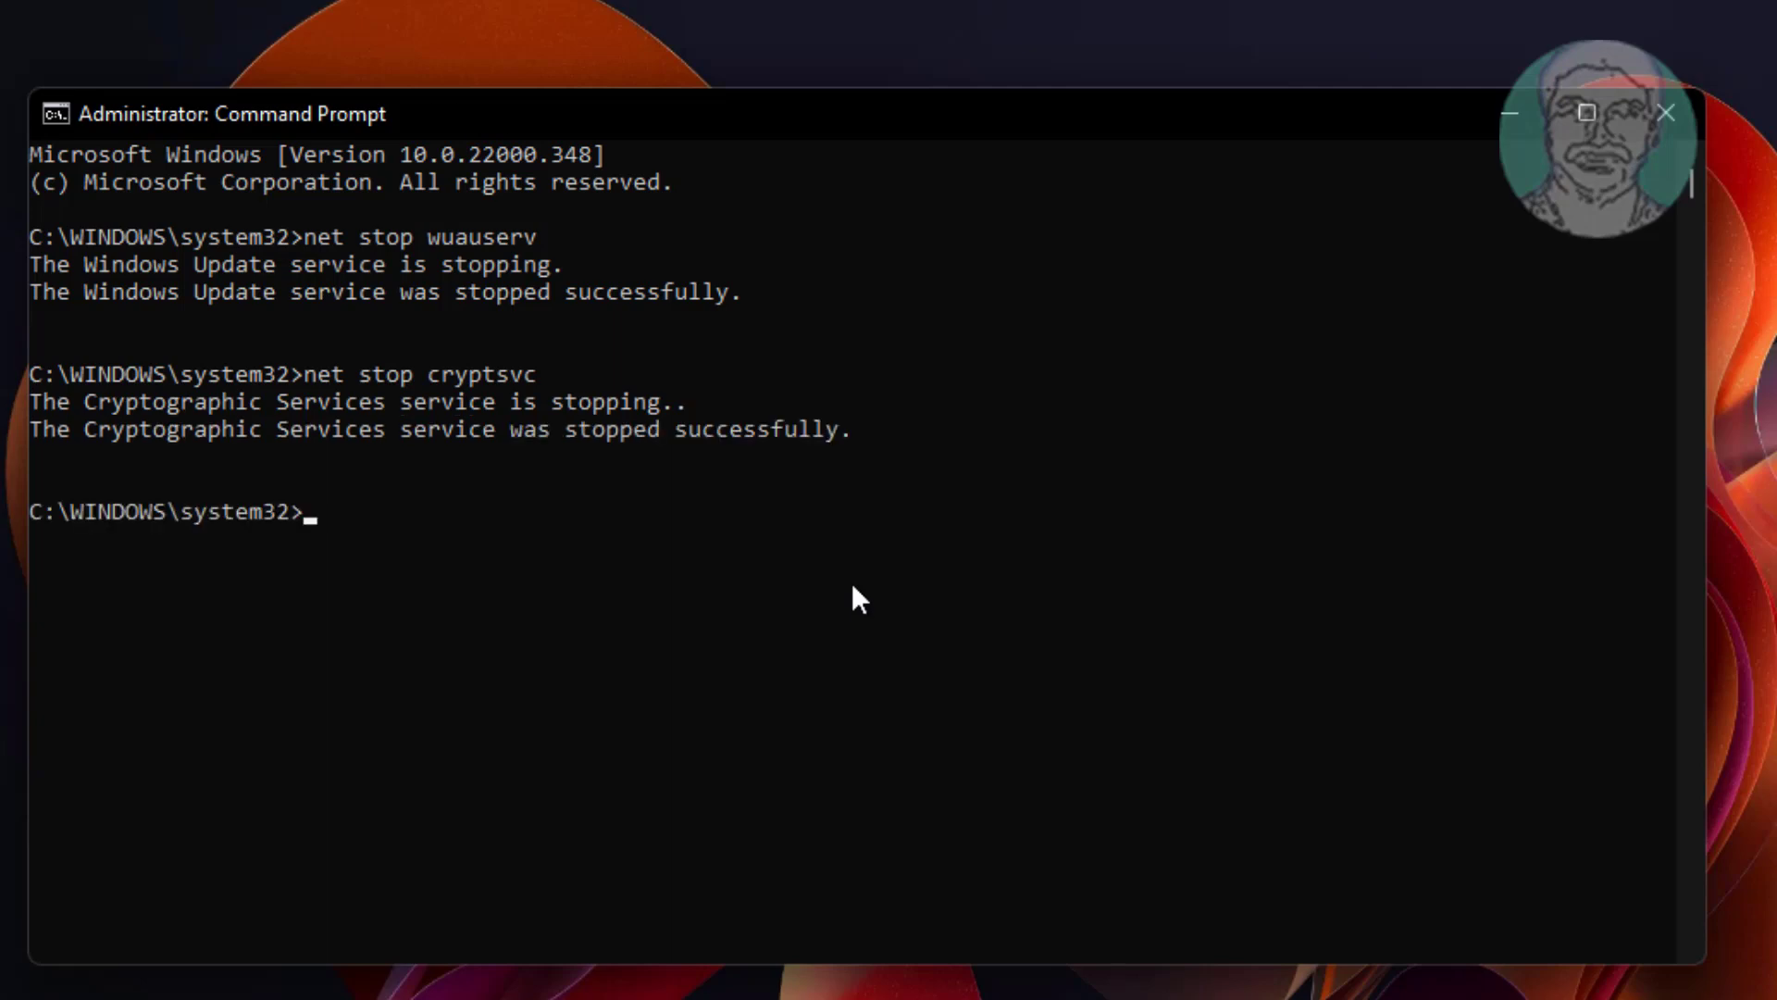
pyautogui.write('net stop')
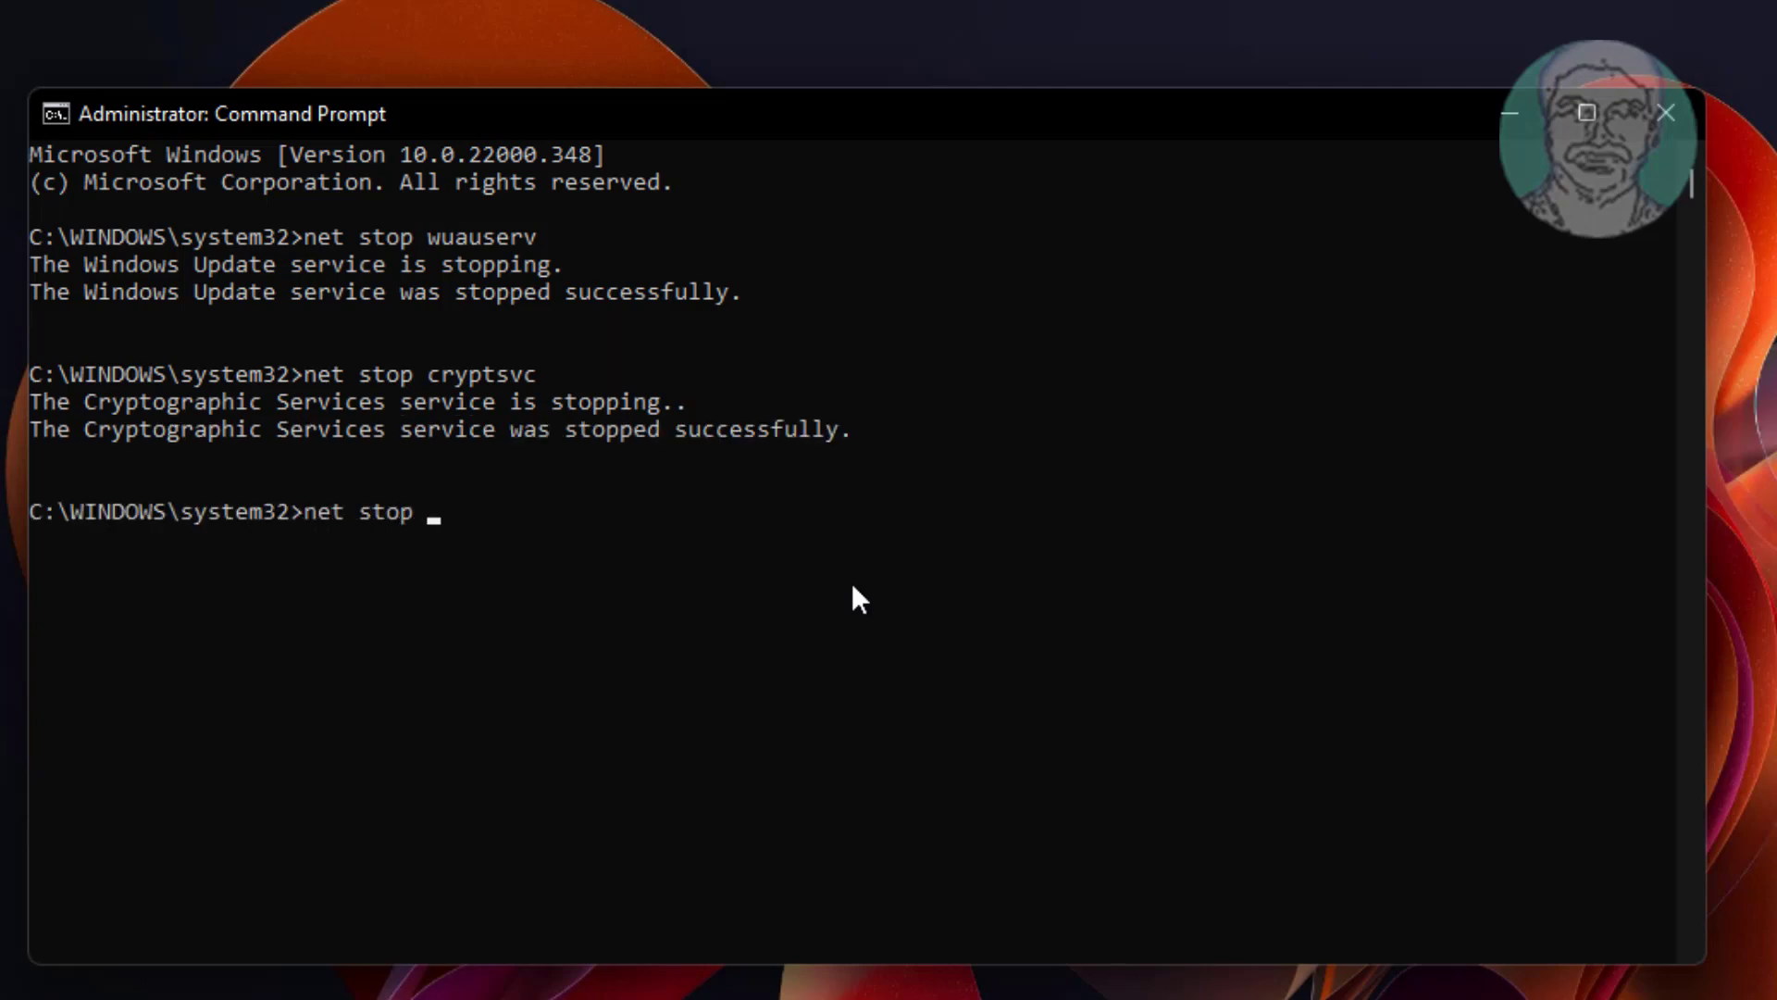
pyautogui.write('bits')
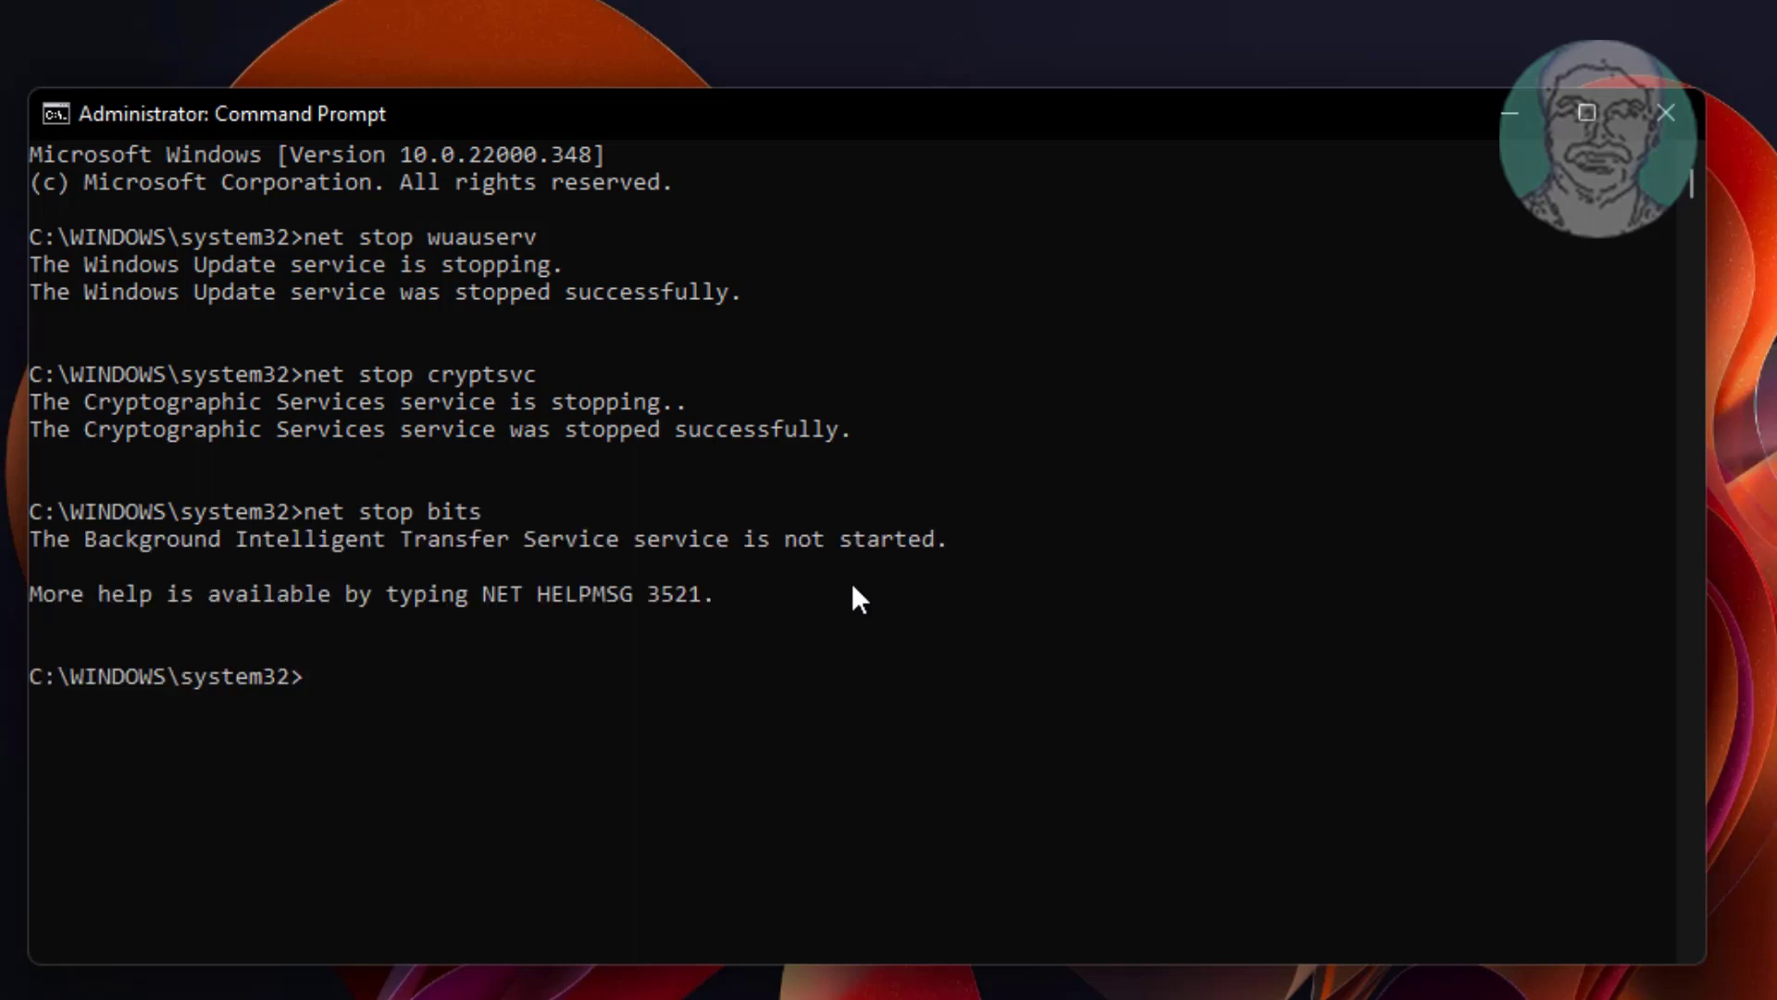
pyautogui.write('ren c:\\')
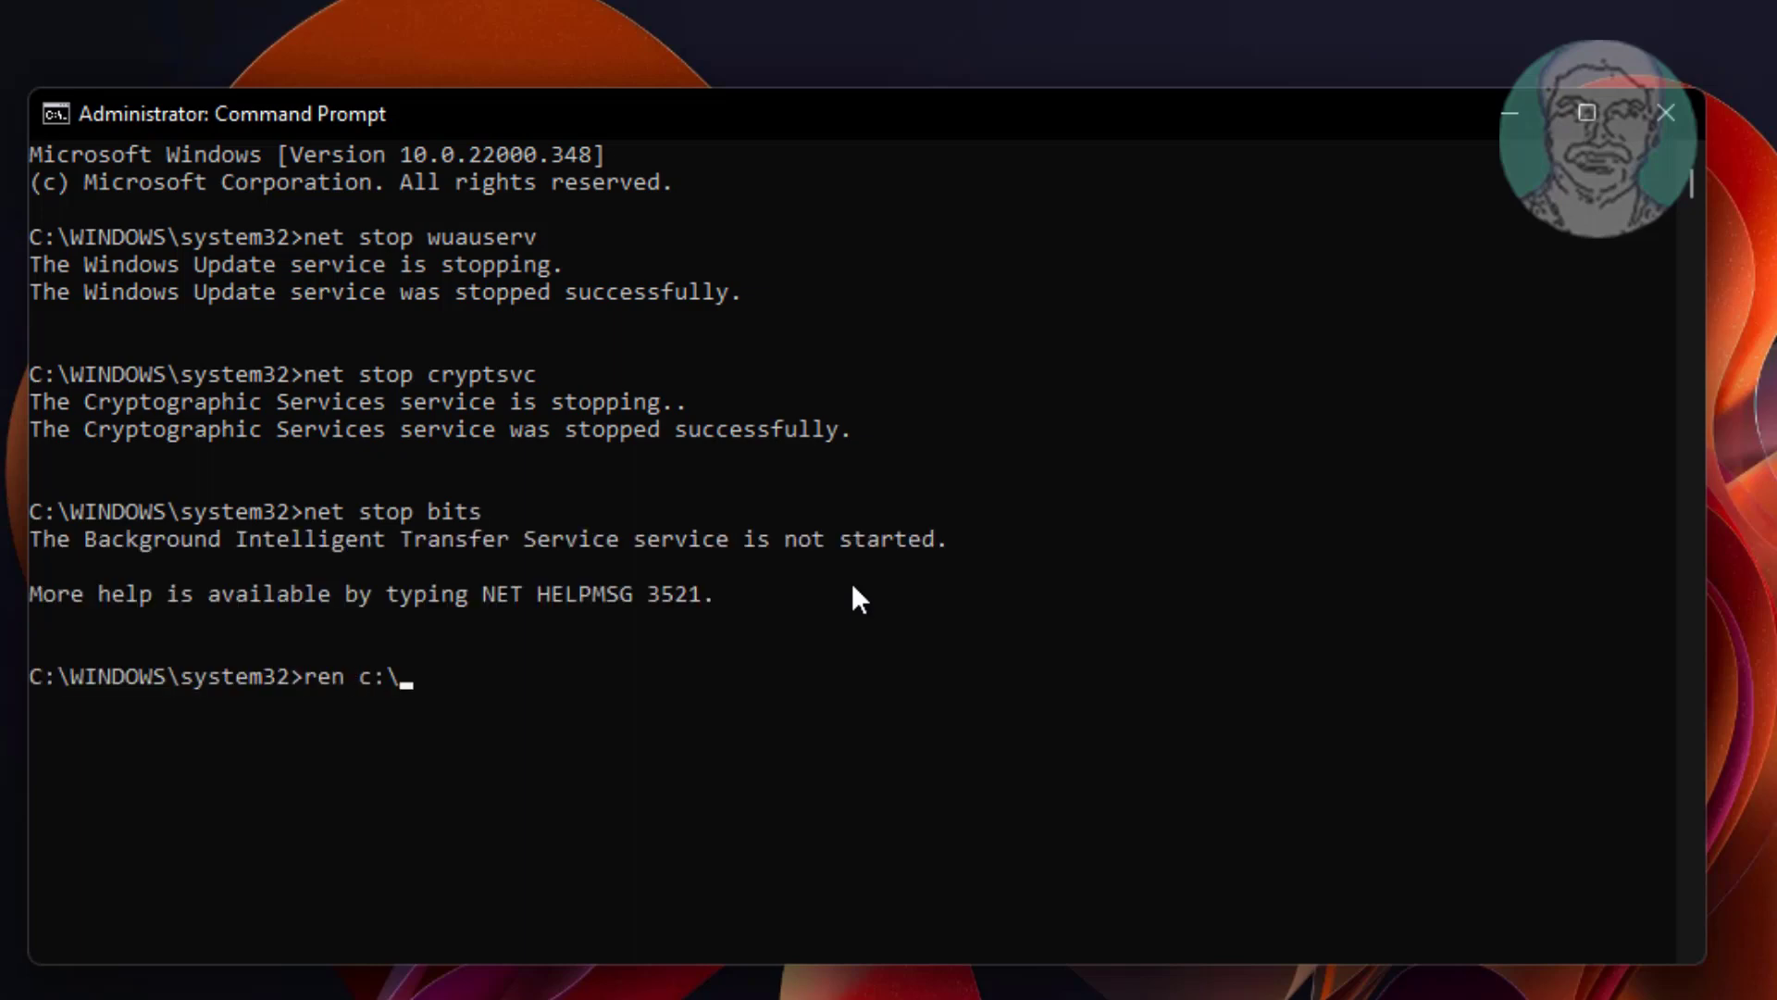
# - Rename c:\windows\softwaredistribution to softwaredistribution.old
pyautogui.write('wind')
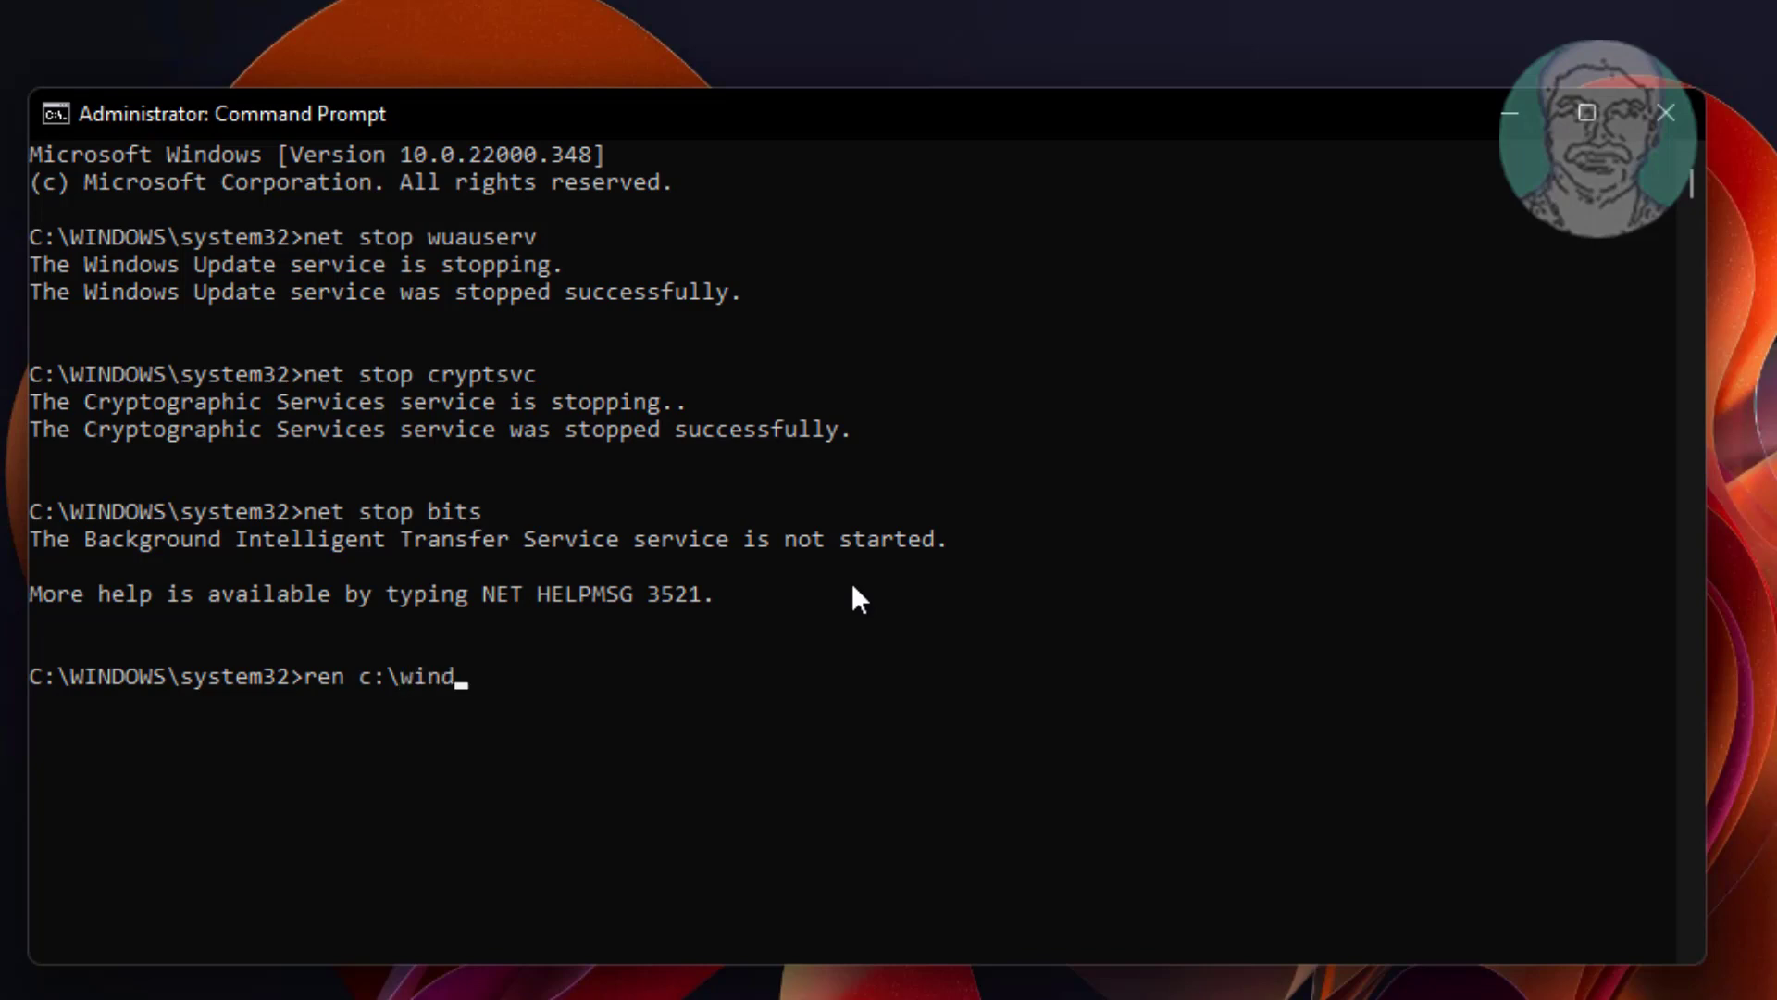
pyautogui.write('ows\\')
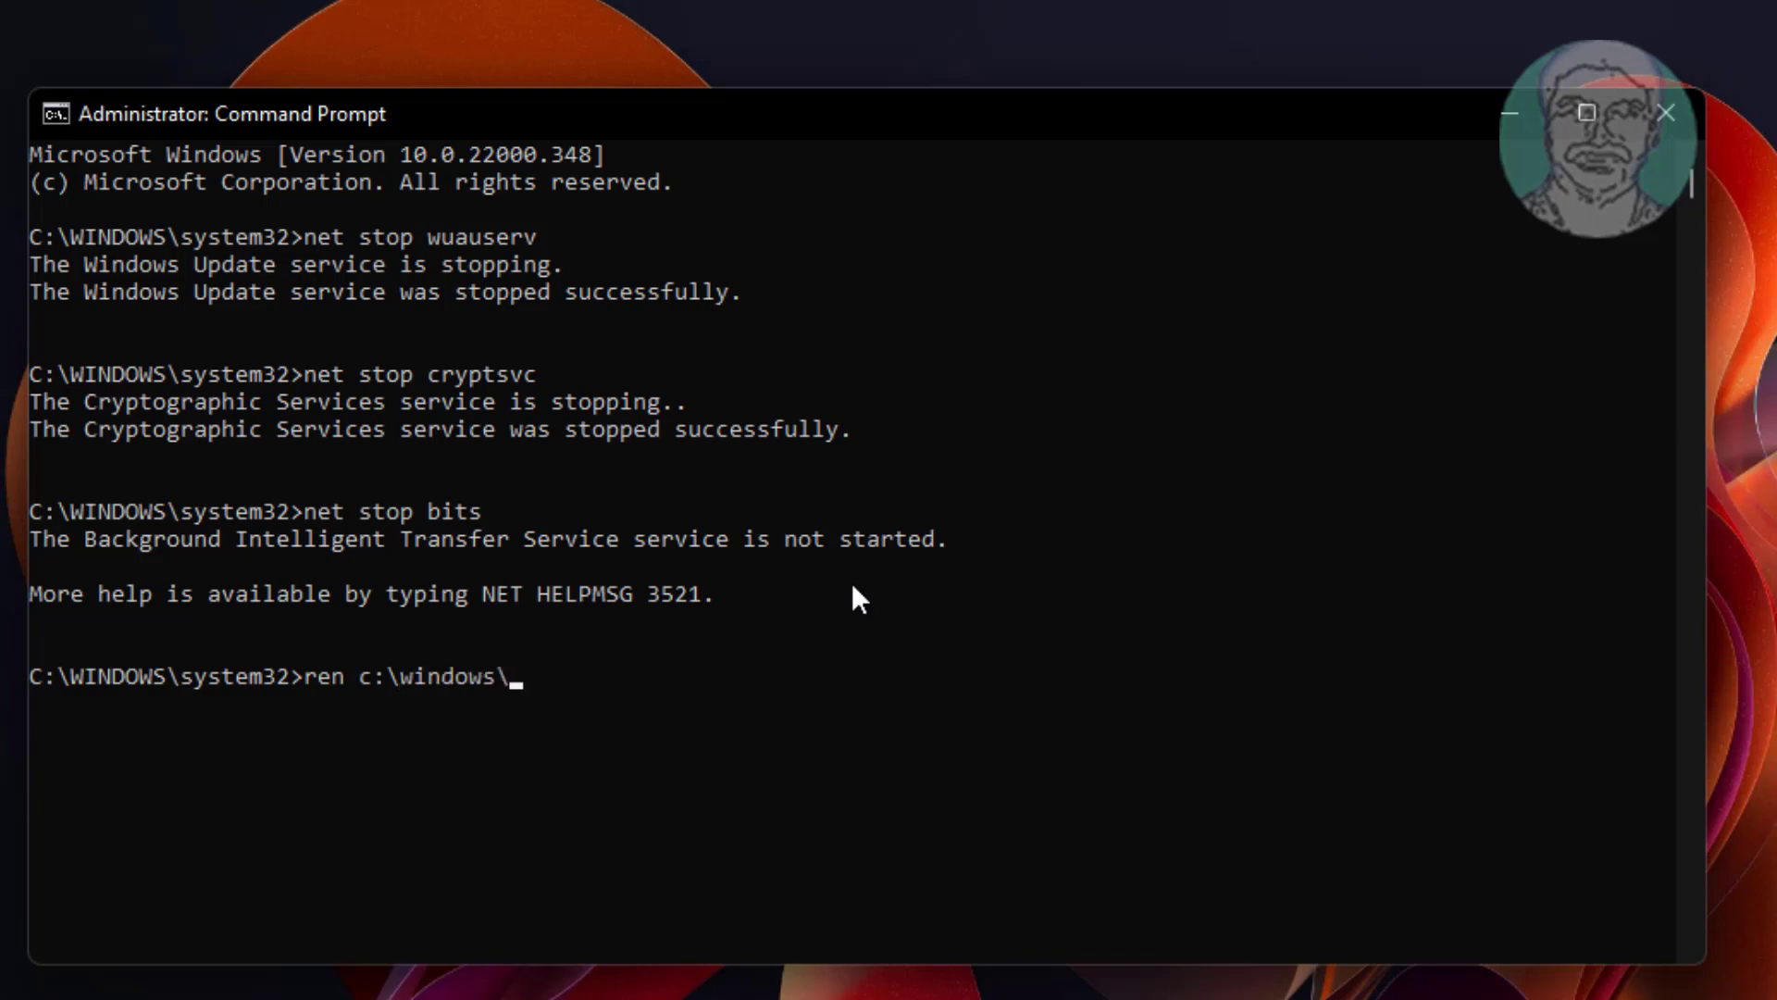
pyautogui.write('software')
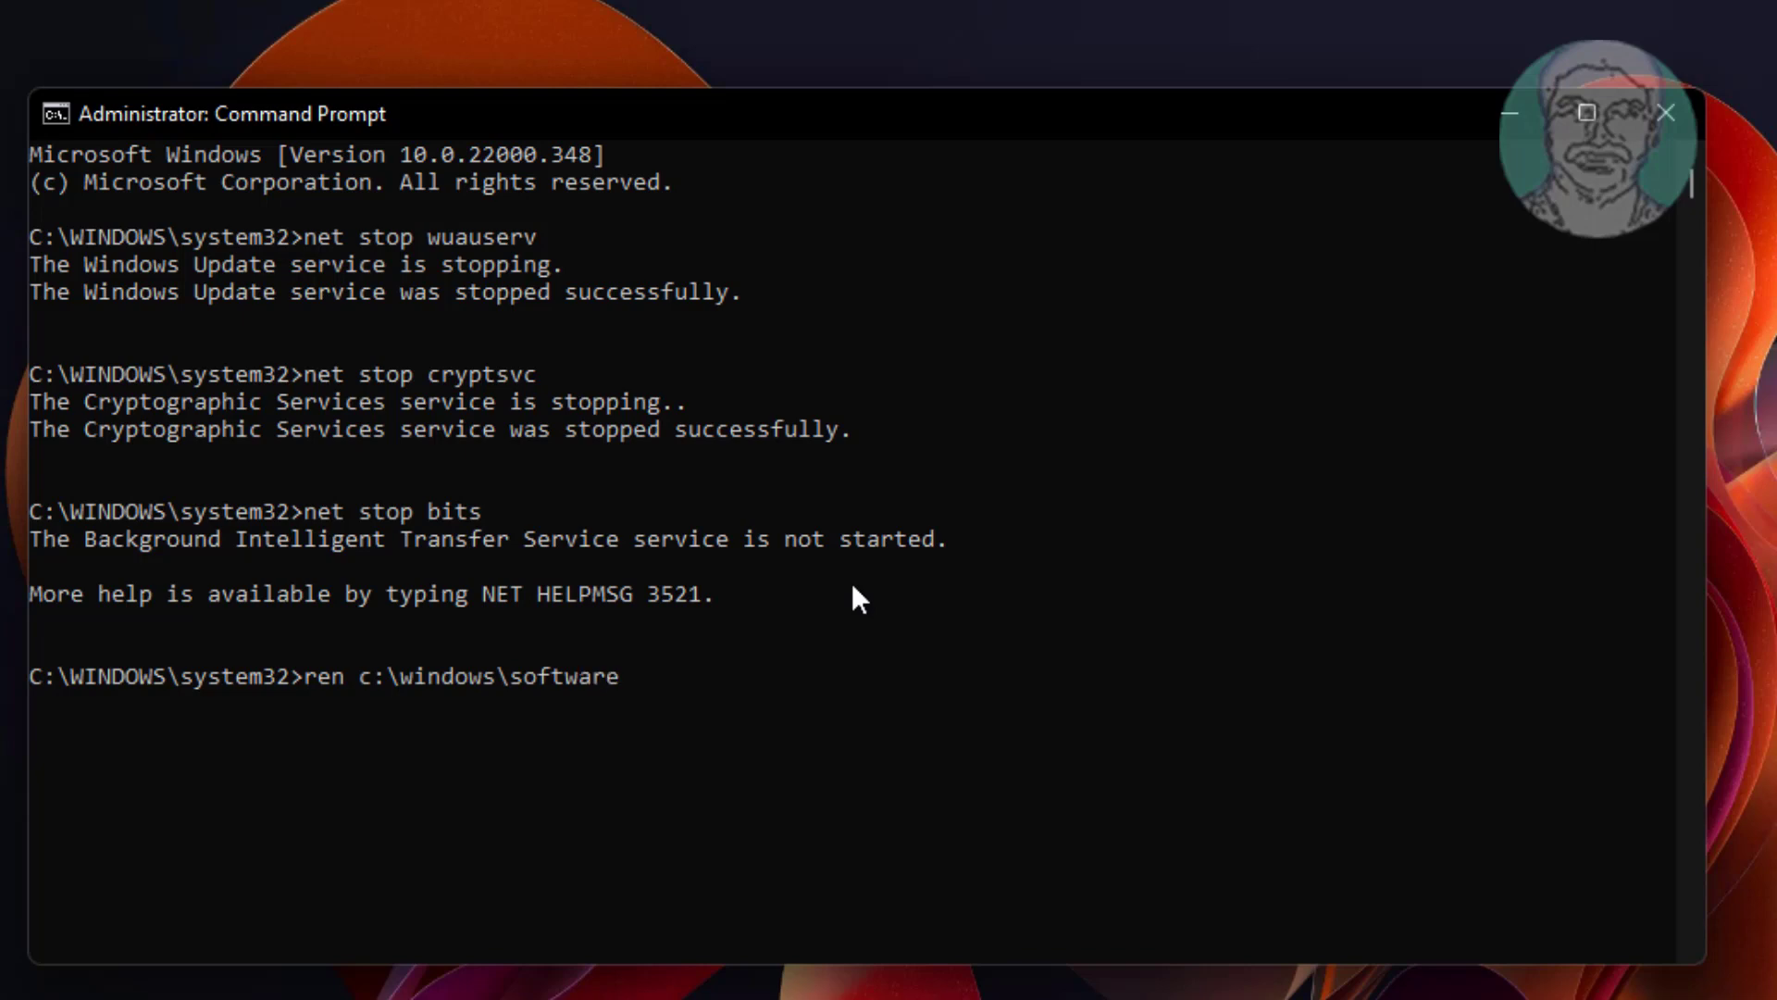
pyautogui.write('distribut')
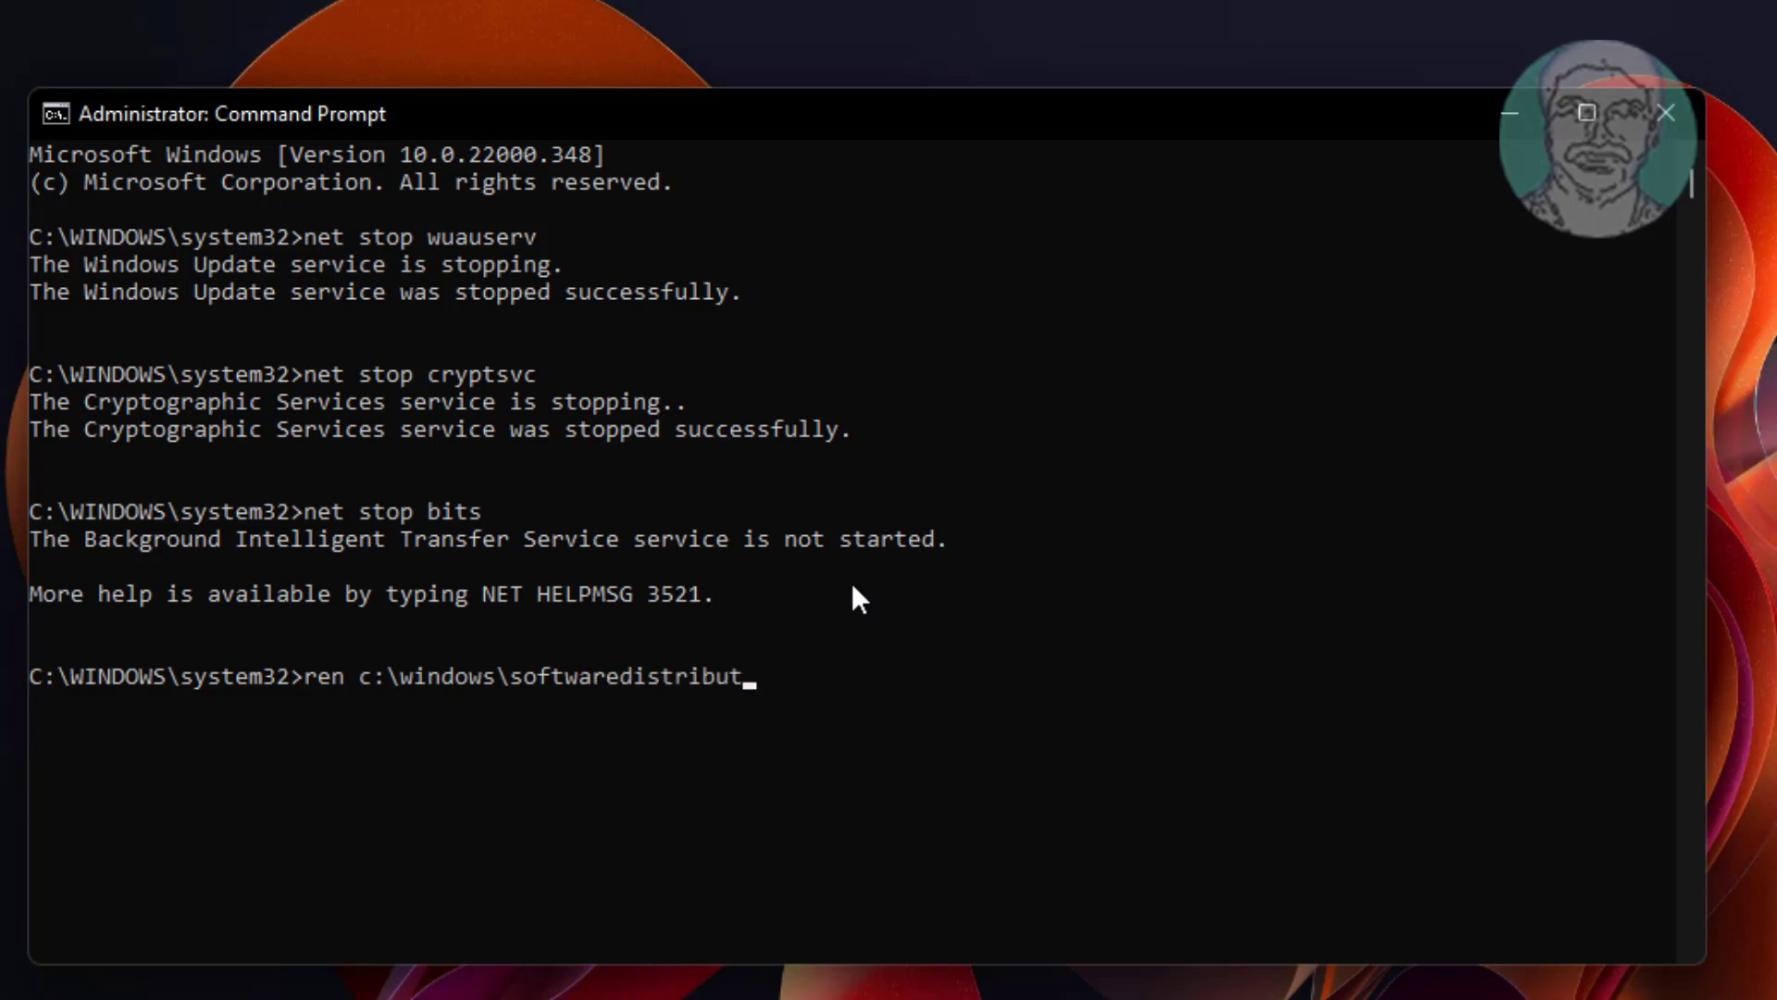
pyautogui.write('ion soft')
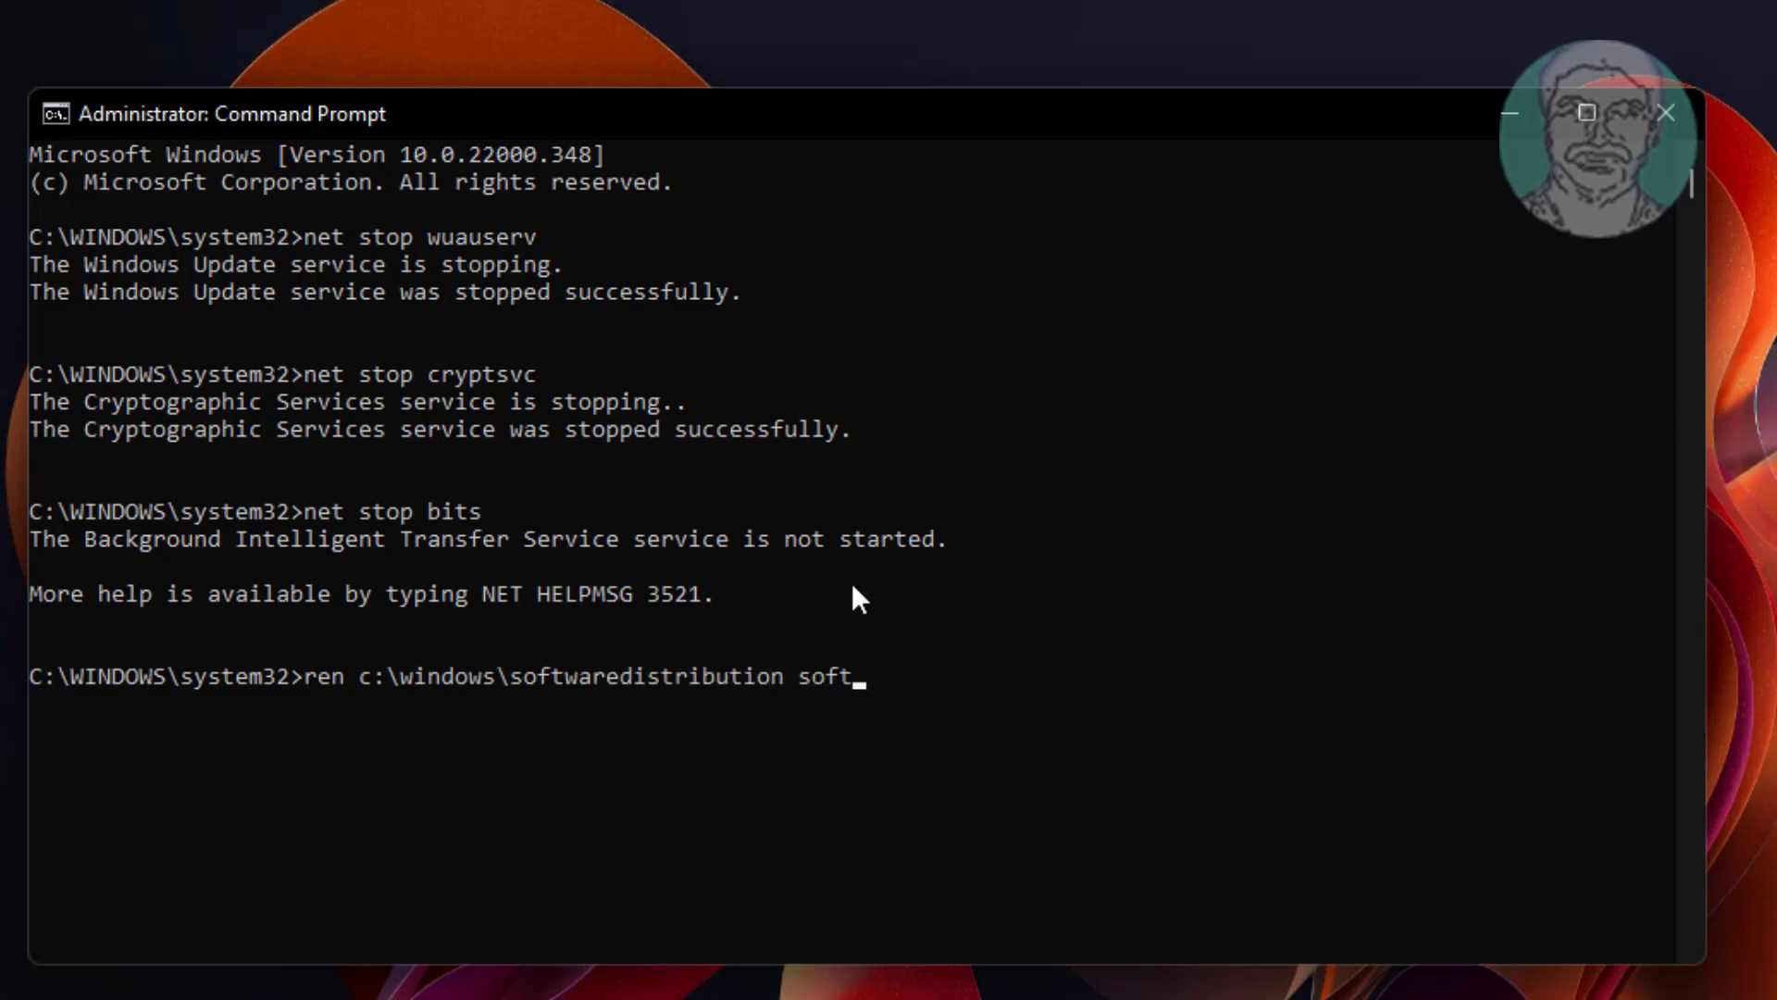
pyautogui.write('waredistribution.old')
pyautogui.write('ren')
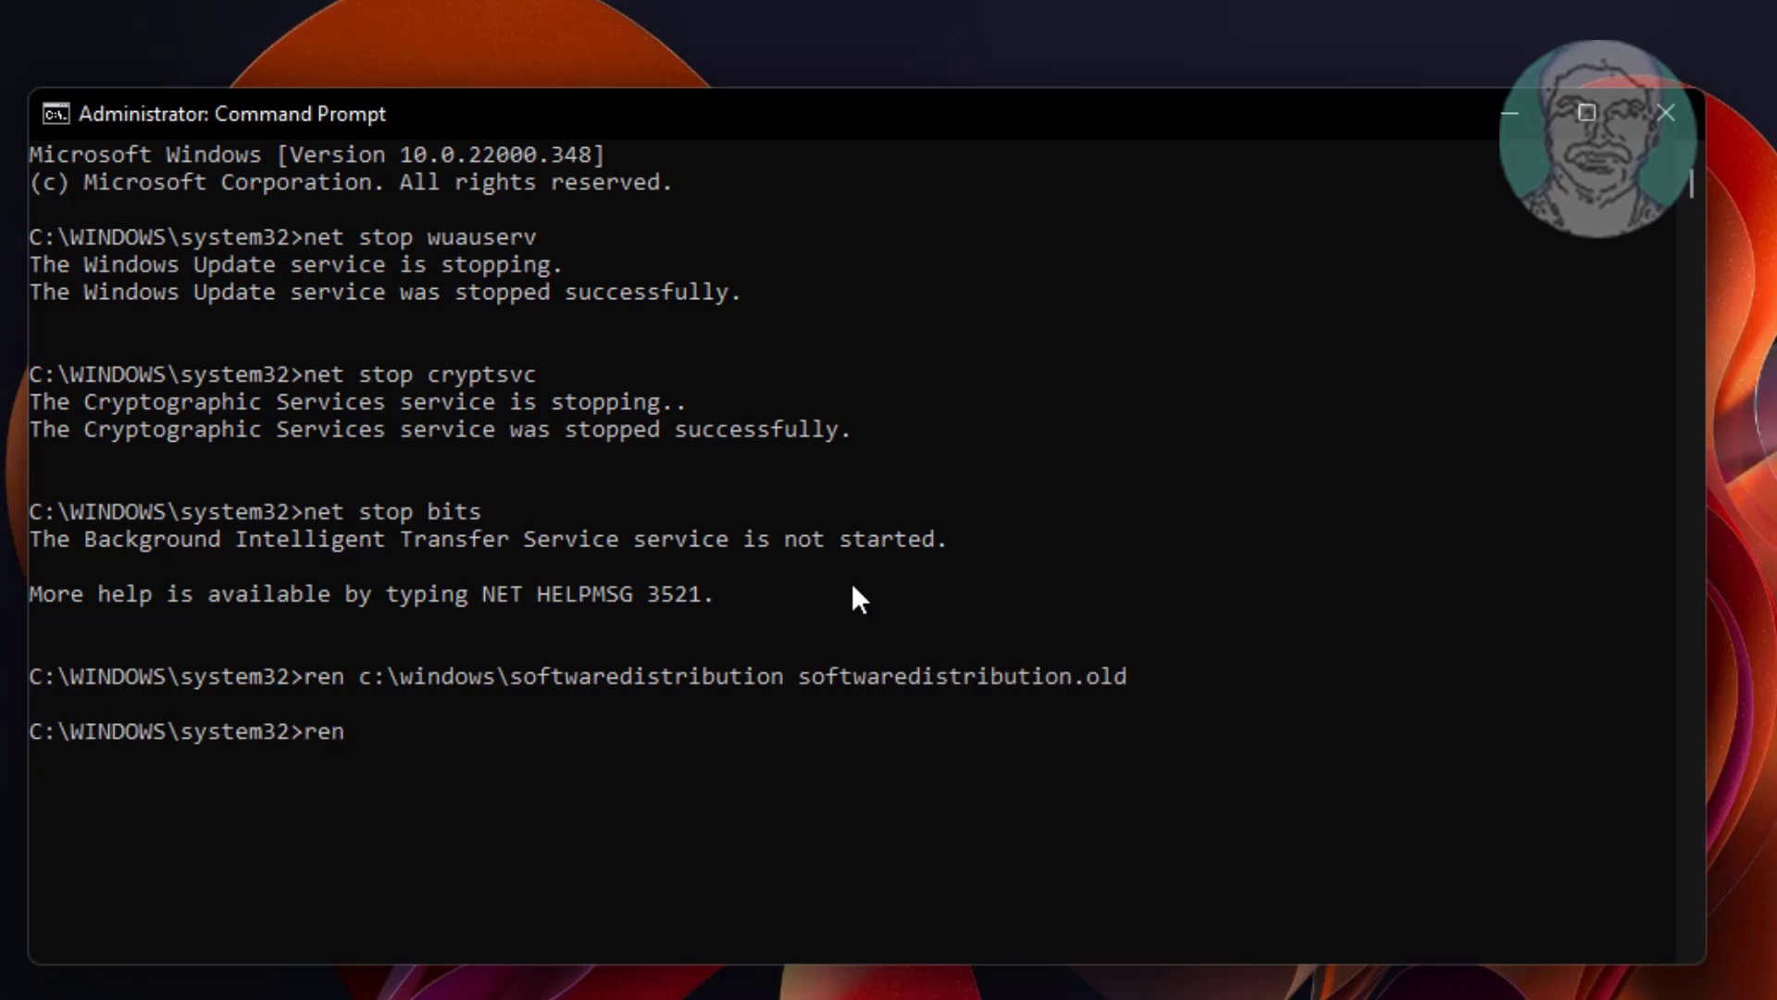
# - Rename c:\windows\system32\catroot2 to catroot2.old
pyautogui.write('c:\\')
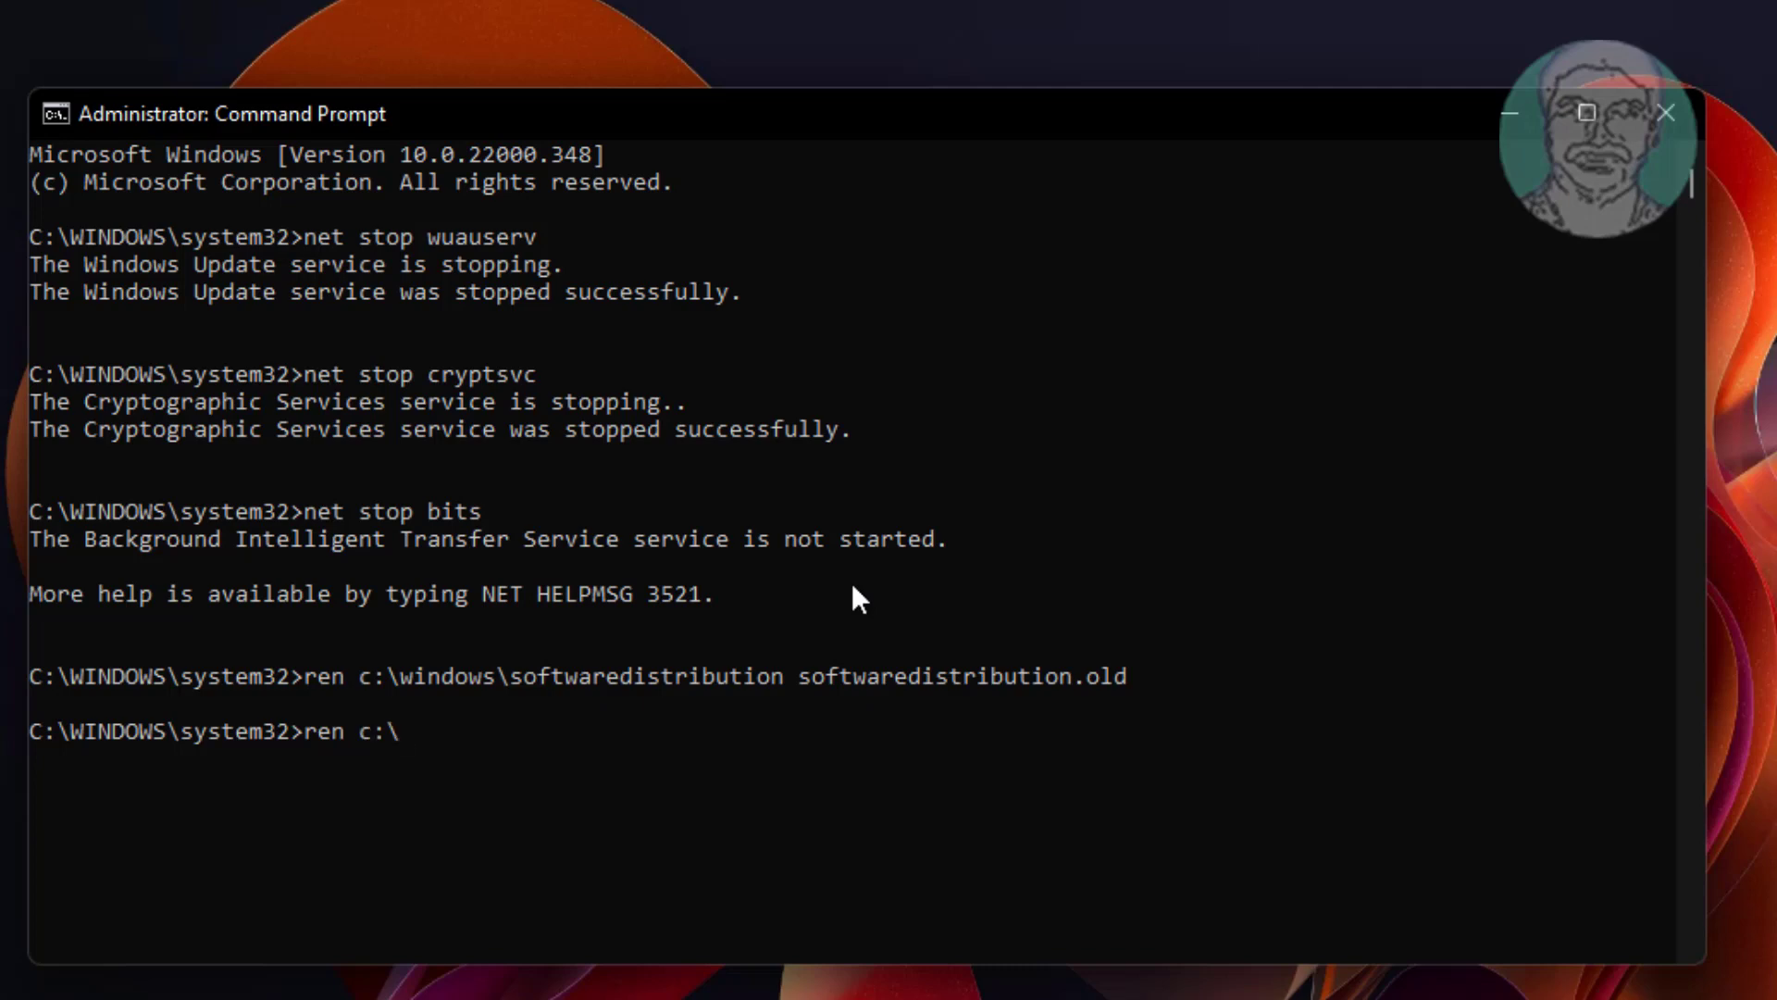
pyautogui.write('windows\\')
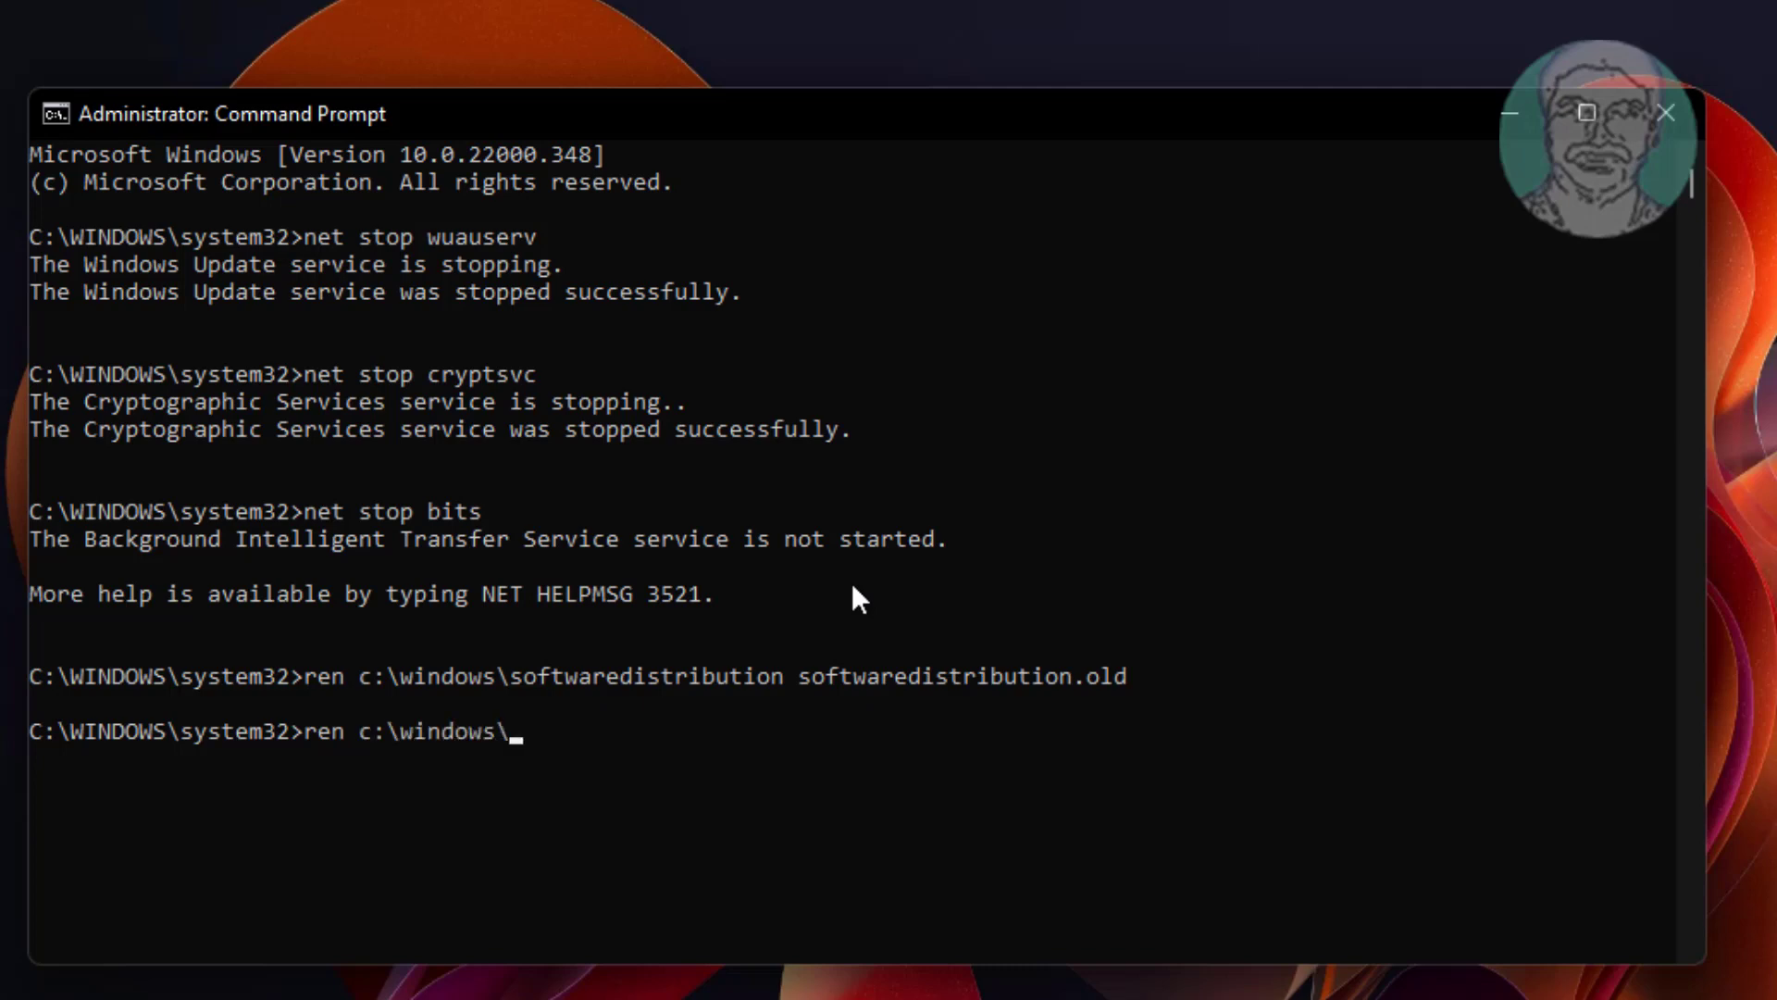
pyautogui.write('syste')
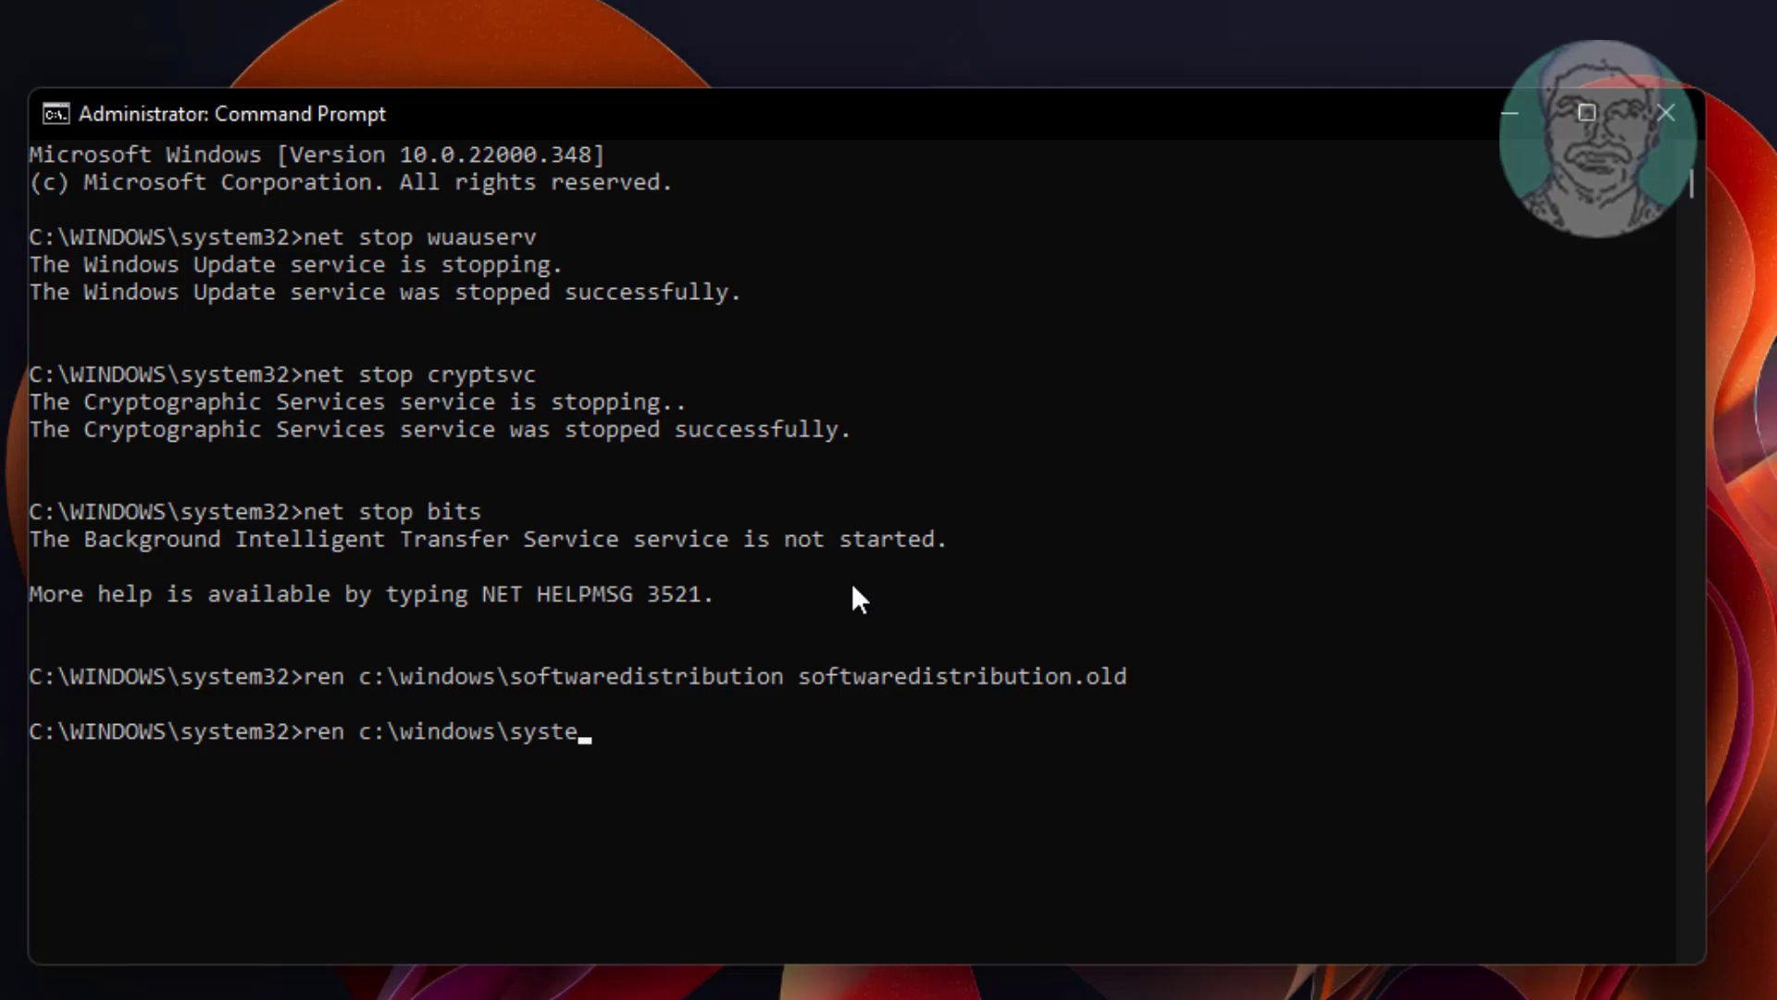
pyautogui.write('m32')
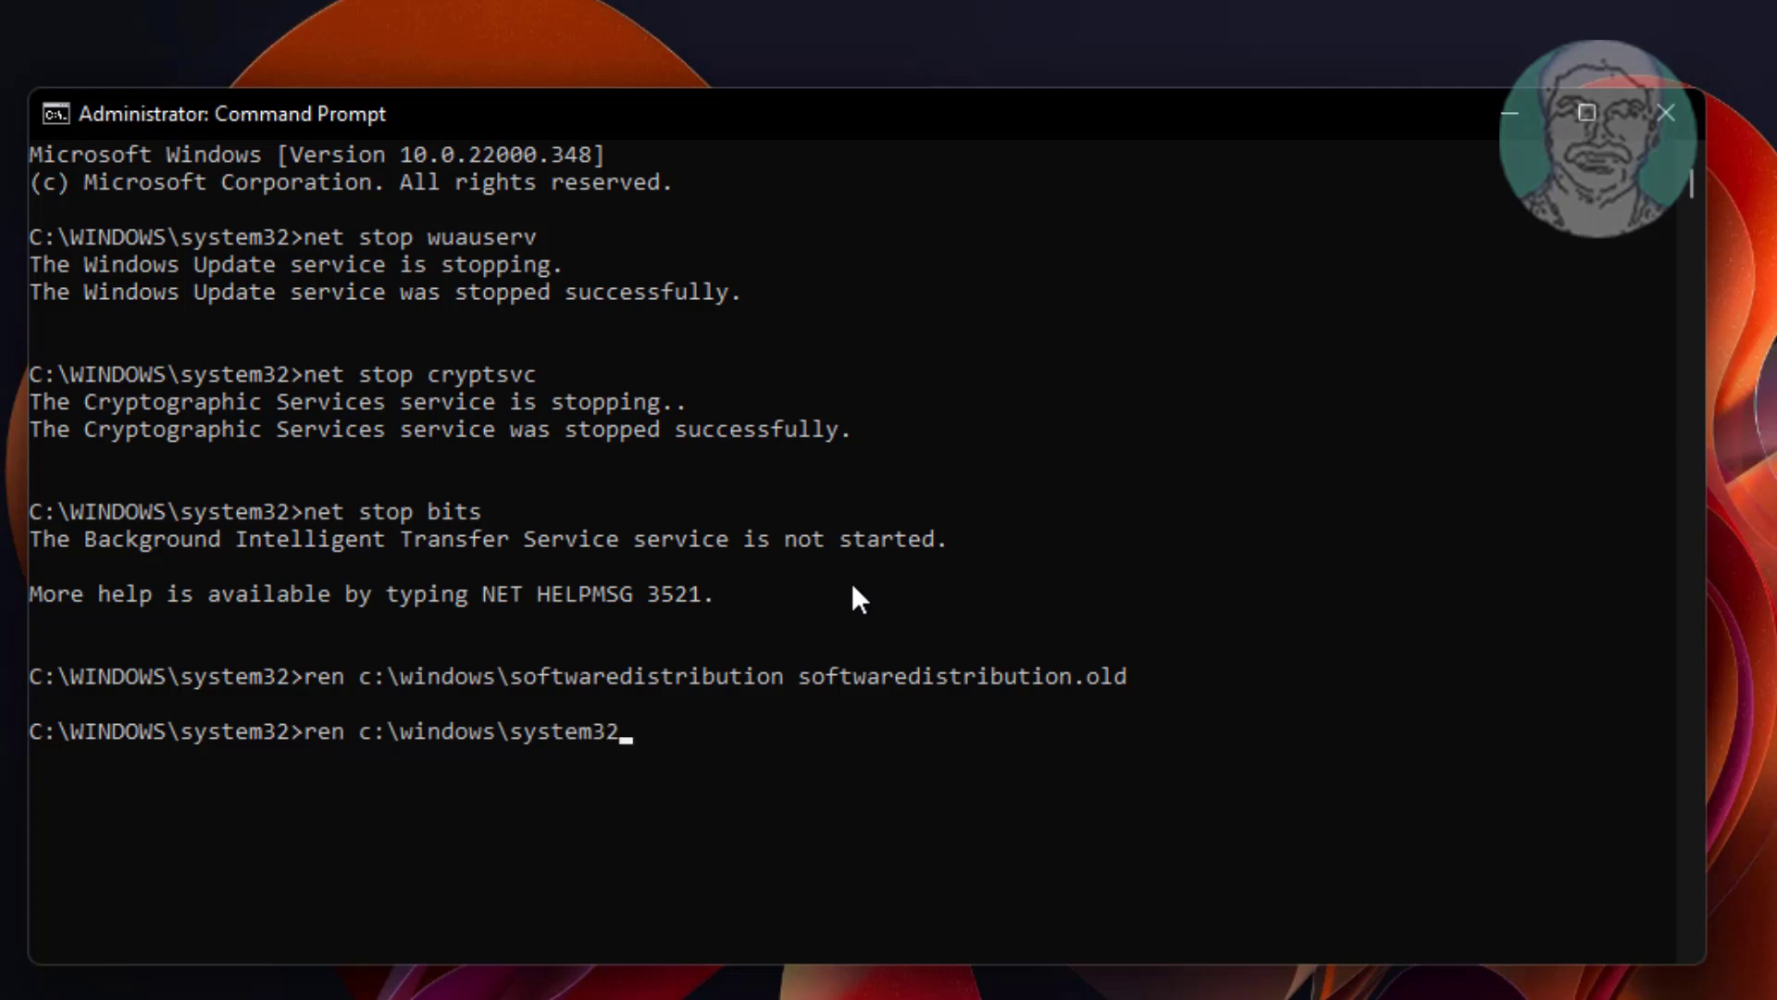
pyautogui.write('\\ca')
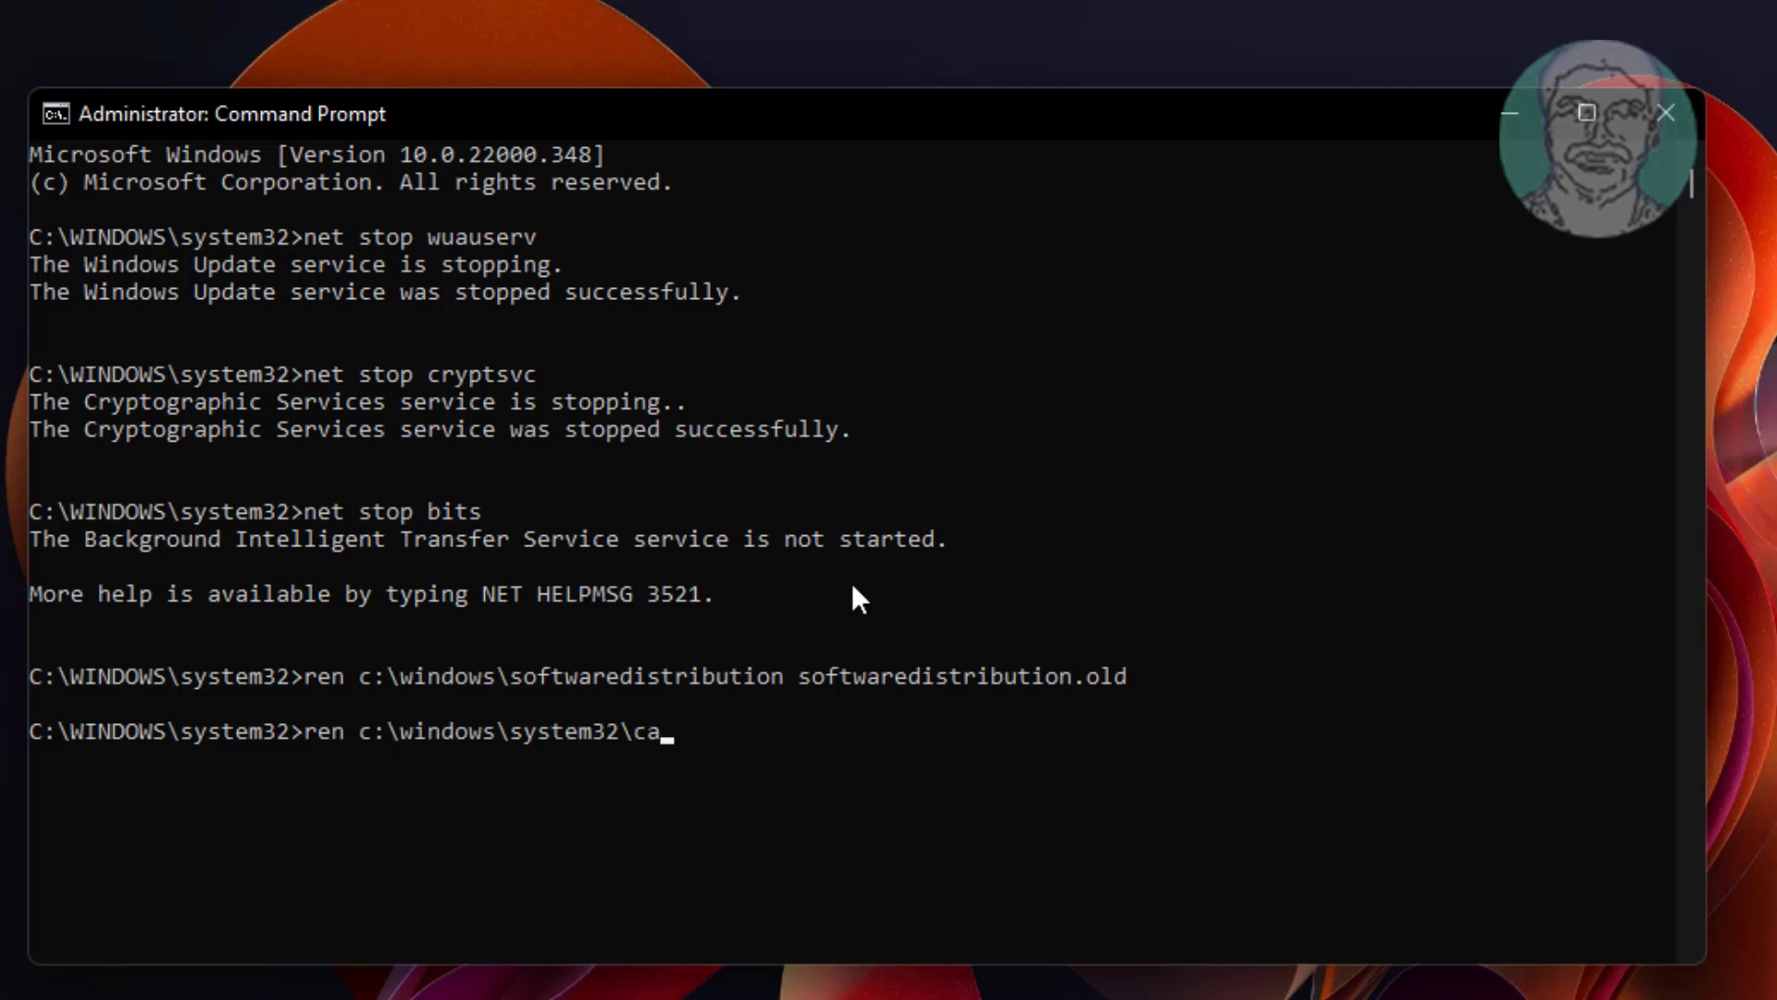
pyautogui.write('troot2')
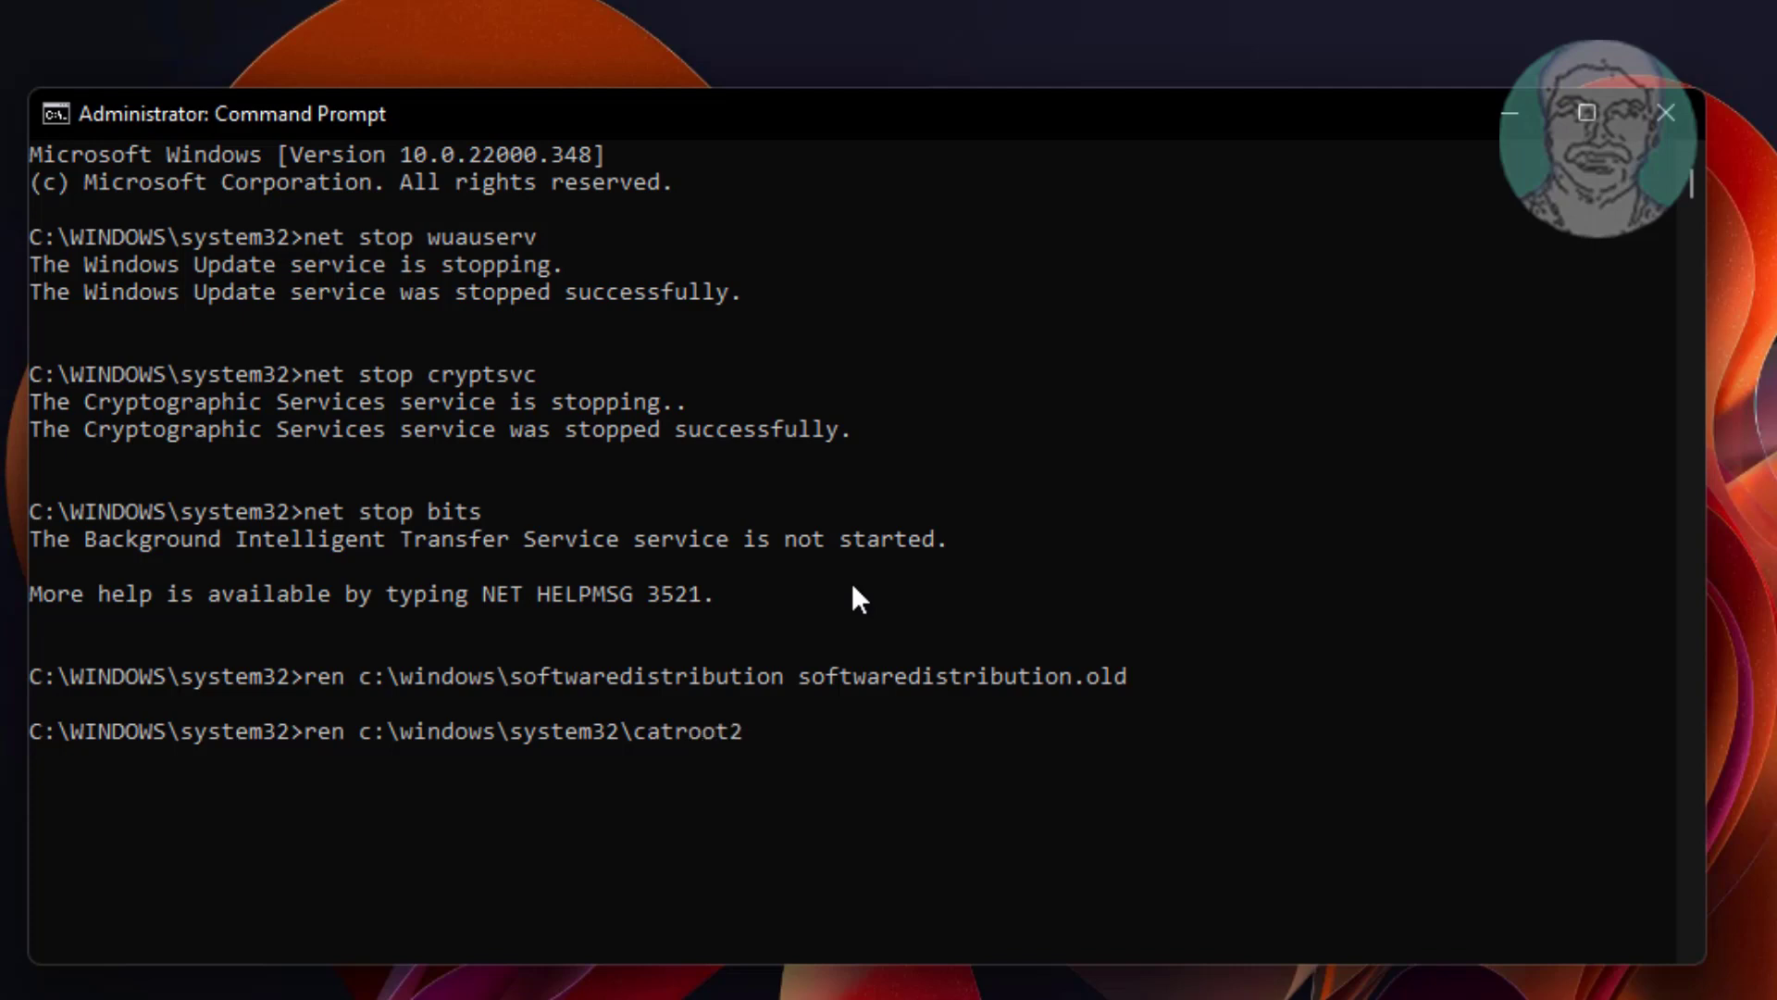
pyautogui.write('catroot2.old')
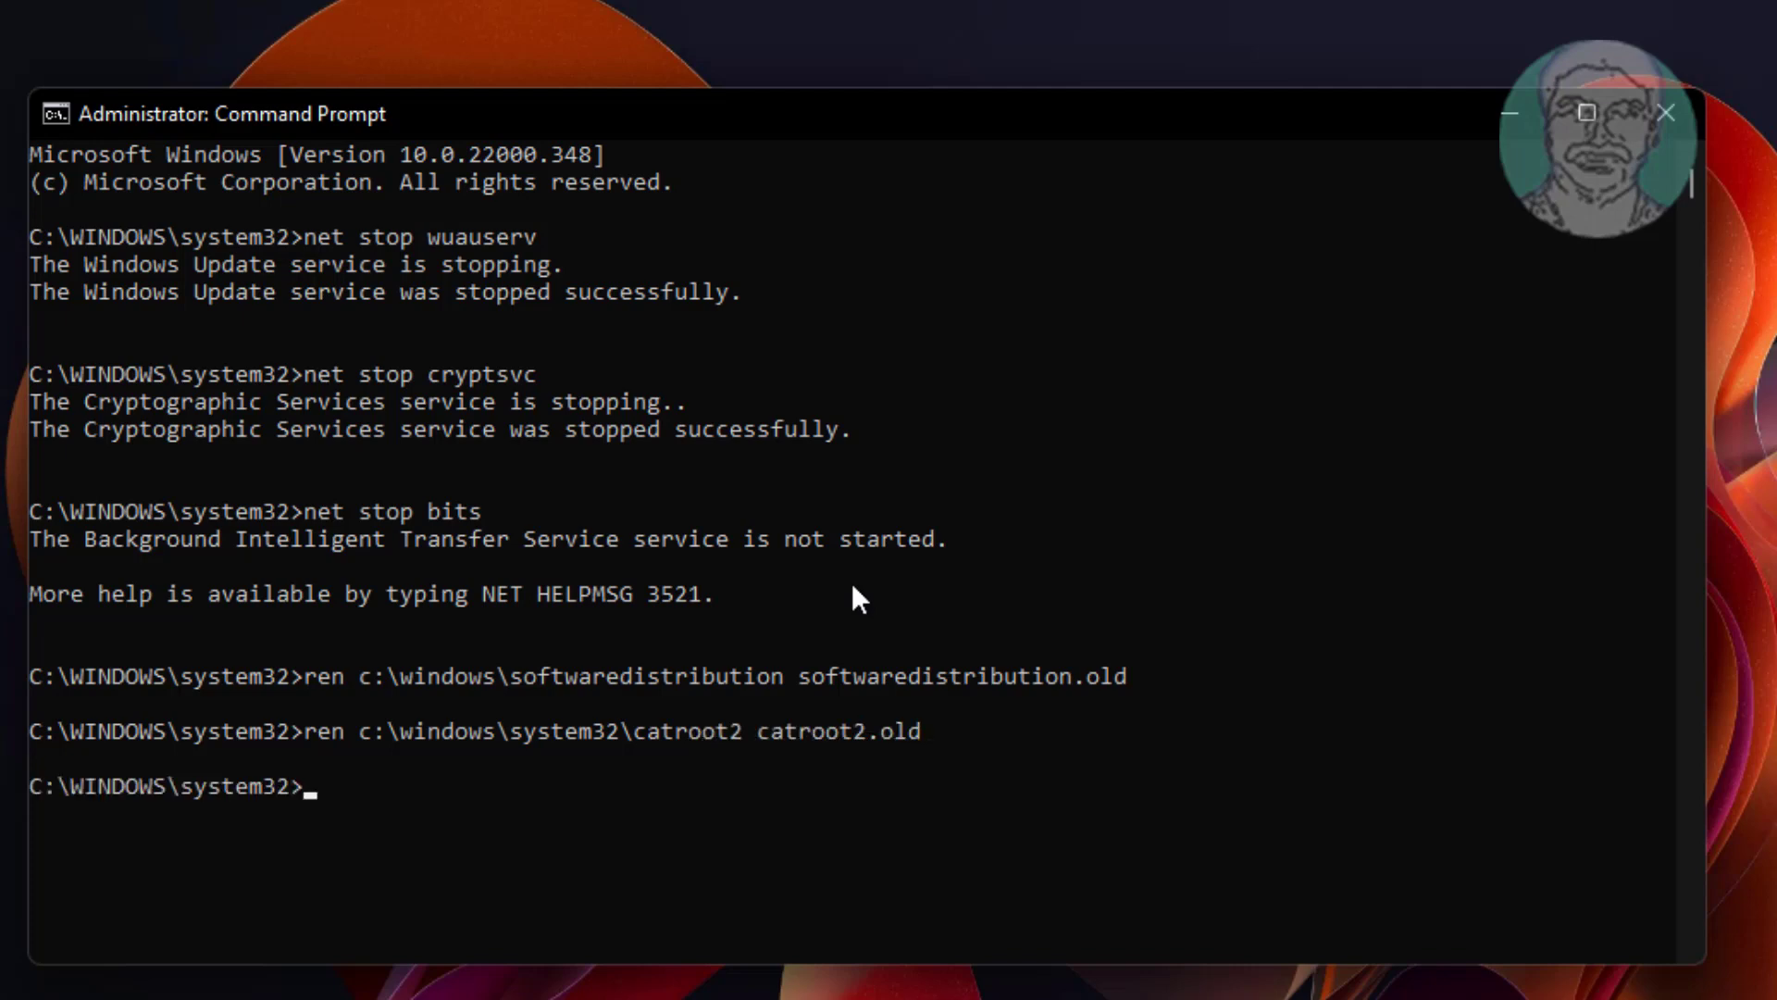
# - Run net start wuauserv and net start cryptsvc to restart the services
pyautogui.write('net')
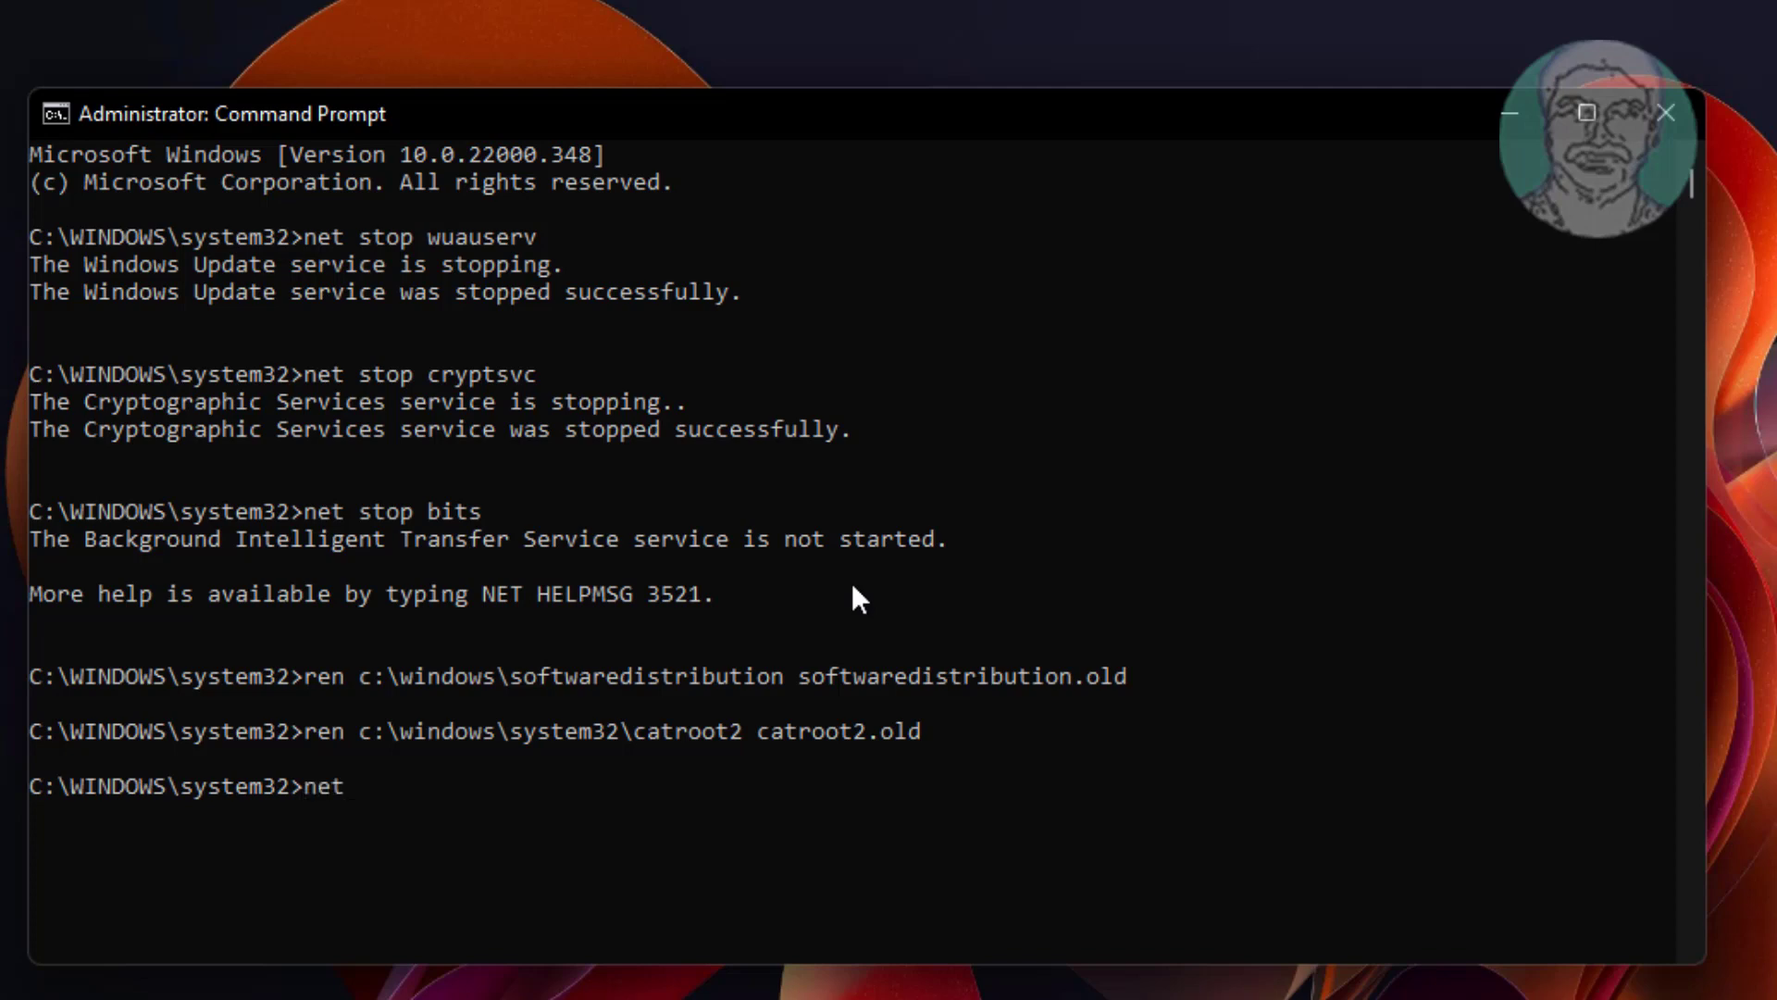
pyautogui.write('start w')
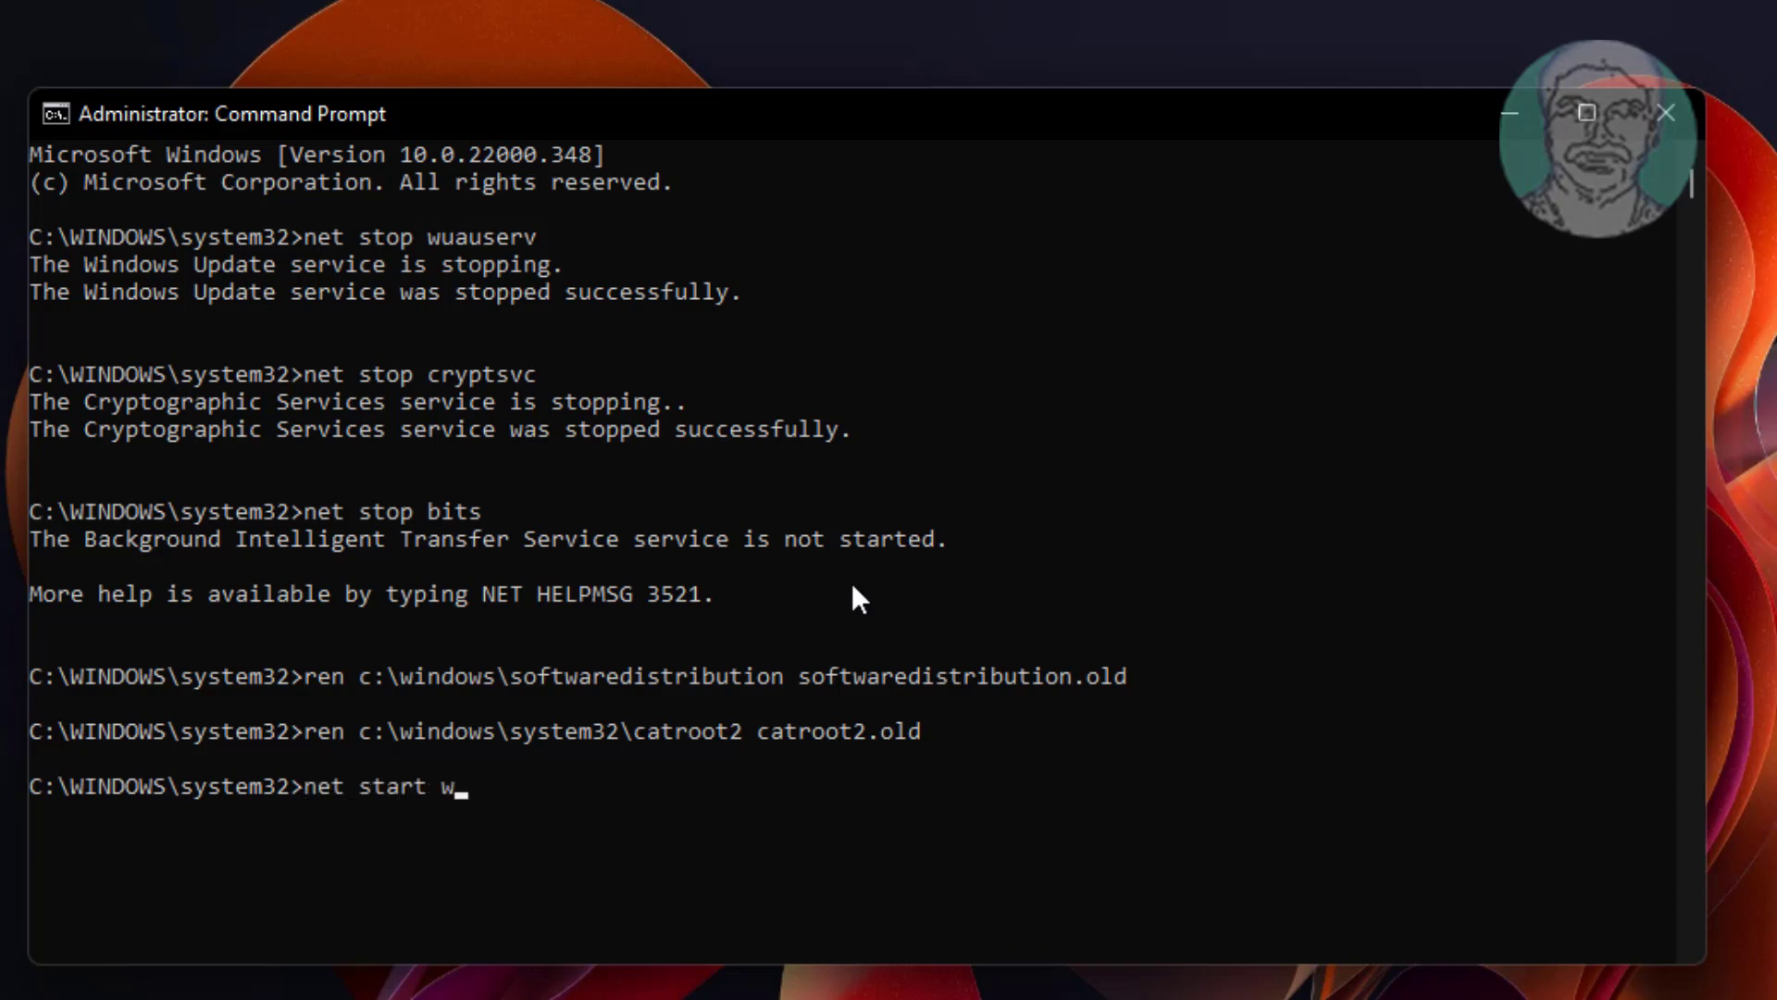
pyautogui.write('uauserv')
pyautogui.write('n')
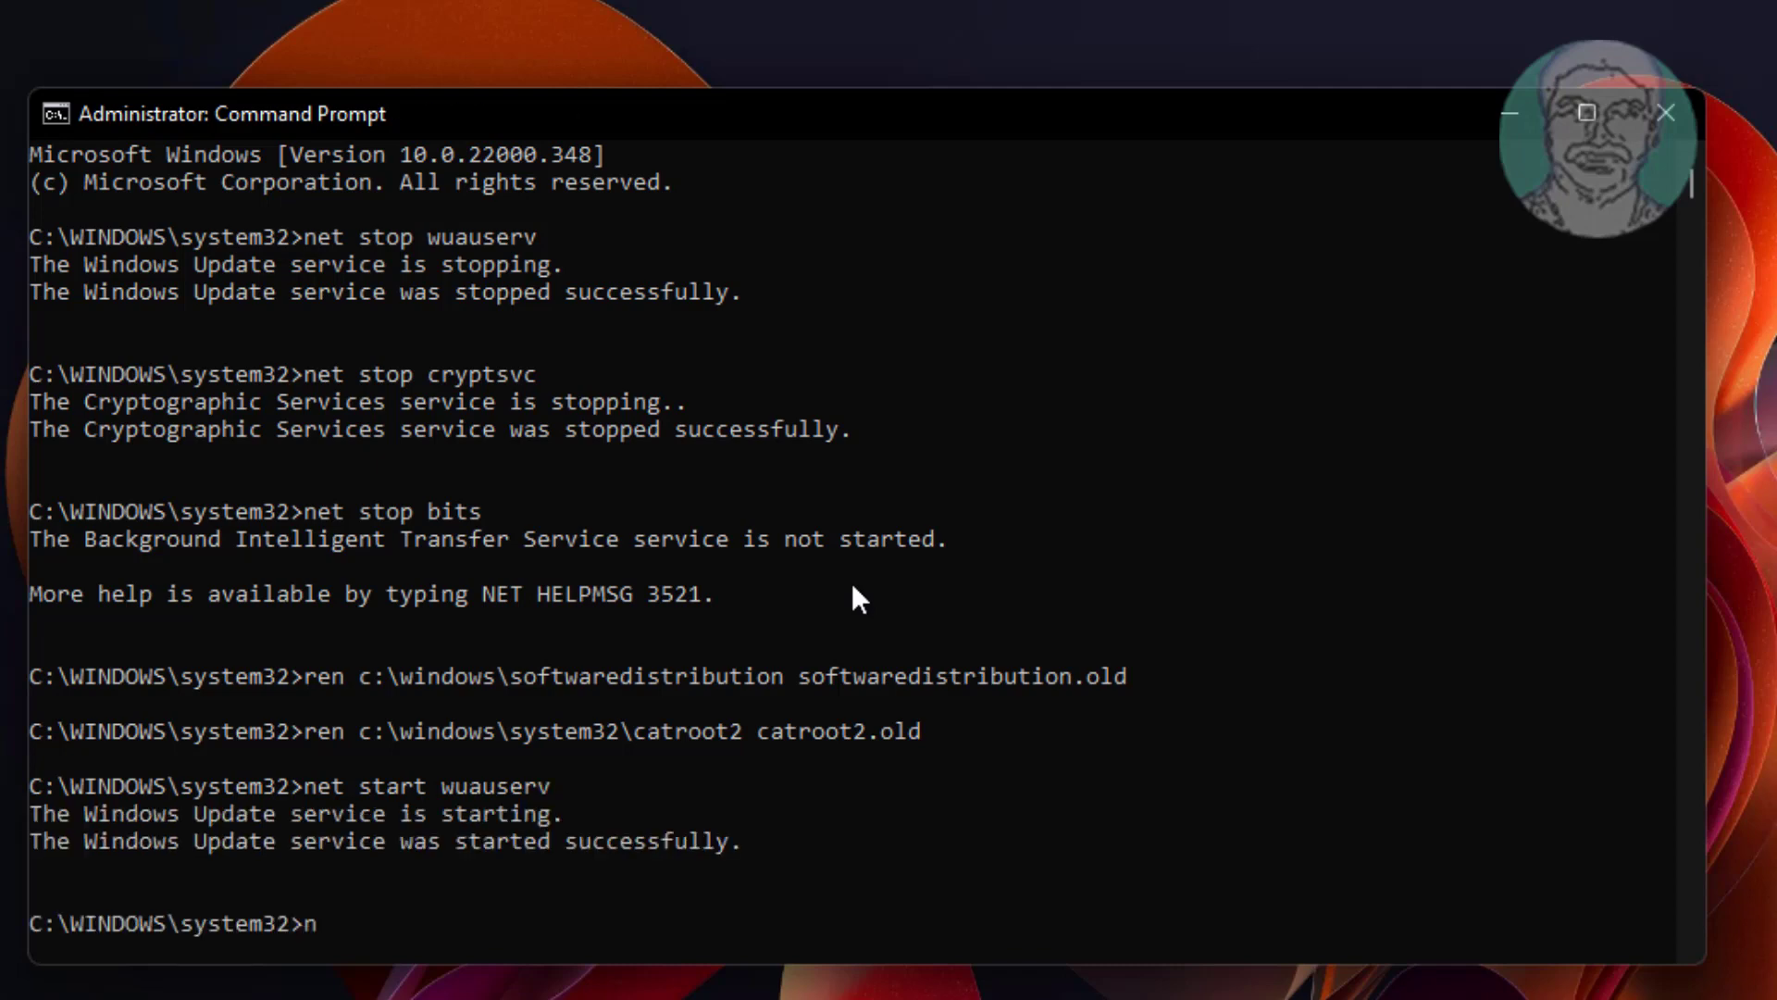
pyautogui.write('et start')
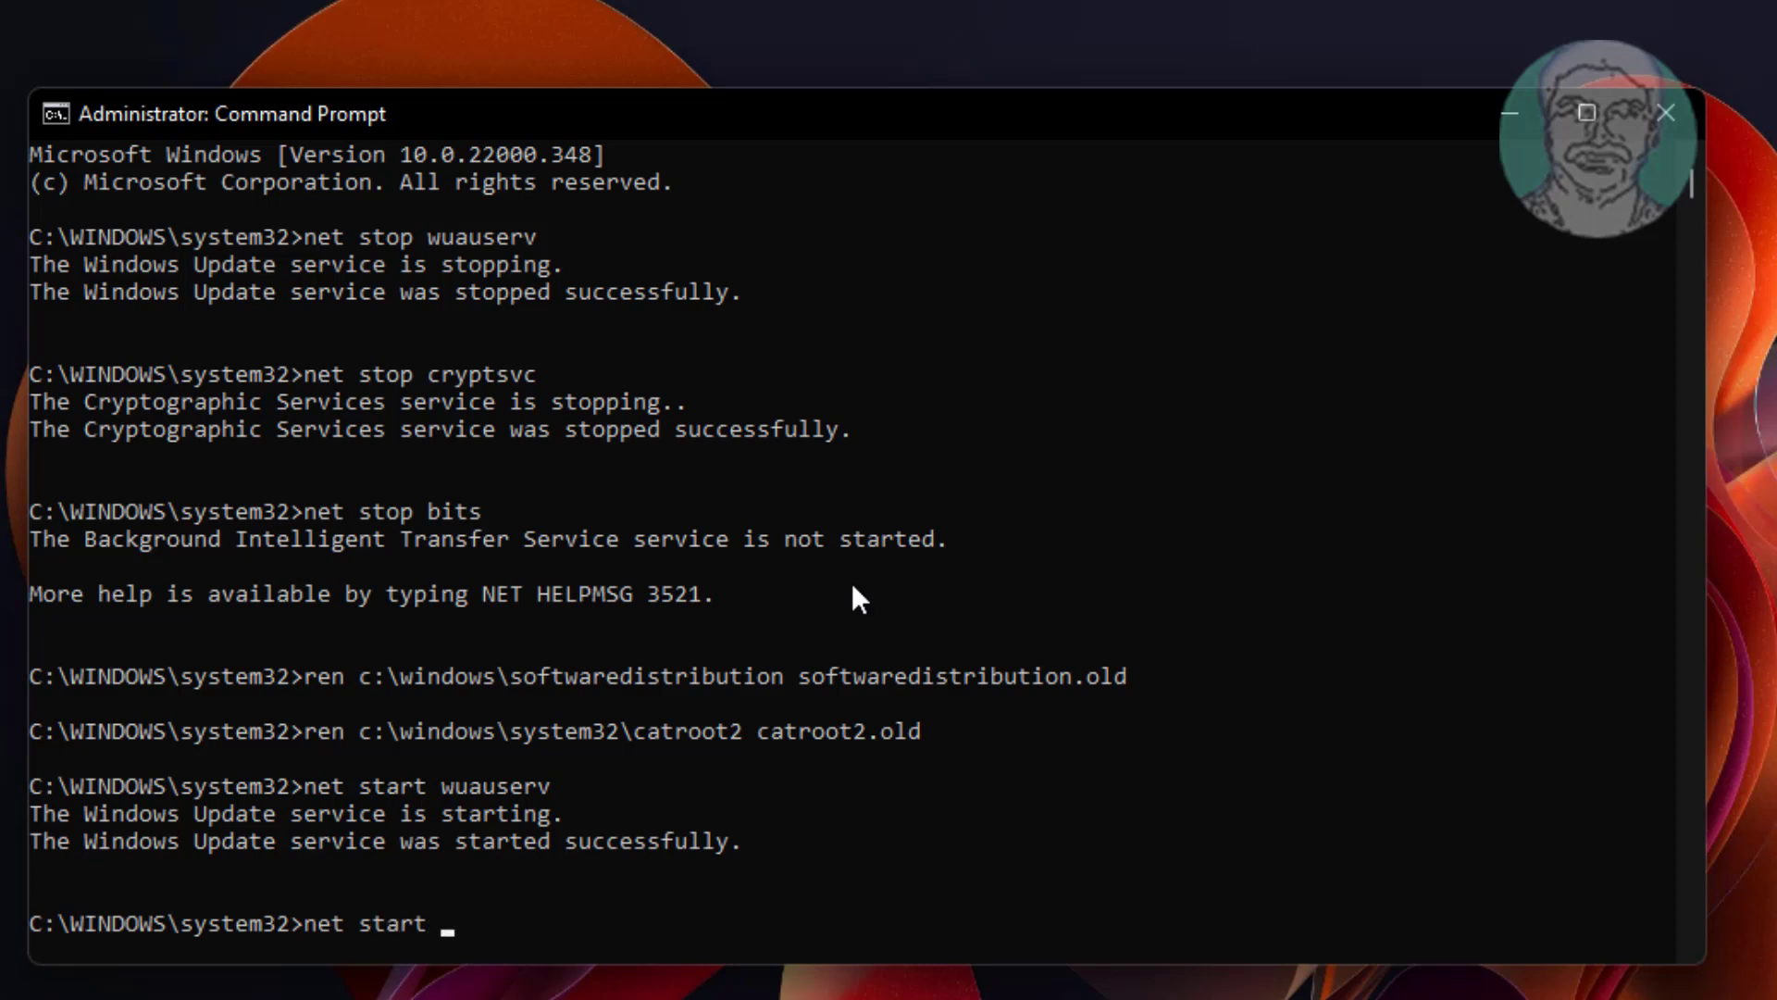
pyautogui.write('cryptsvc')
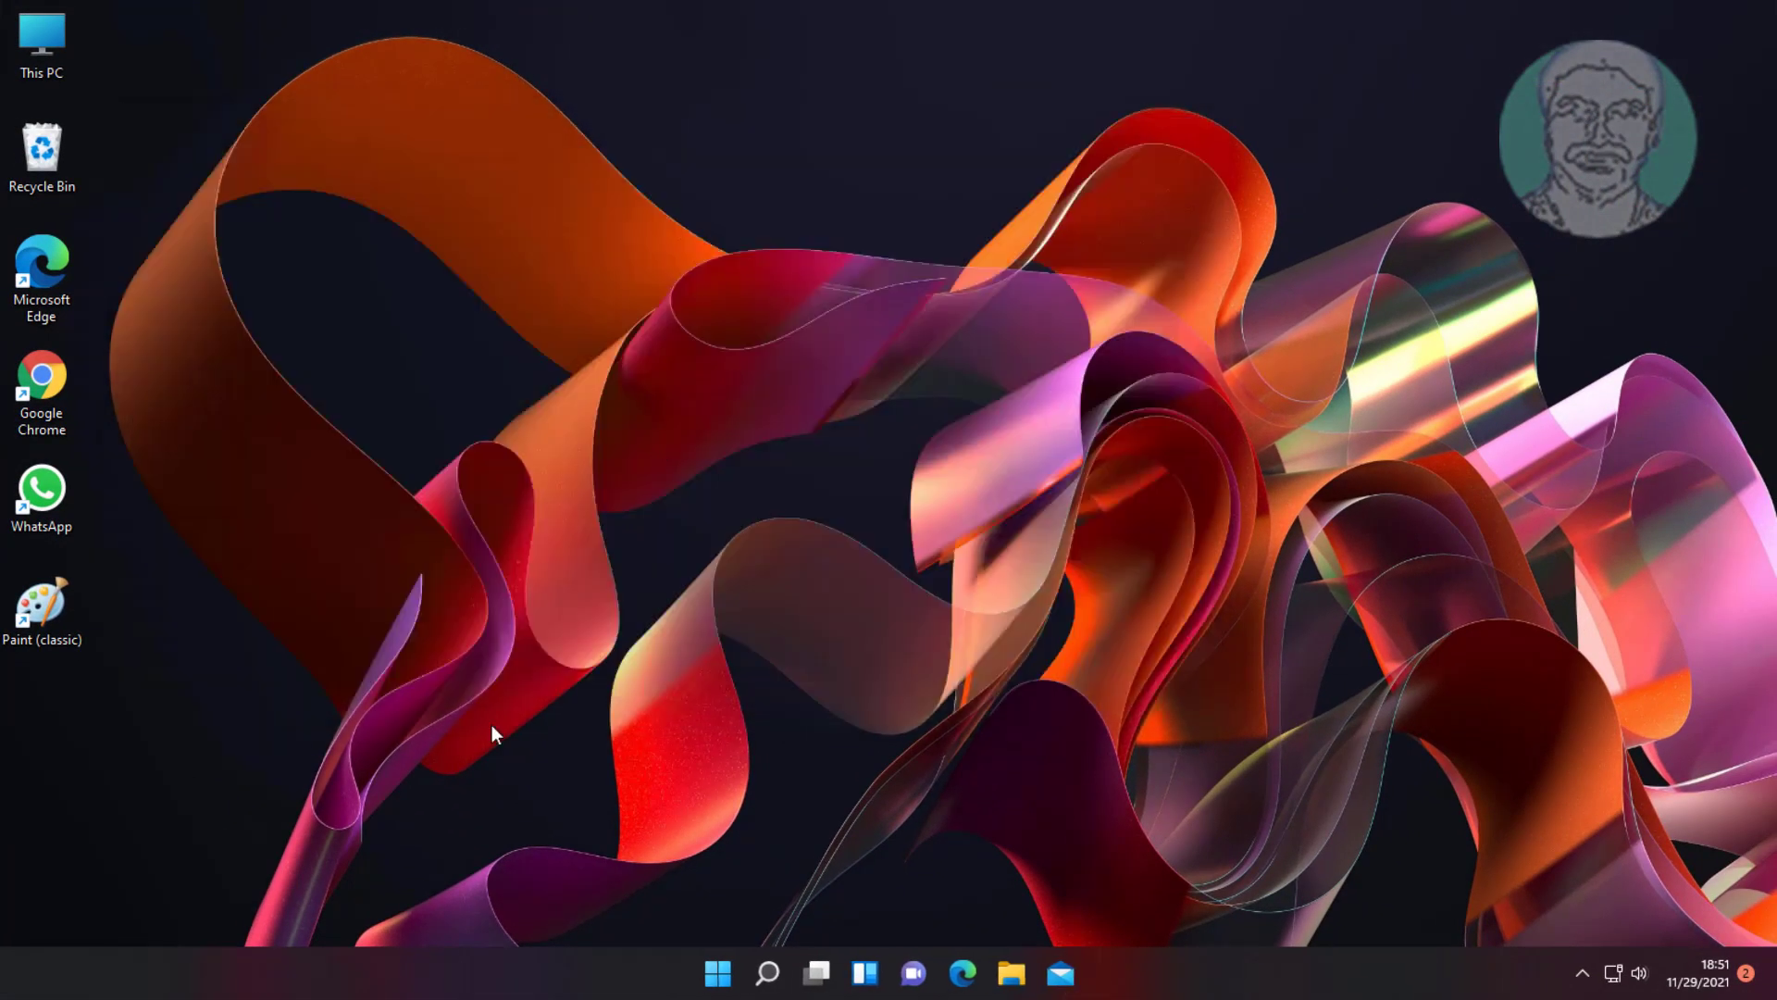
# - Restart the PC from the Start menu power options
pyautogui.click(716, 972)
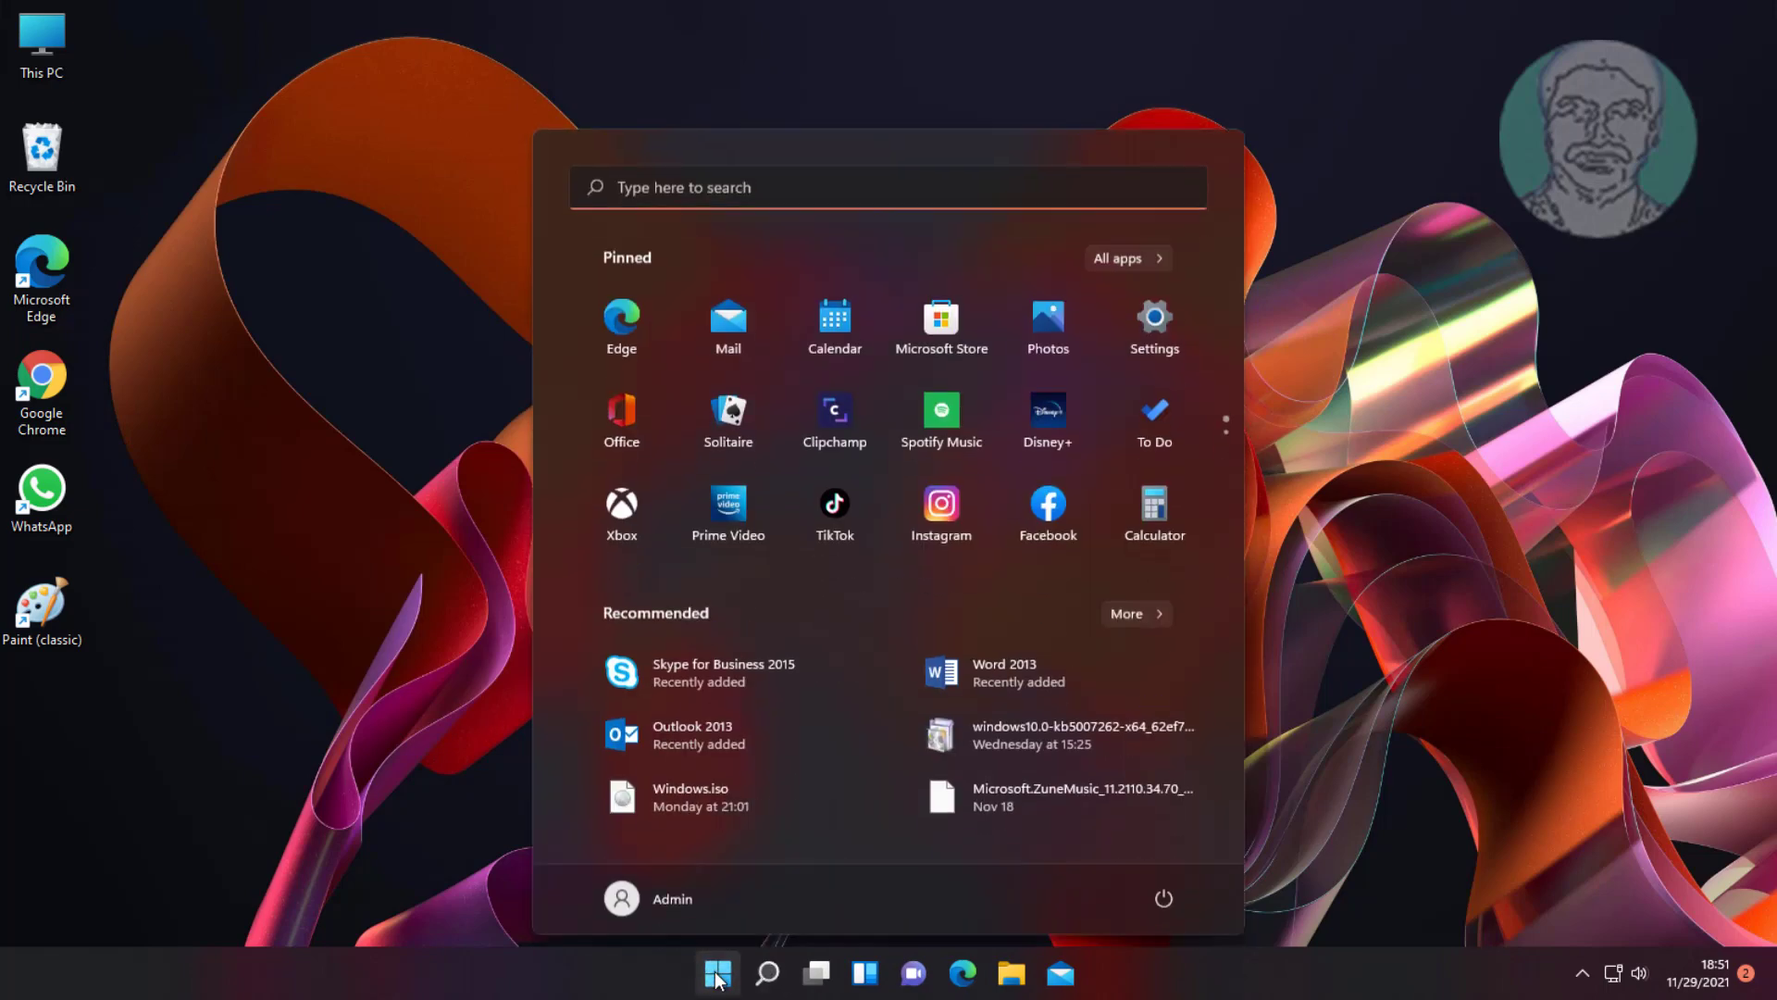
pyautogui.click(1162, 898)
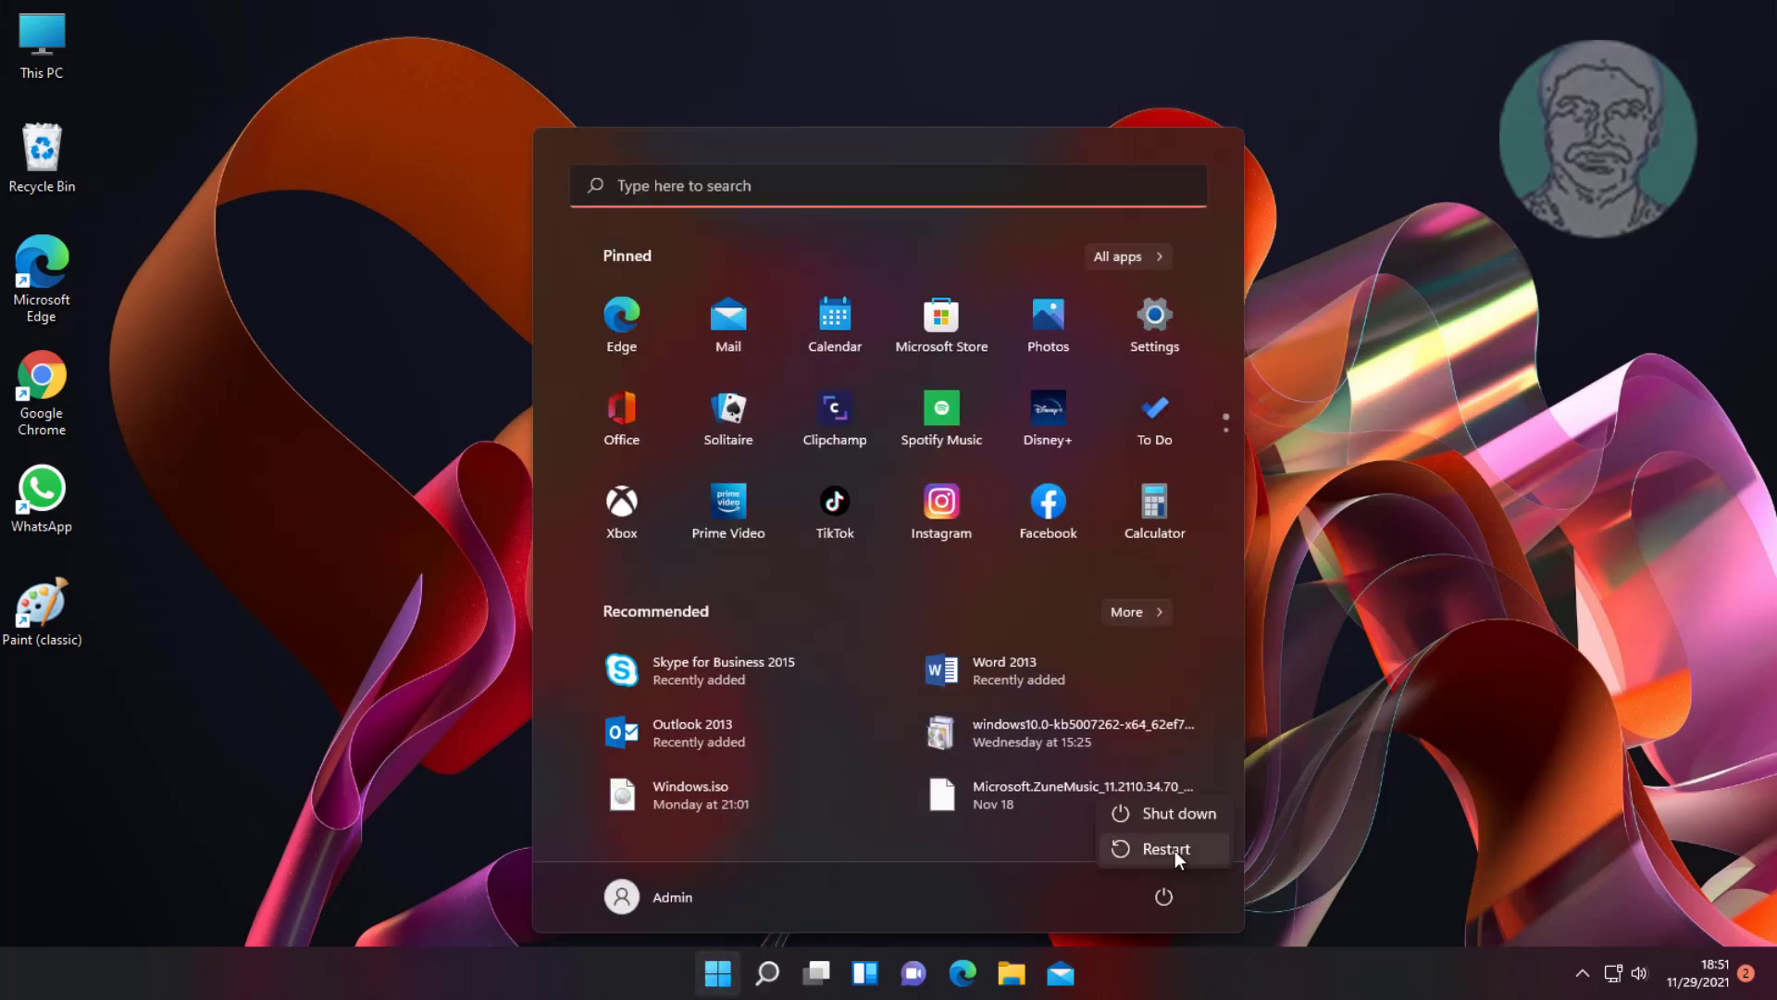
pyautogui.click(1165, 850)
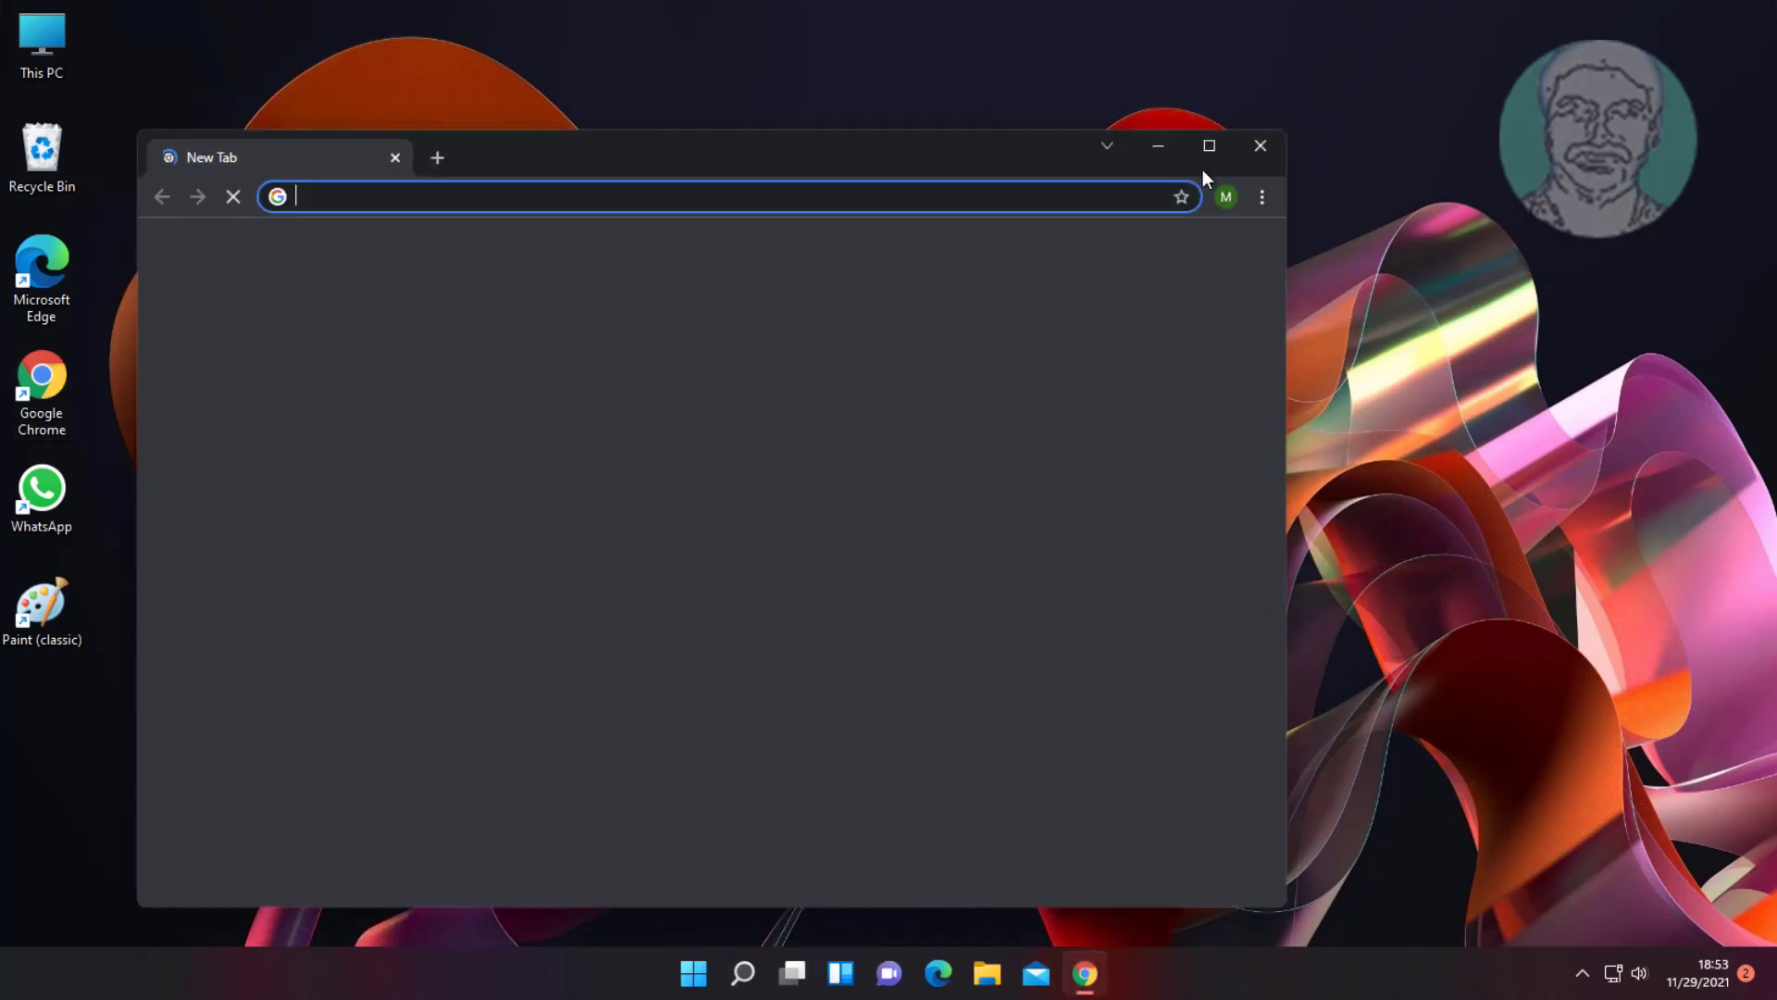
# - Search the web for 'windows 11 download' and reach Microsoft's Download Windows 11 page
pyautogui.write('windows 11 download')
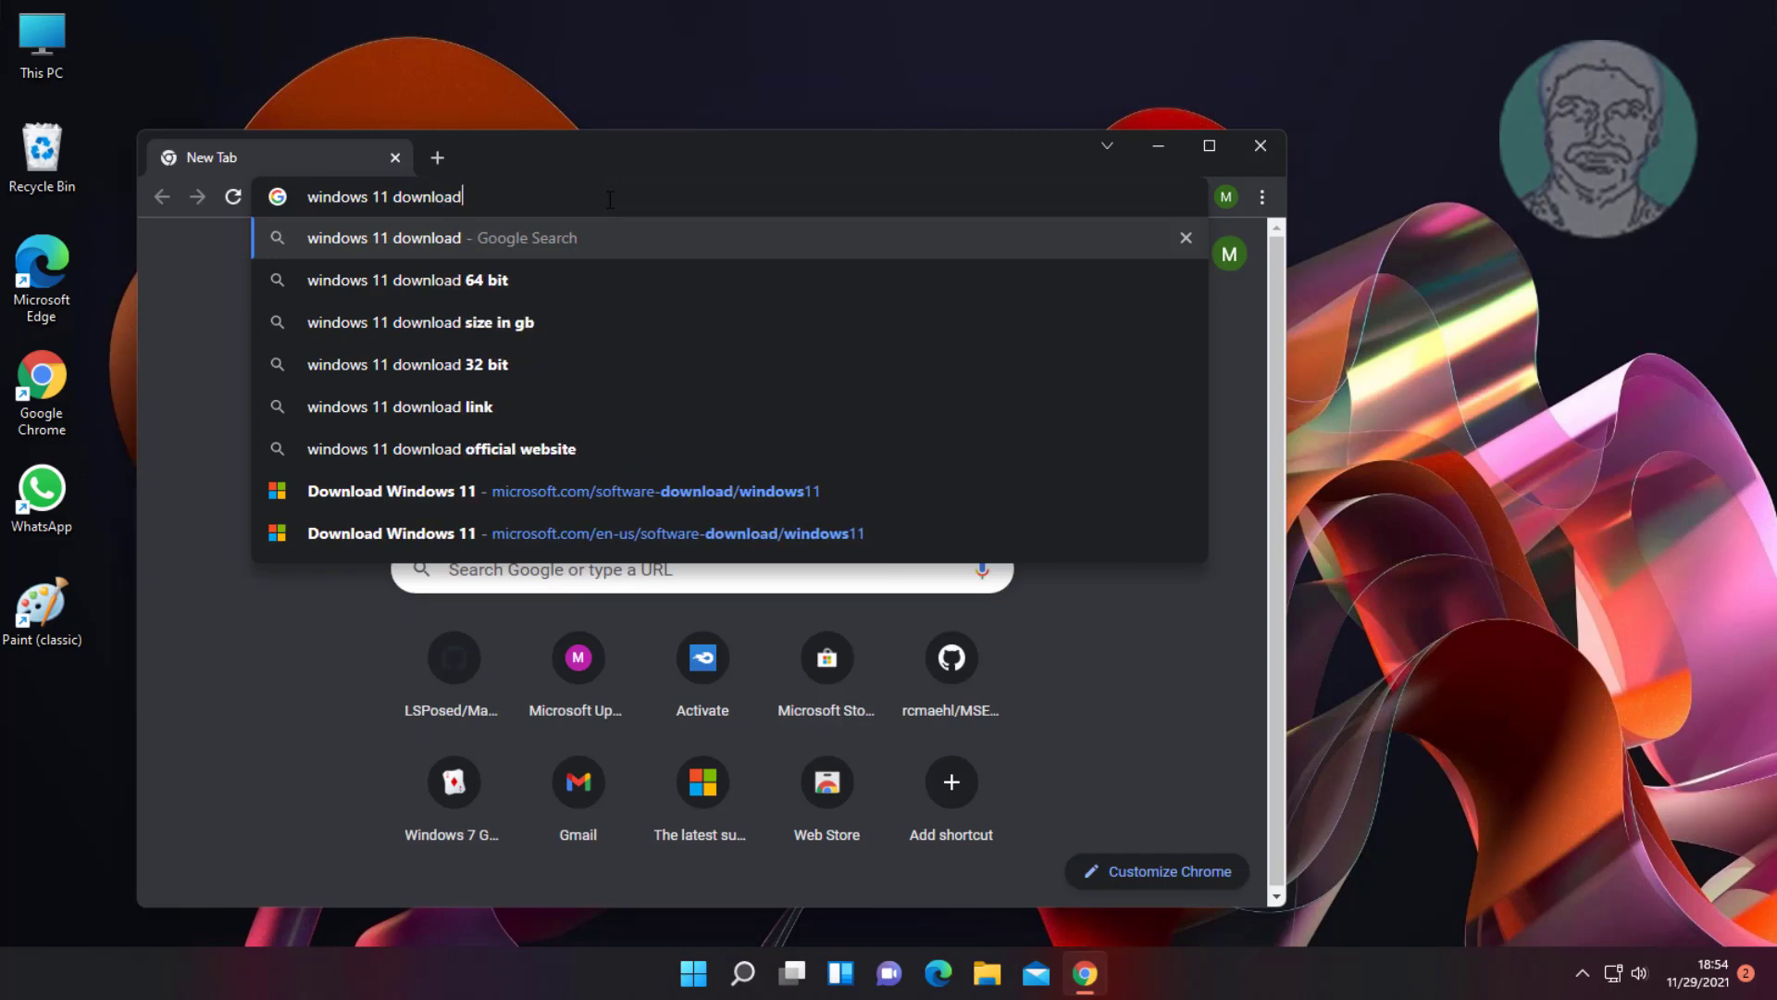
pyautogui.press('Enter')
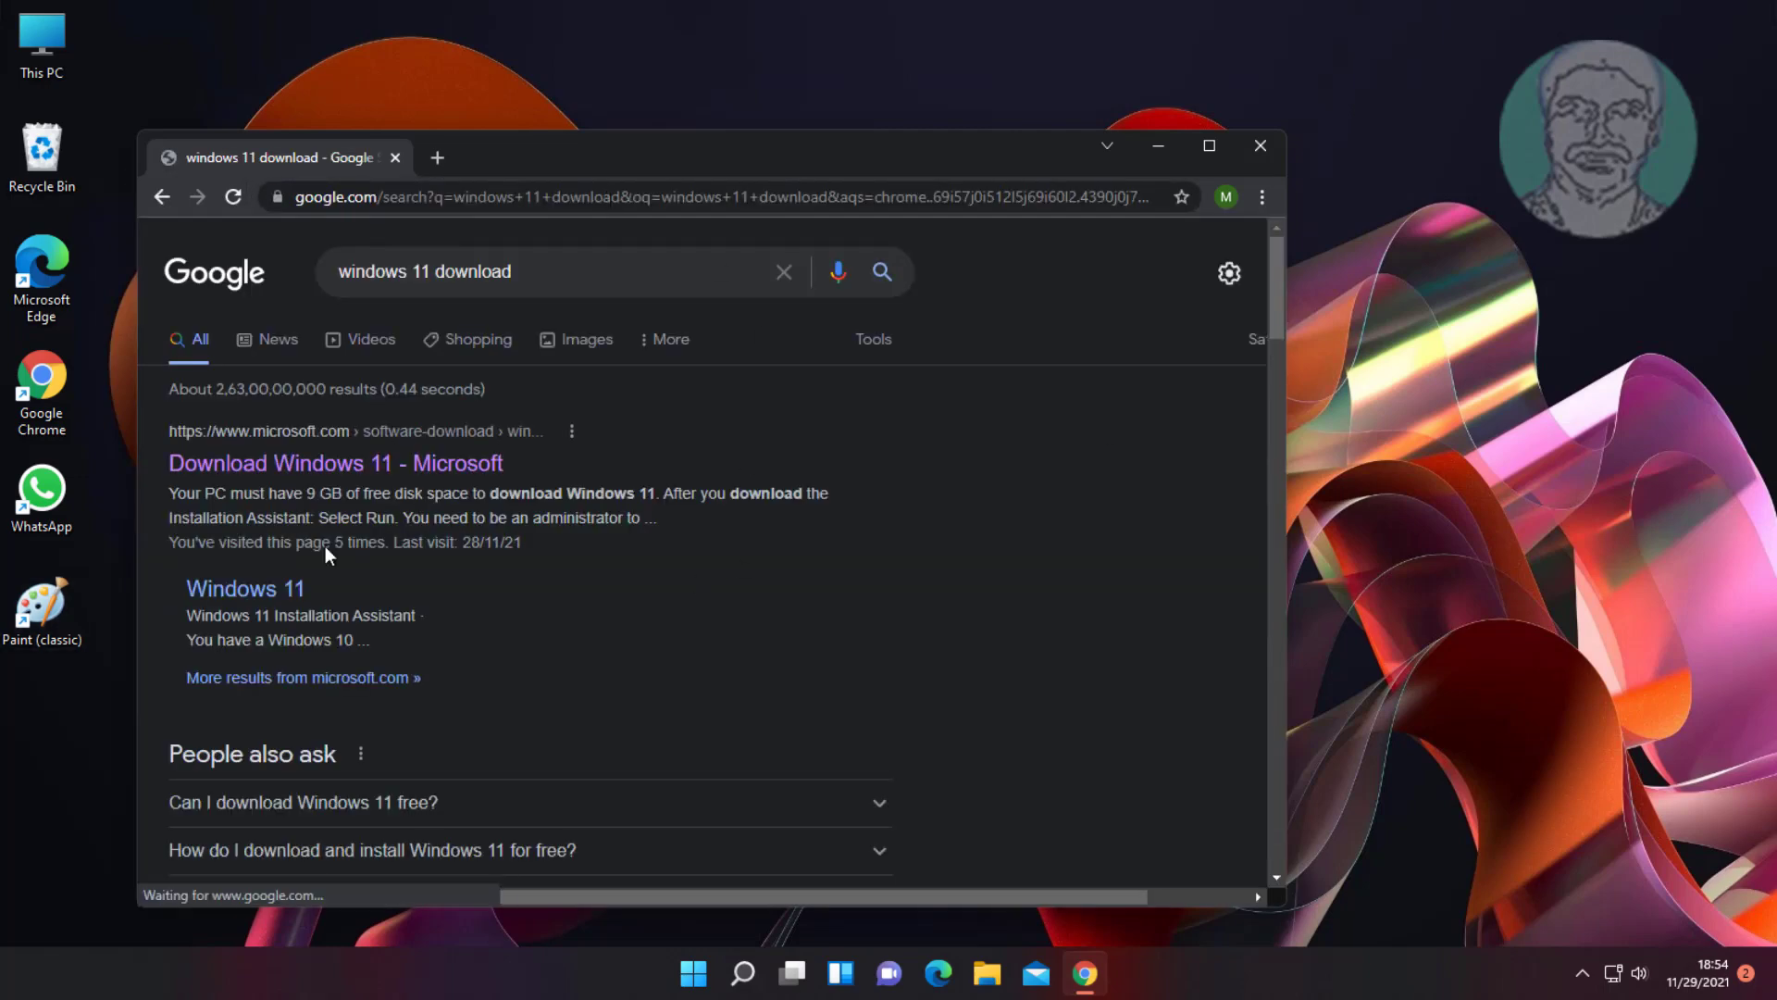
pyautogui.click(321, 463)
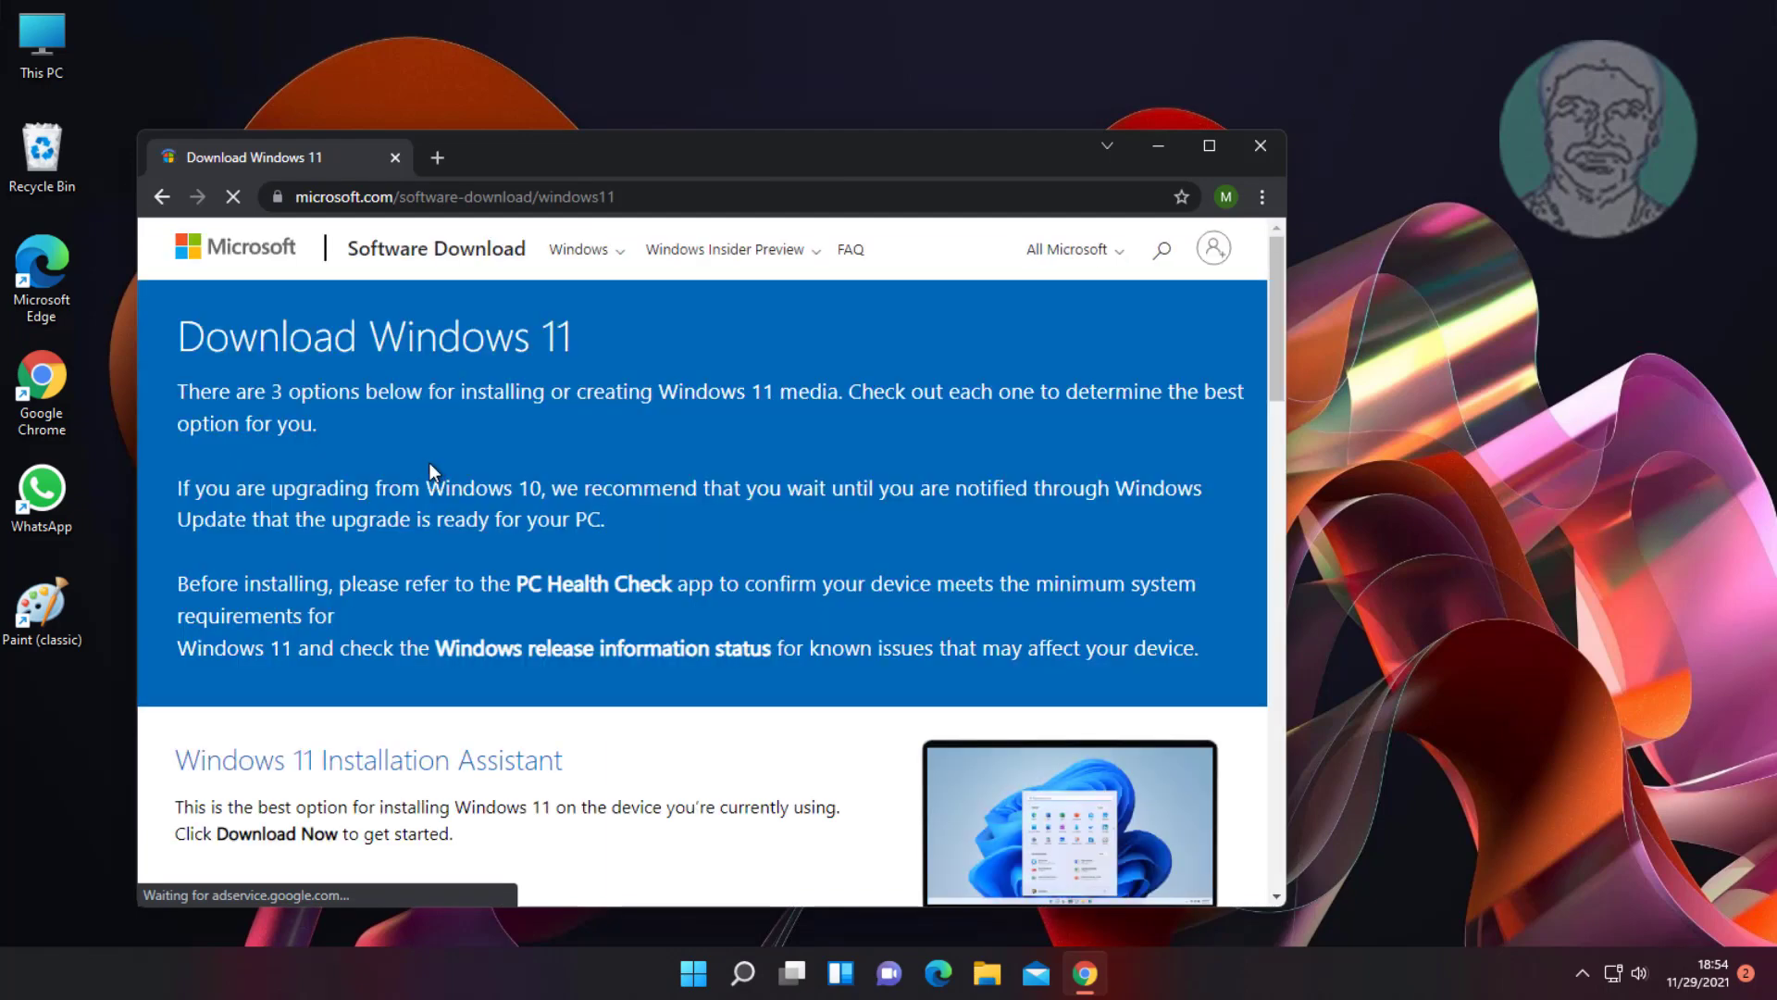
# - Download the Windows 11 installation media creation tool and run the downloaded file
pyautogui.scroll(-3)
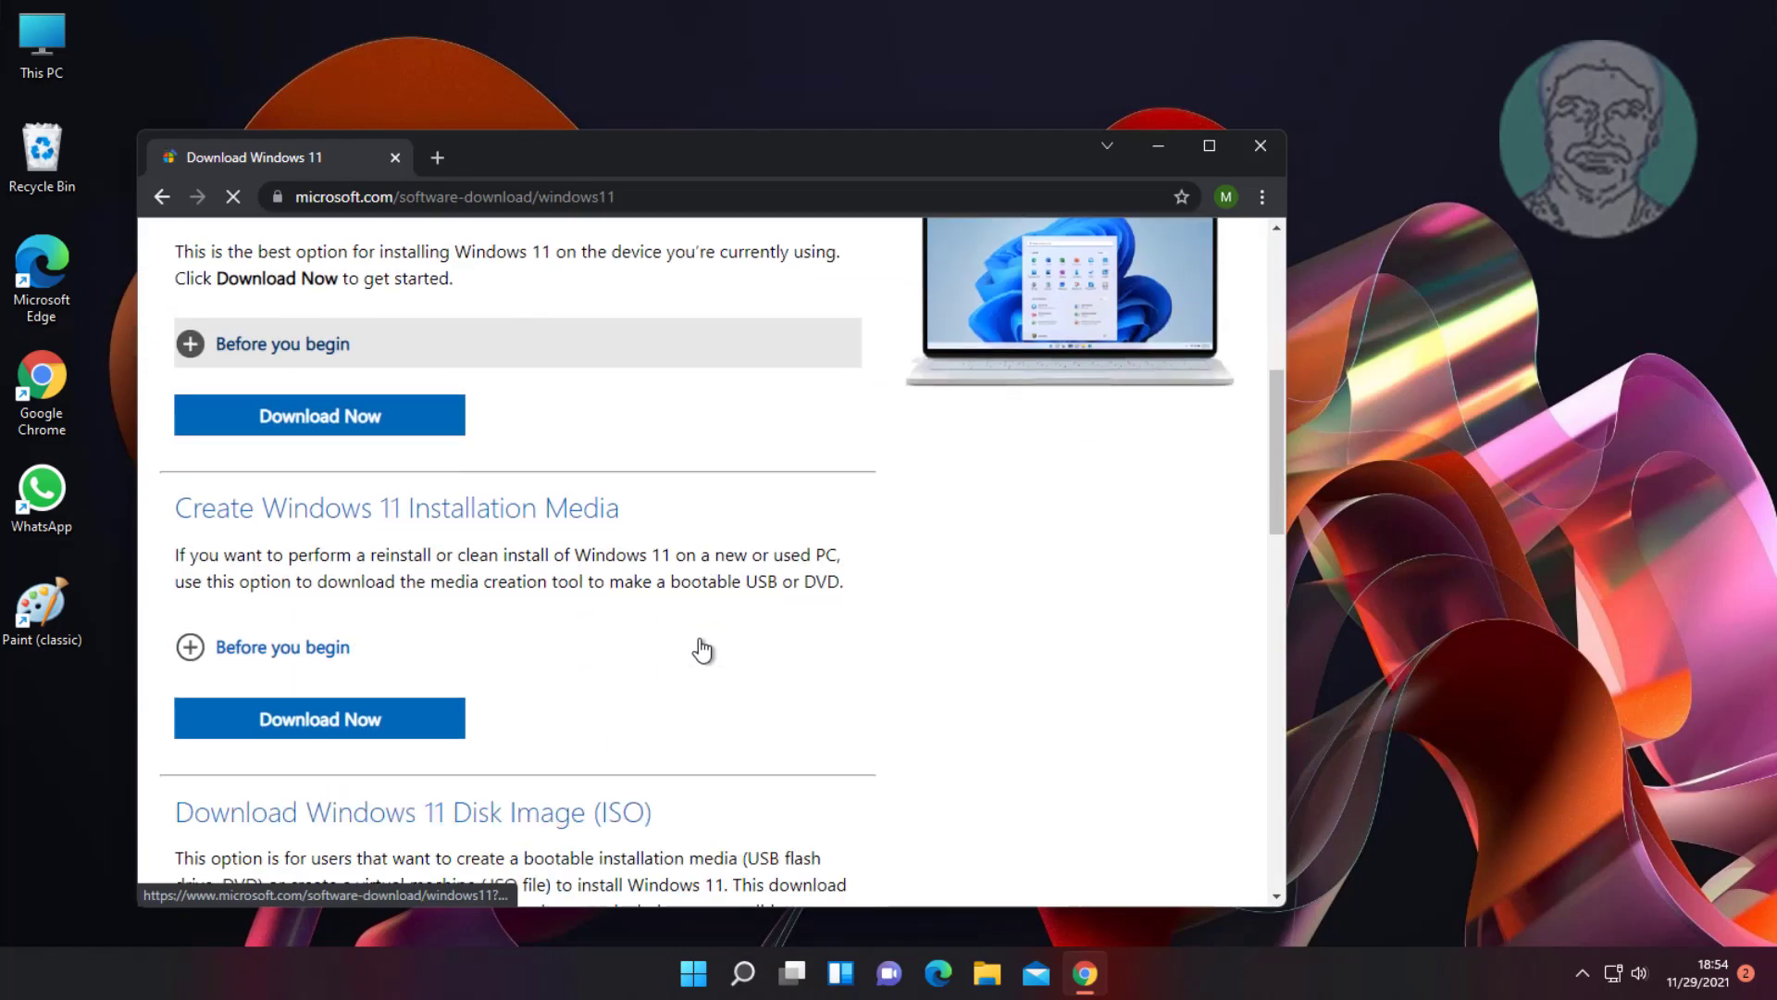
pyautogui.click(320, 718)
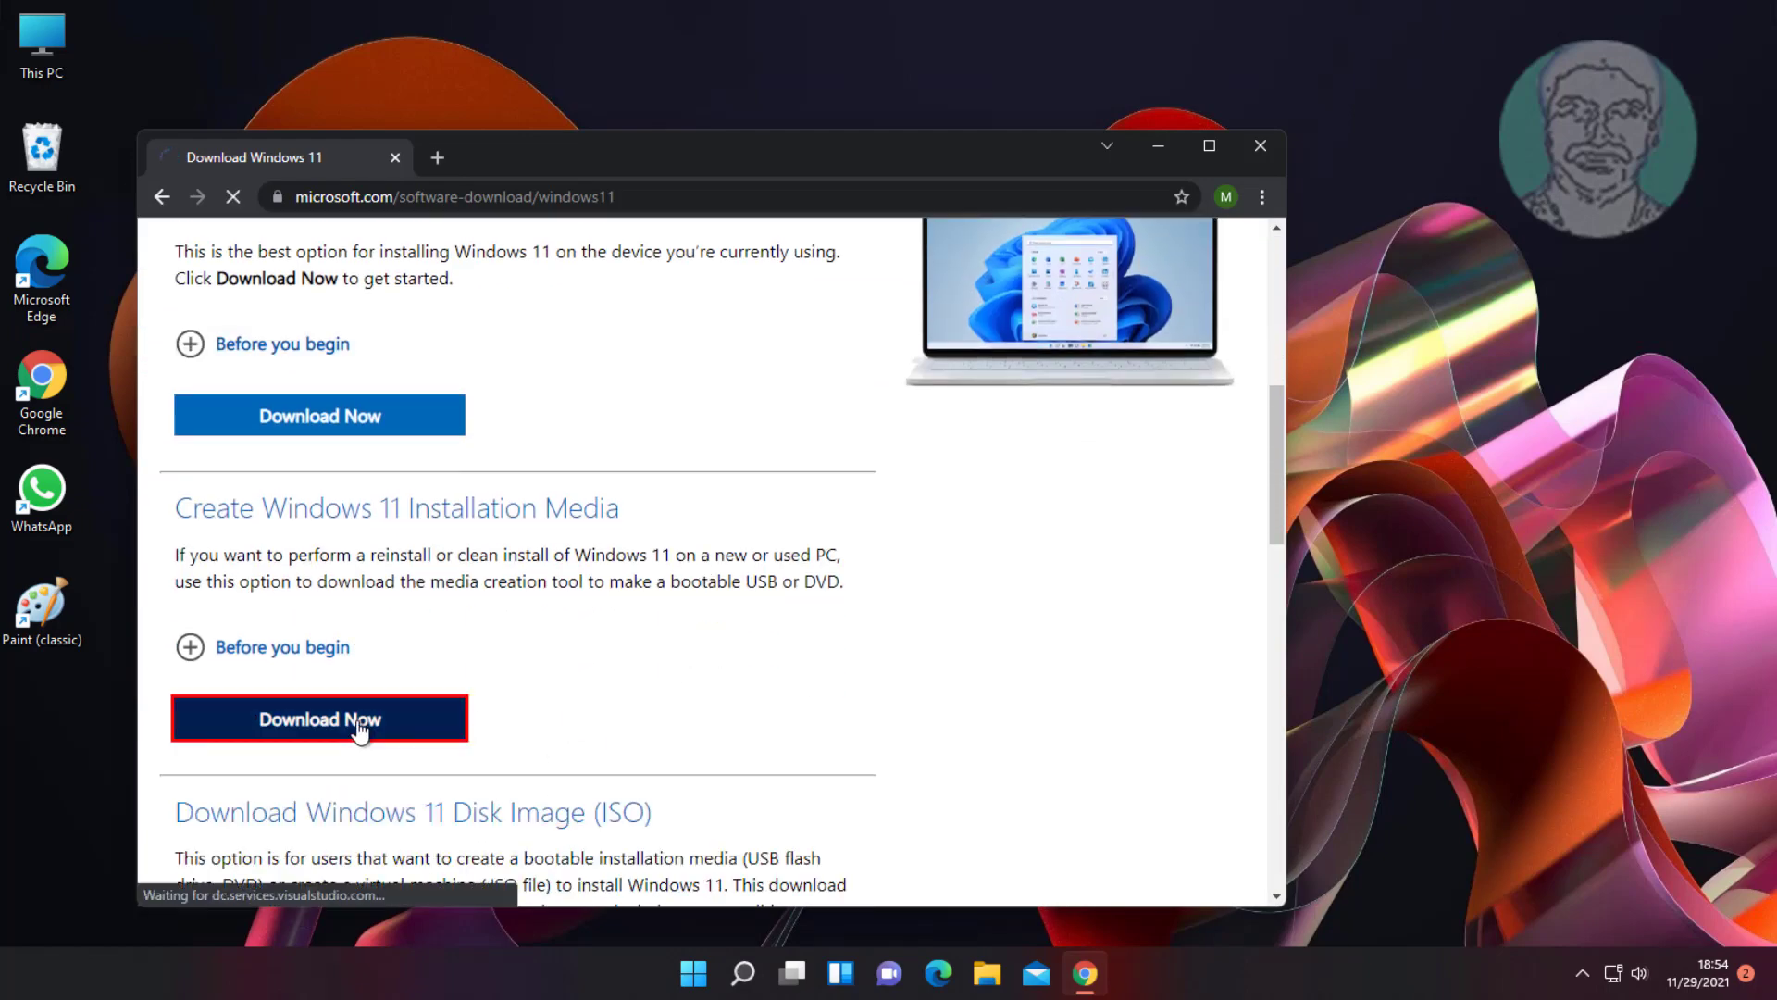
pyautogui.click(318, 719)
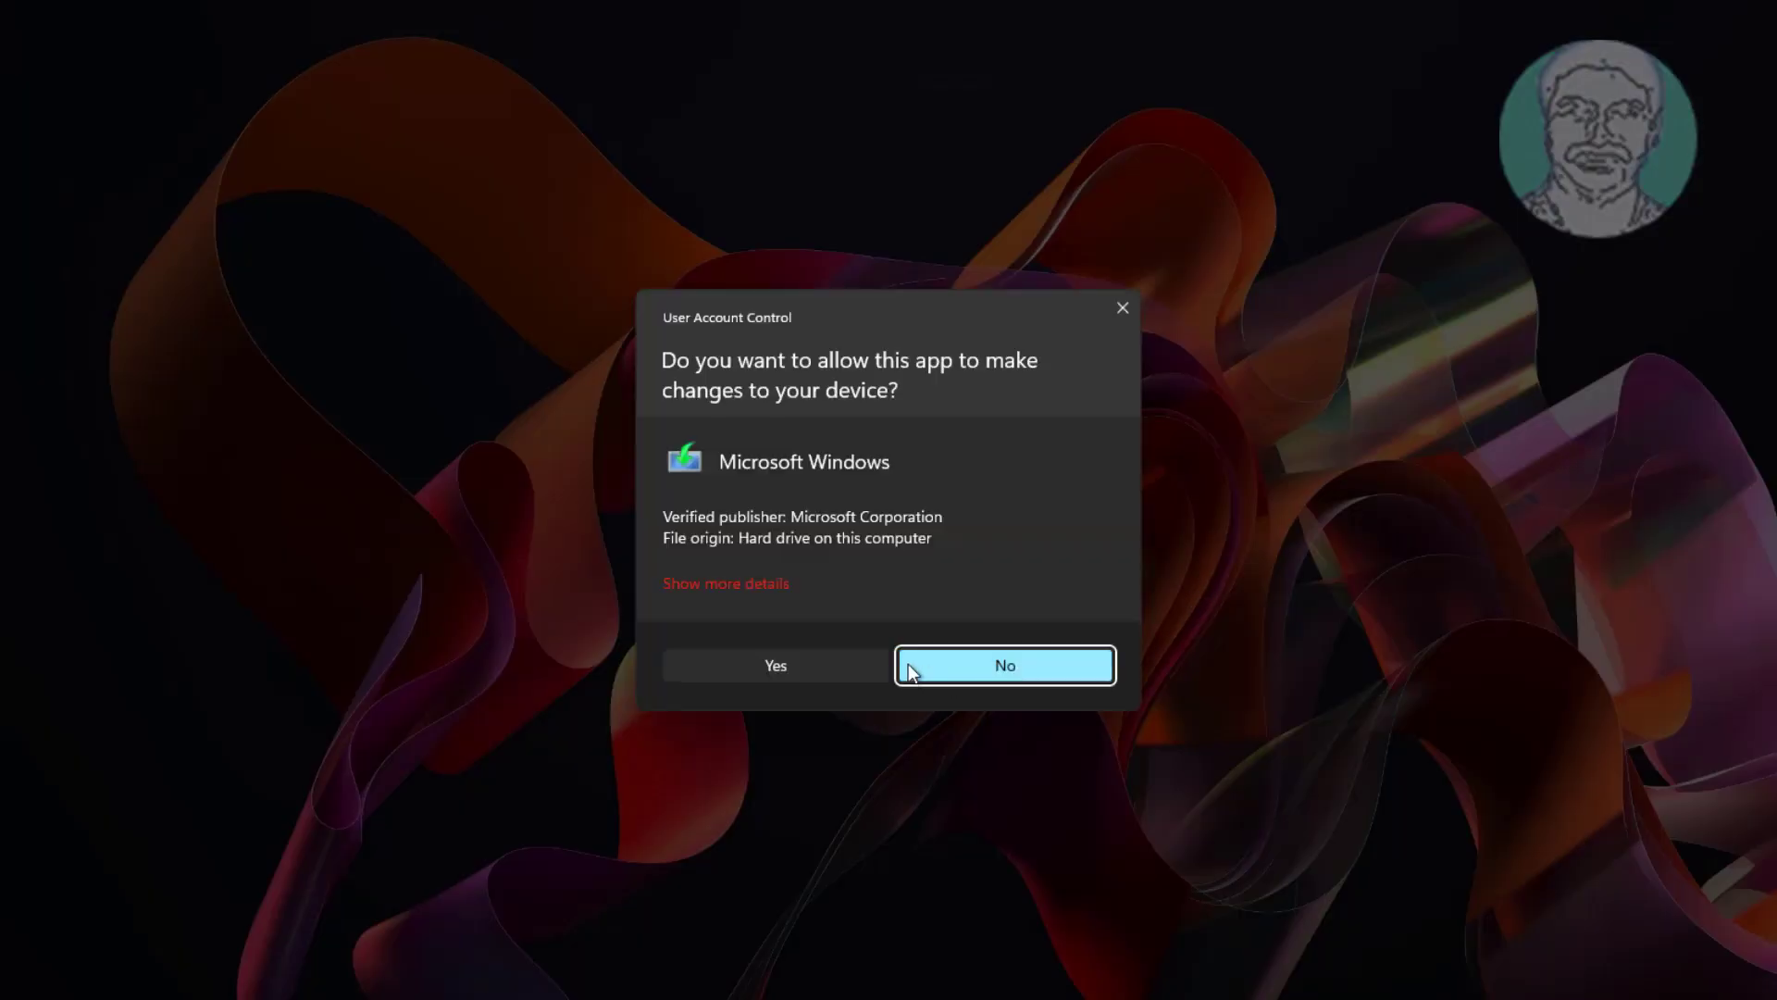
# - Allow the Media Creation Tool to run, accept its license and keep the recommended language and edition
pyautogui.click(1001, 665)
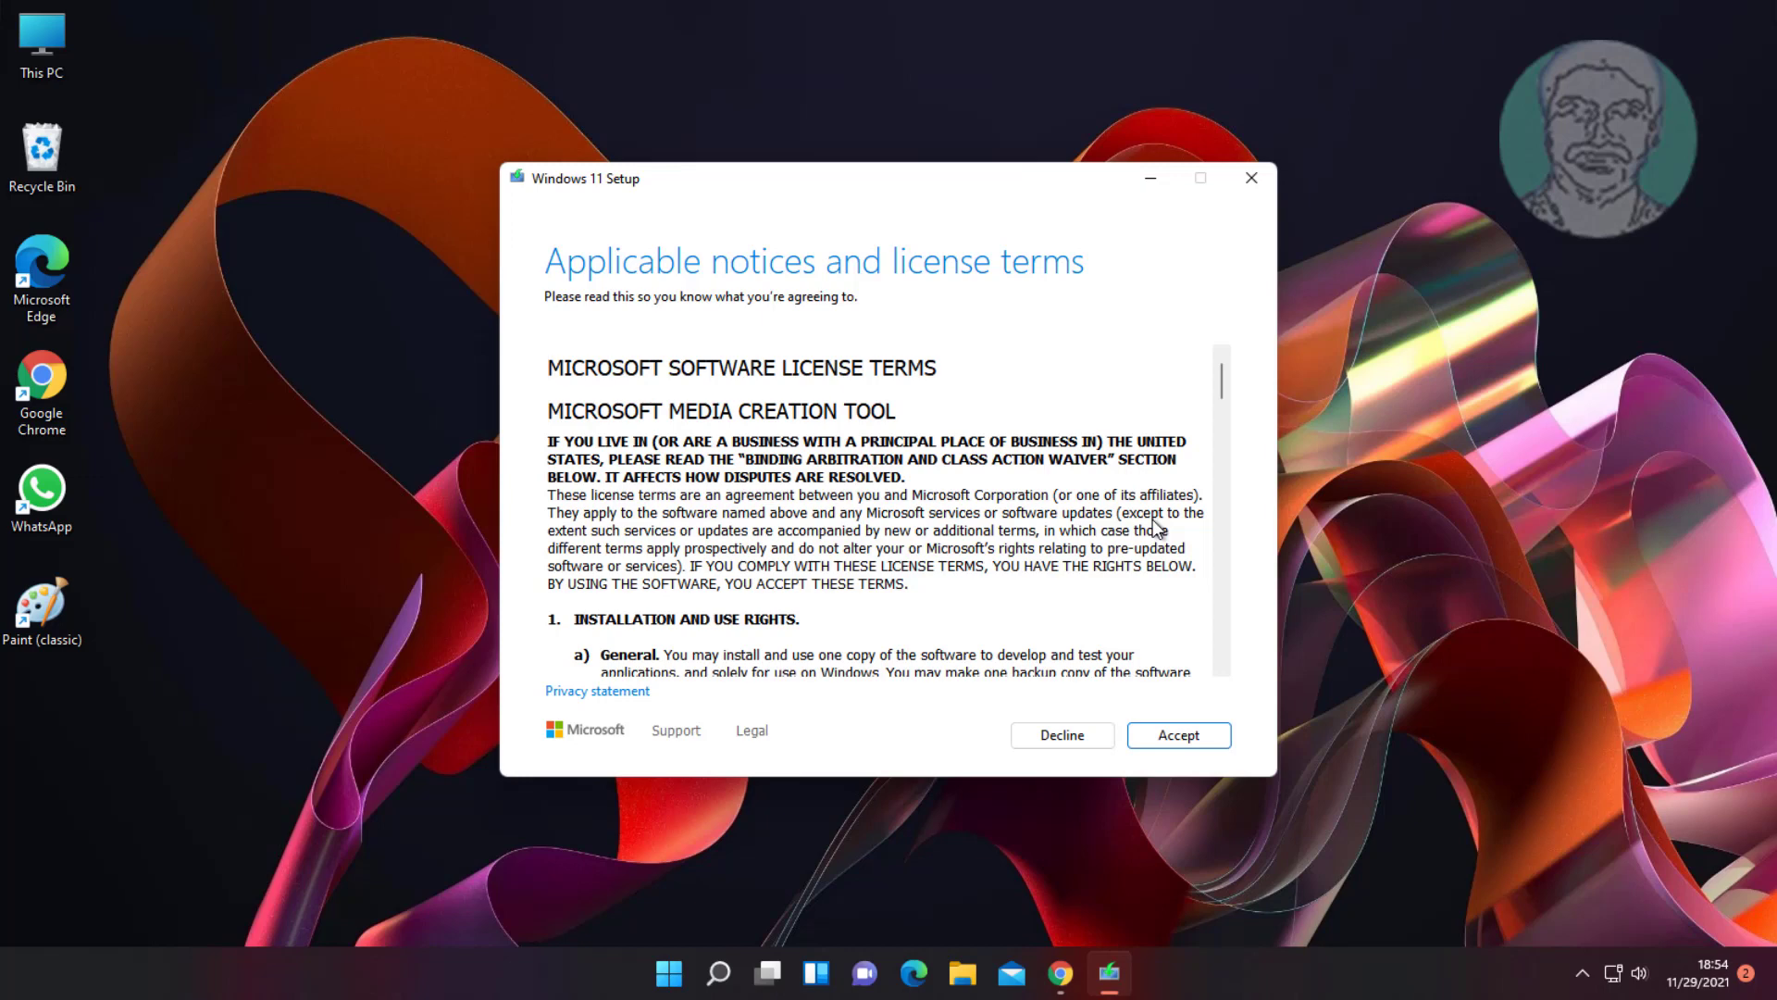
pyautogui.moveTo(1292, 738)
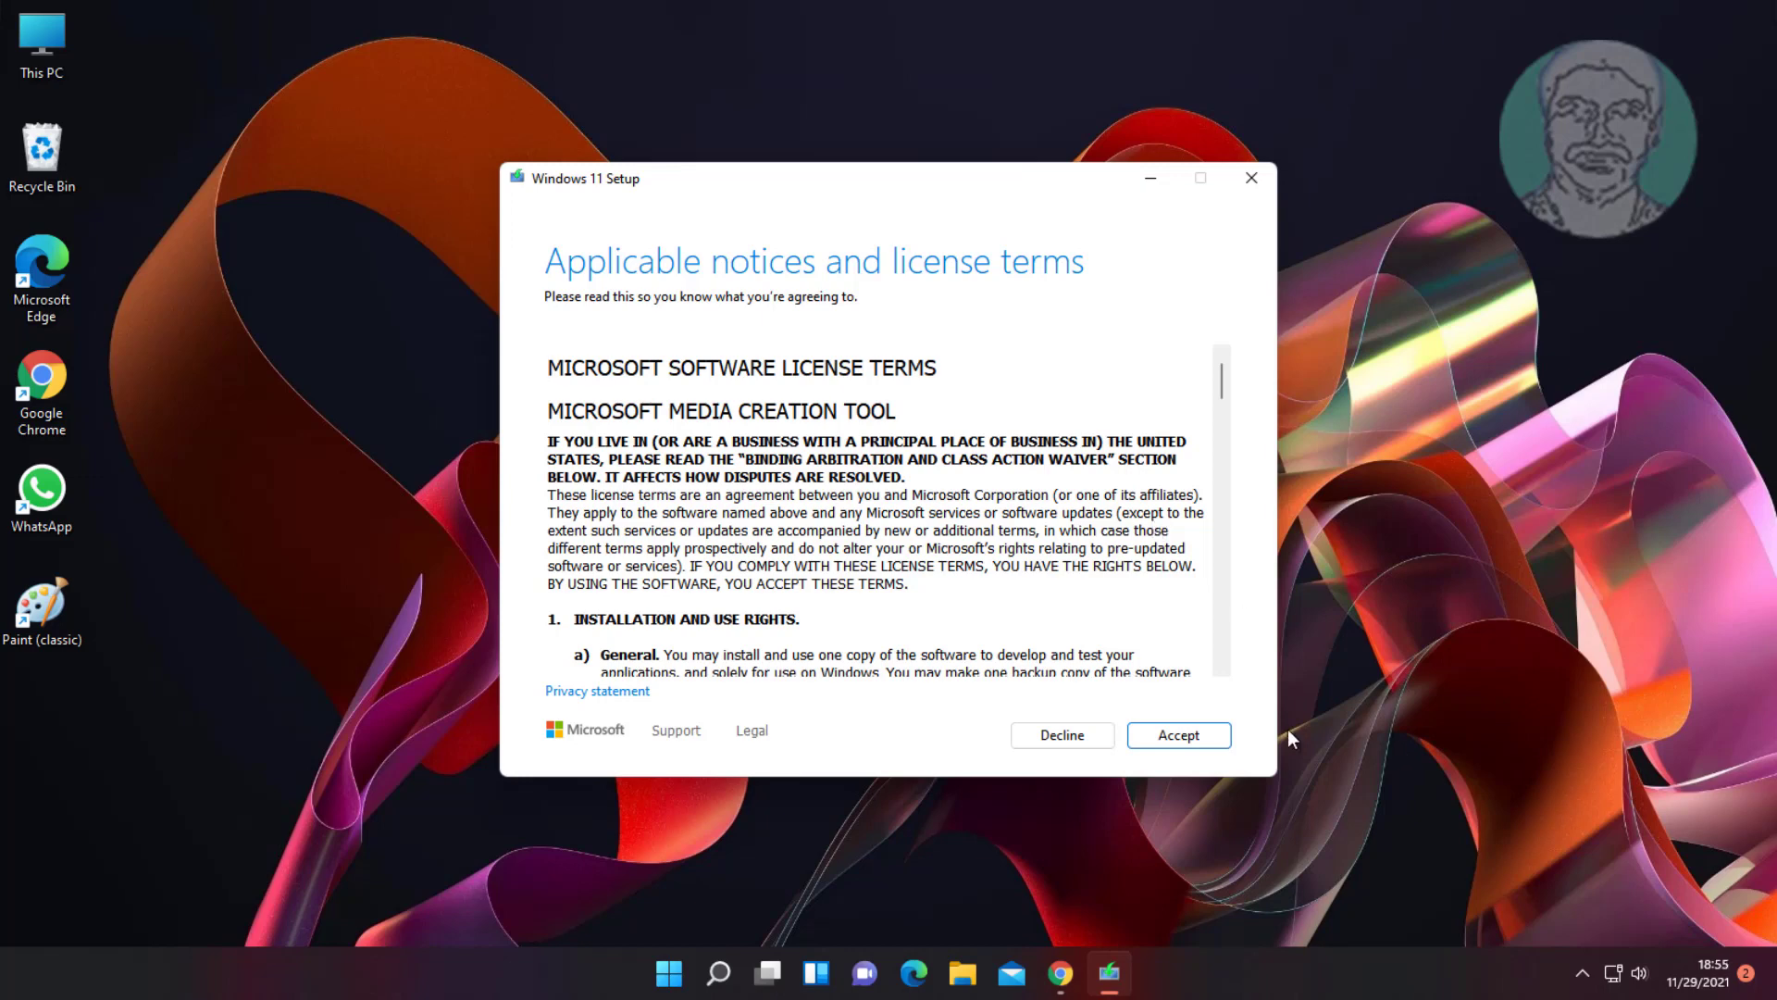
pyautogui.click(1178, 735)
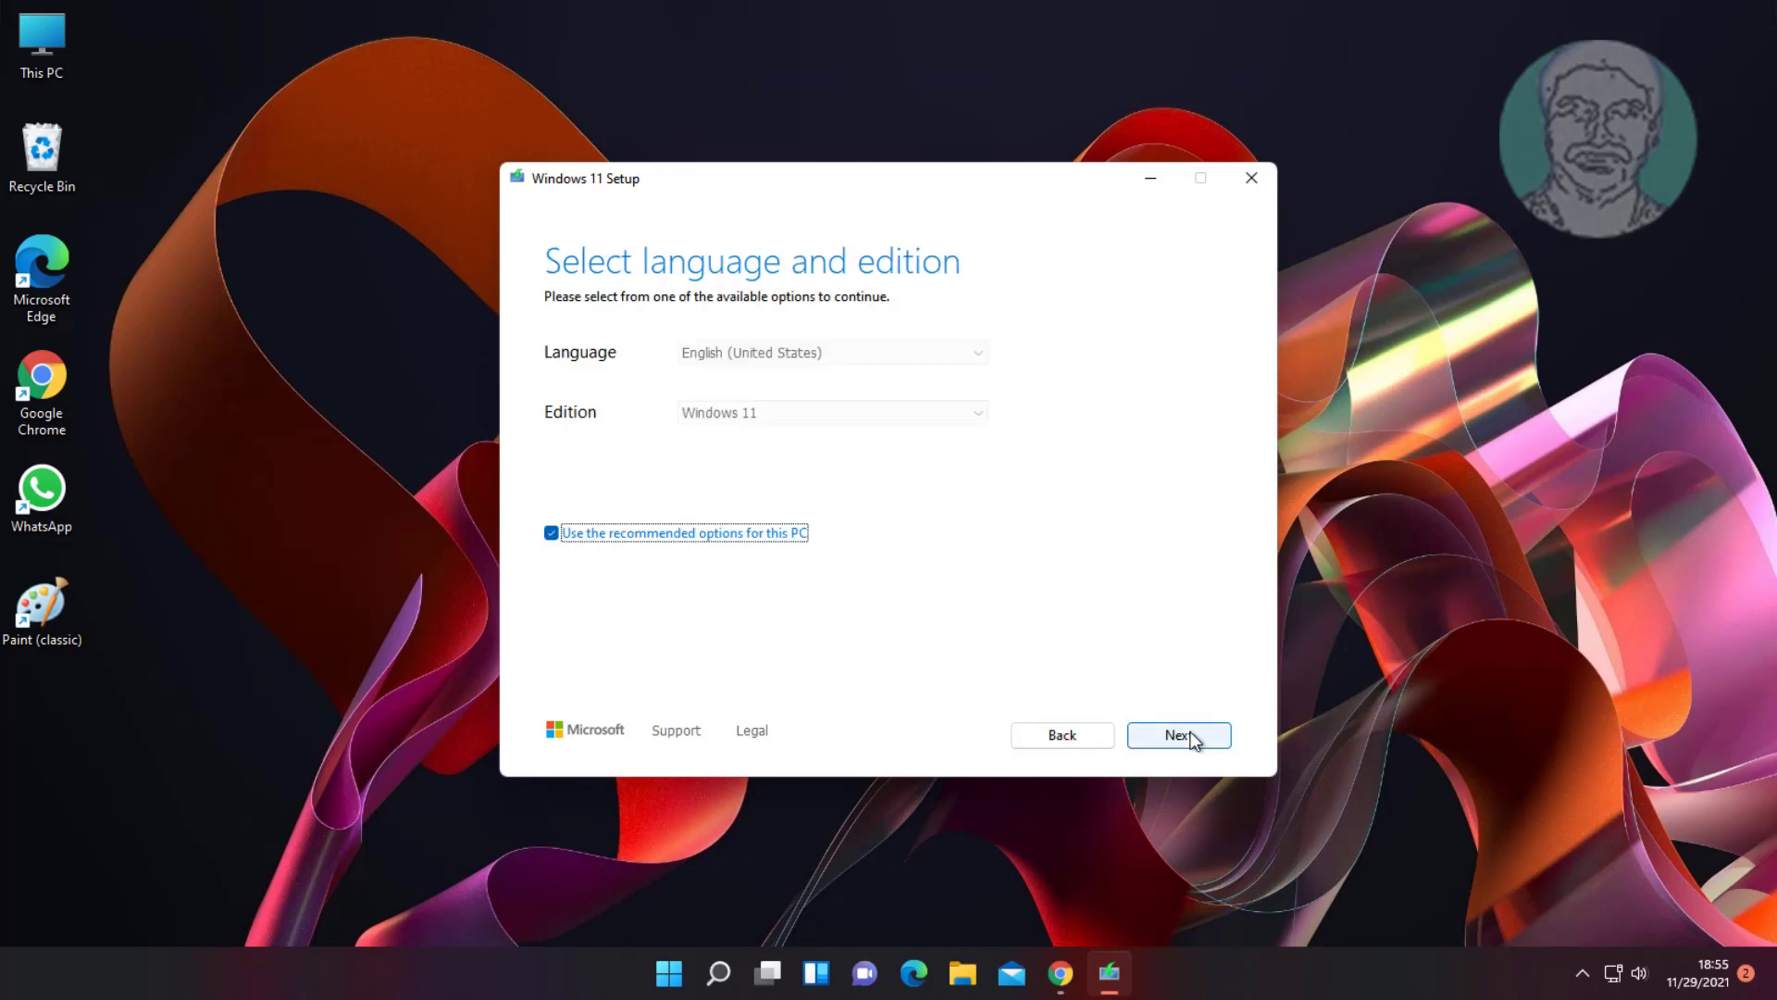
pyautogui.click(1177, 735)
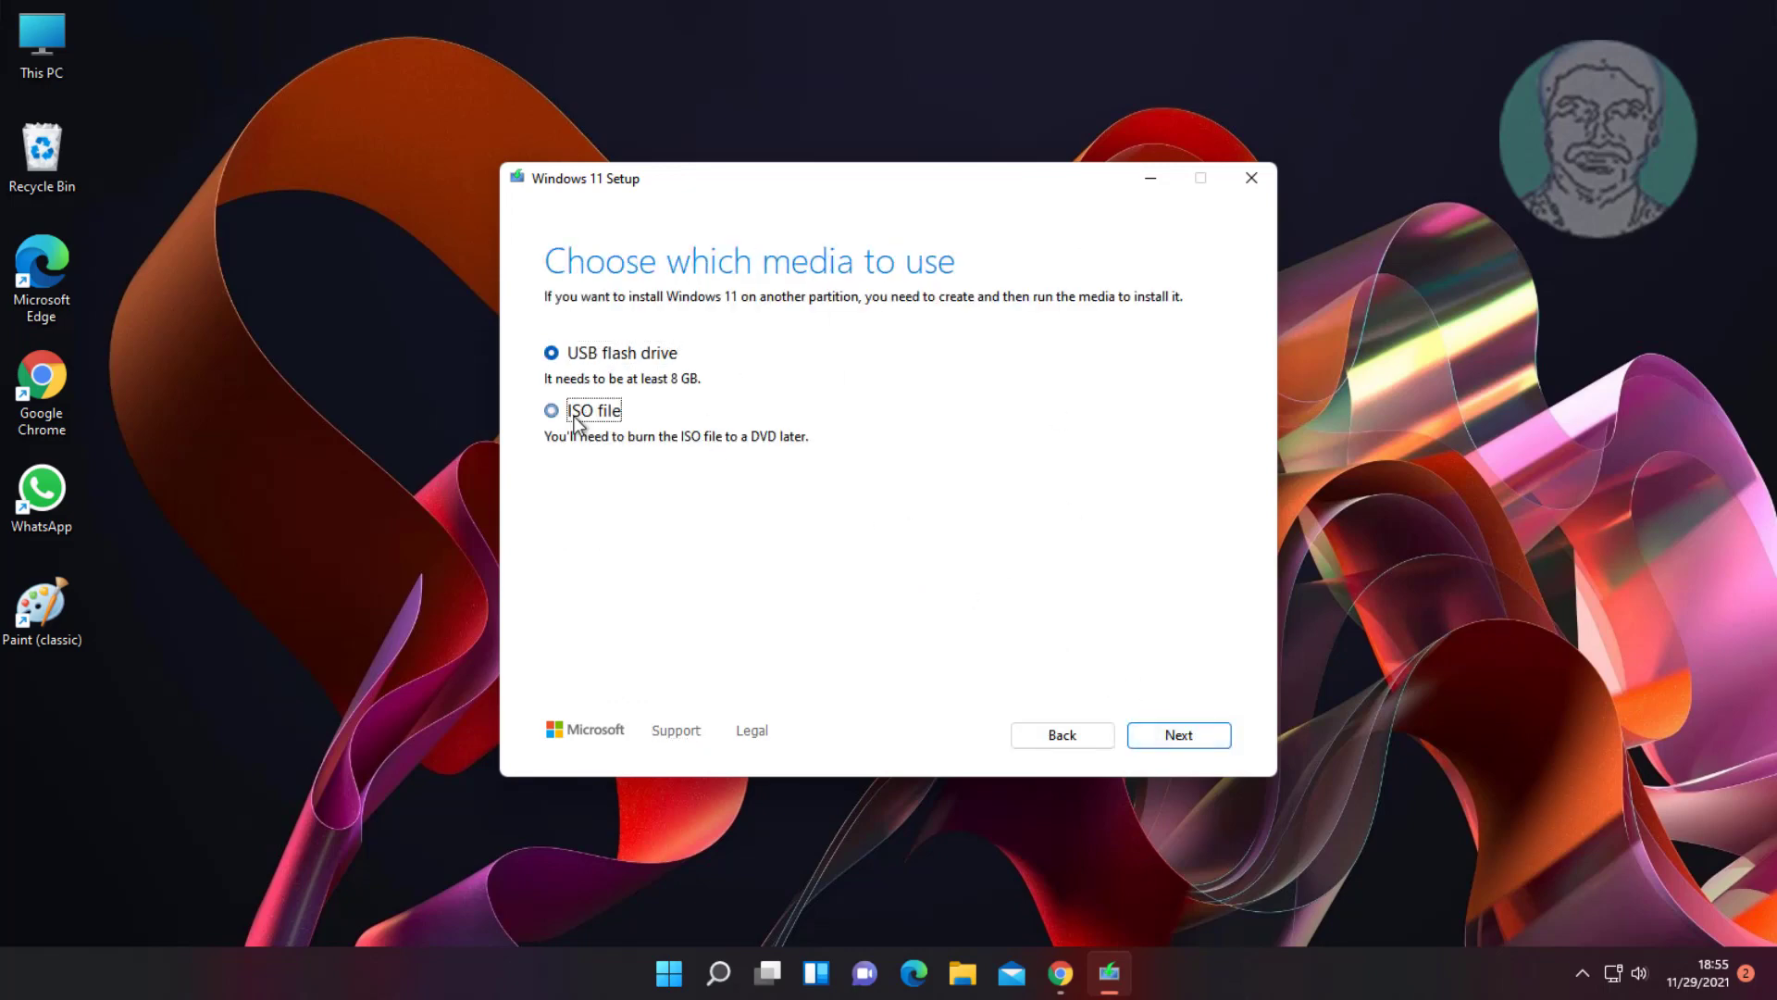
# - Create a Windows 11 ISO file saved to Documents and finish the tool
pyautogui.click(552, 411)
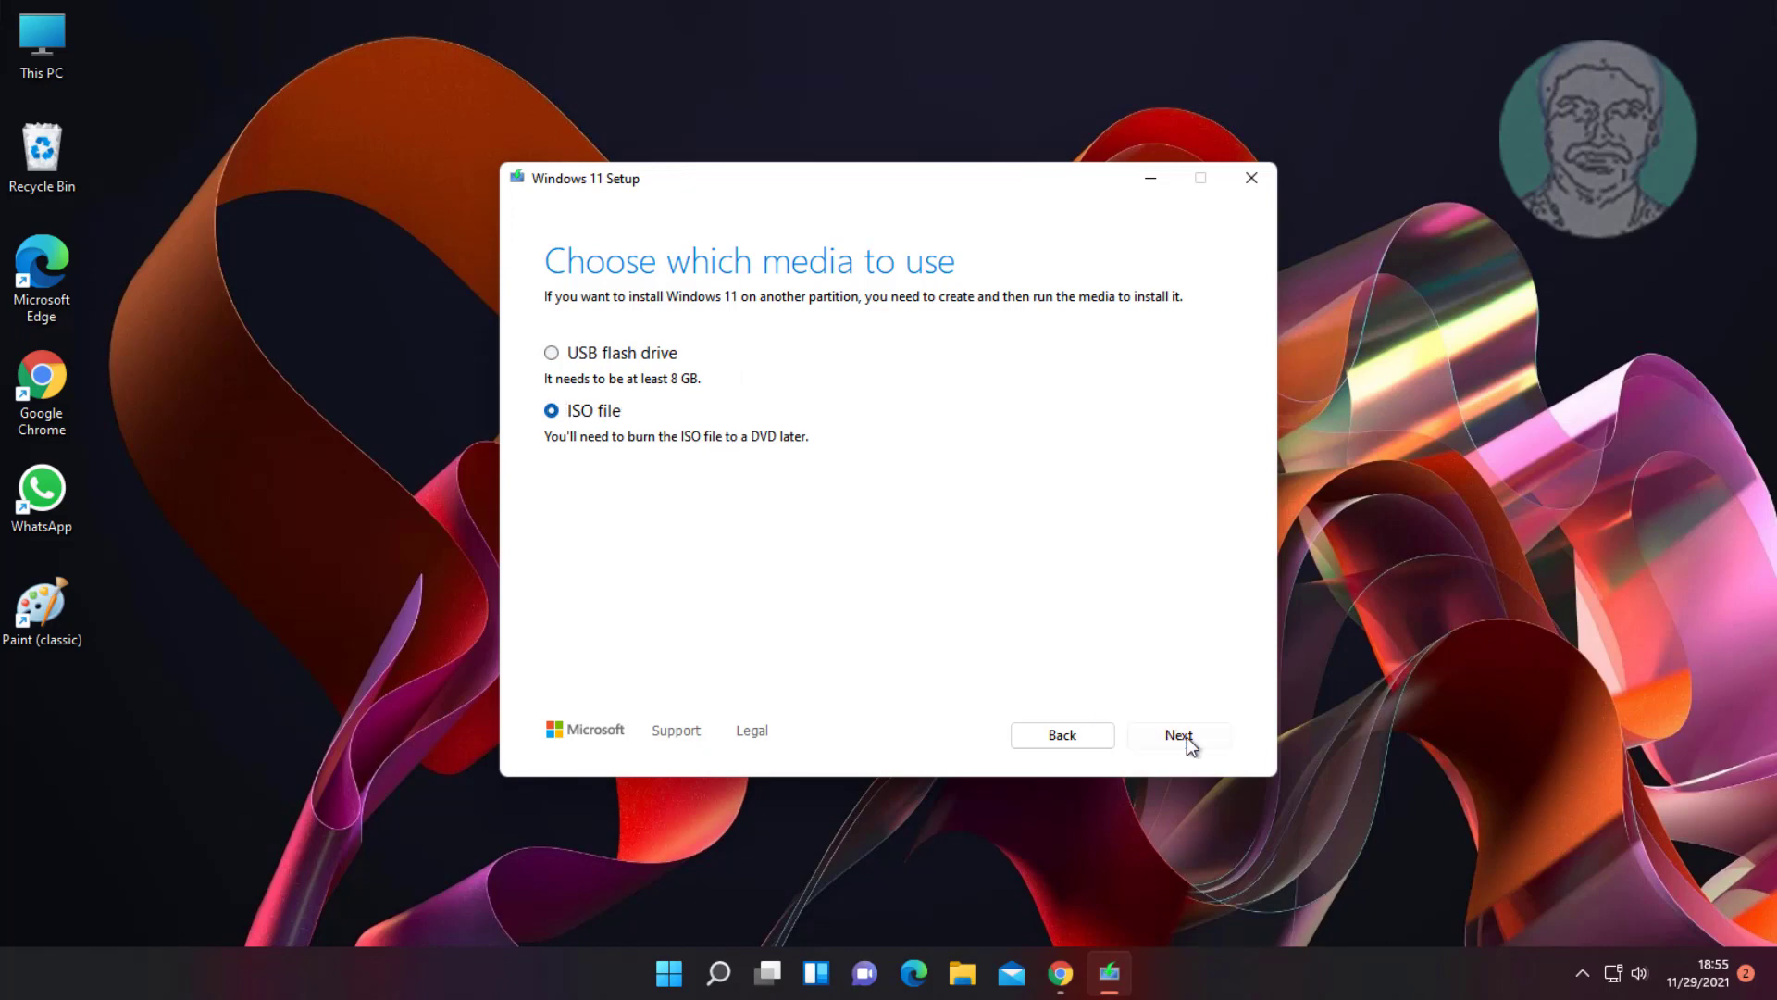
pyautogui.click(1178, 735)
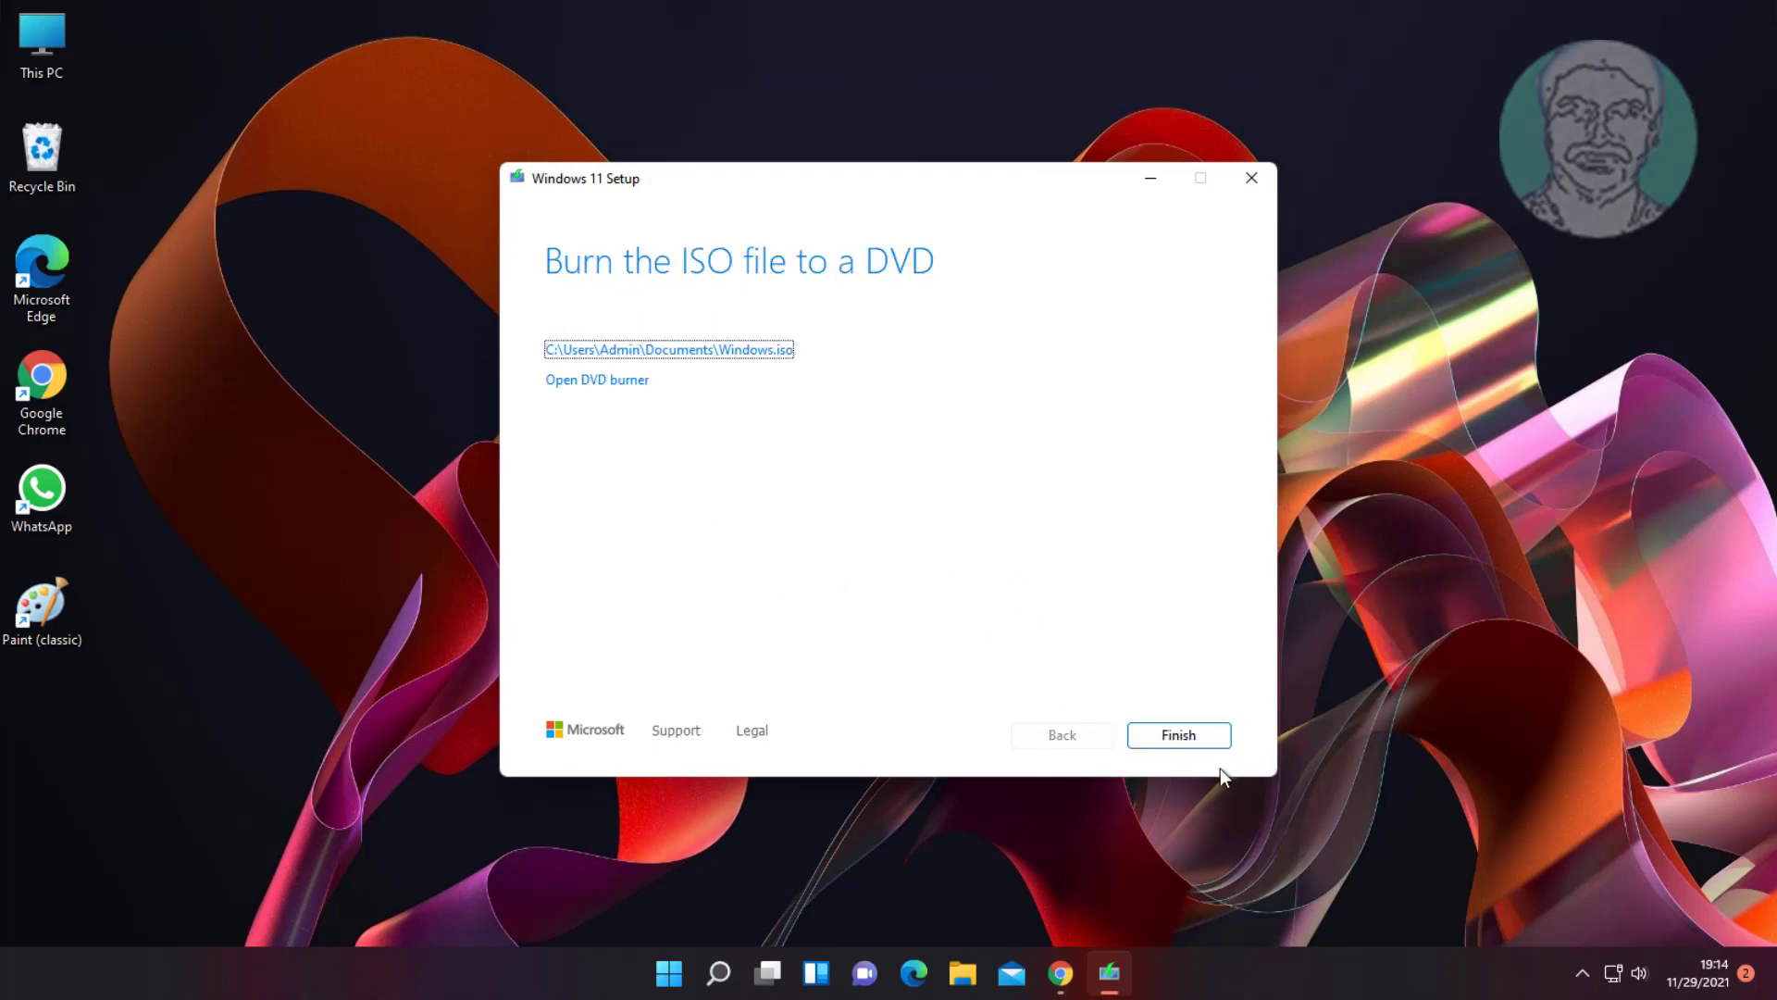
pyautogui.click(1177, 735)
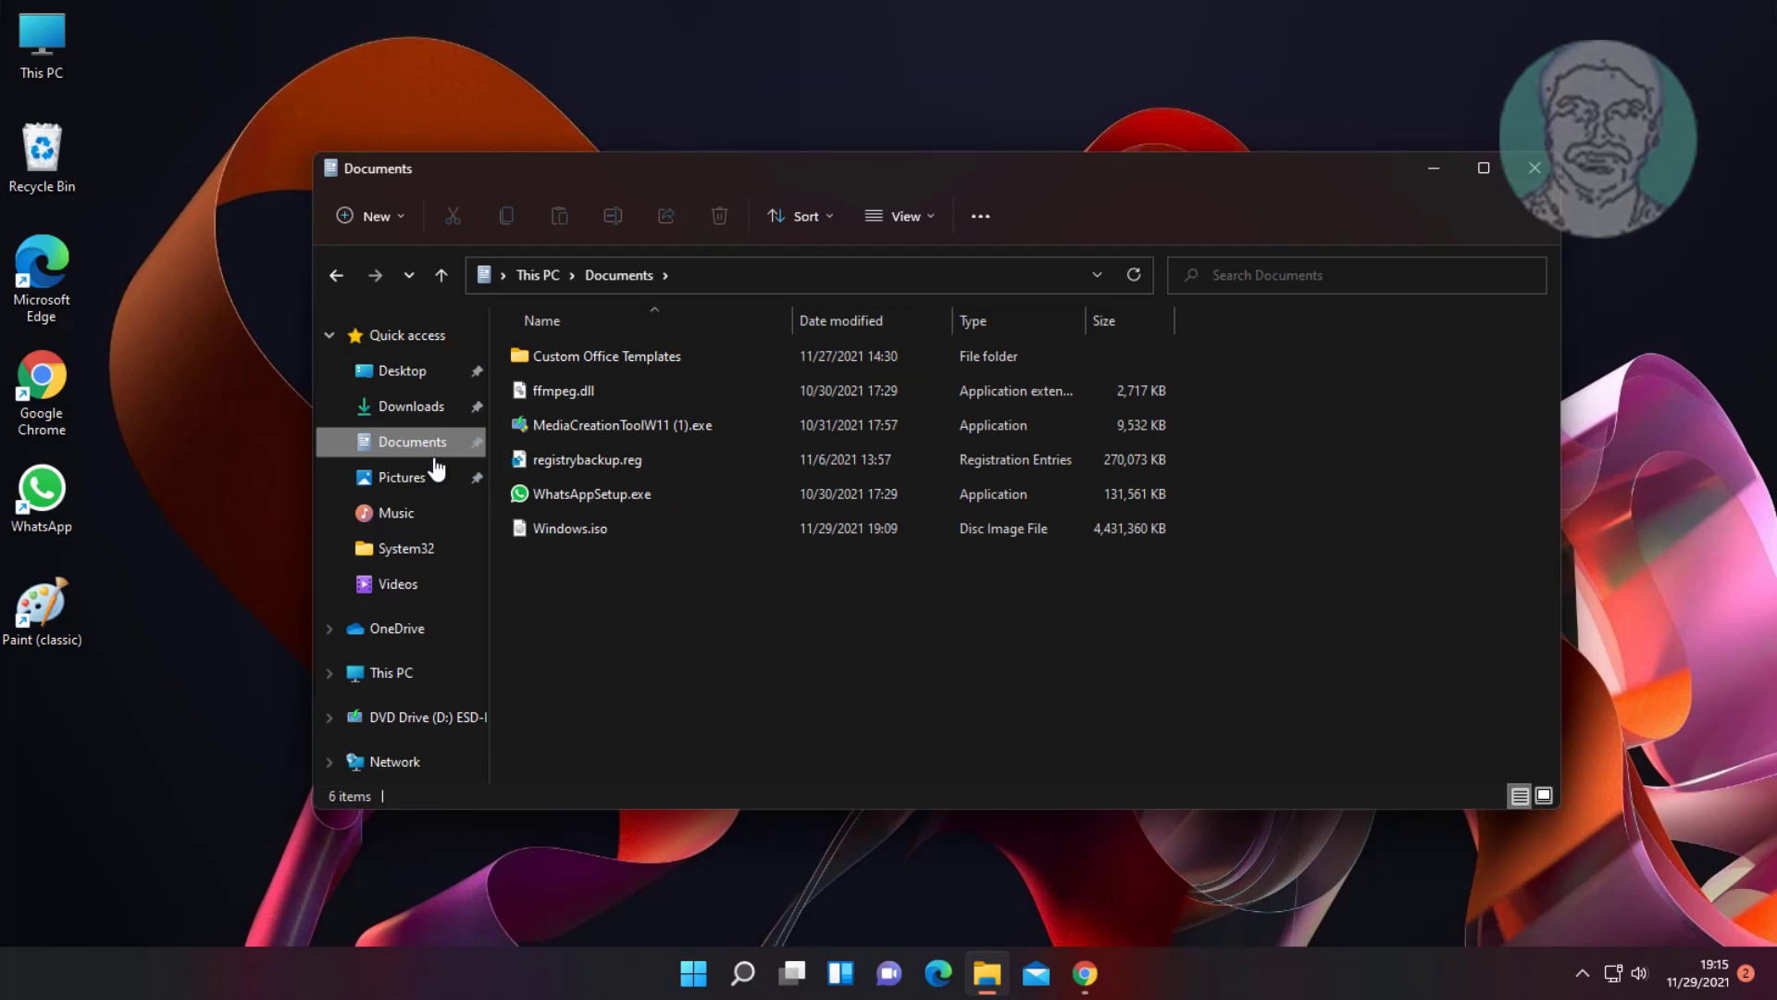
# - Mount Windows.iso from Documents as a virtual DVD drive
pyautogui.click(570, 528)
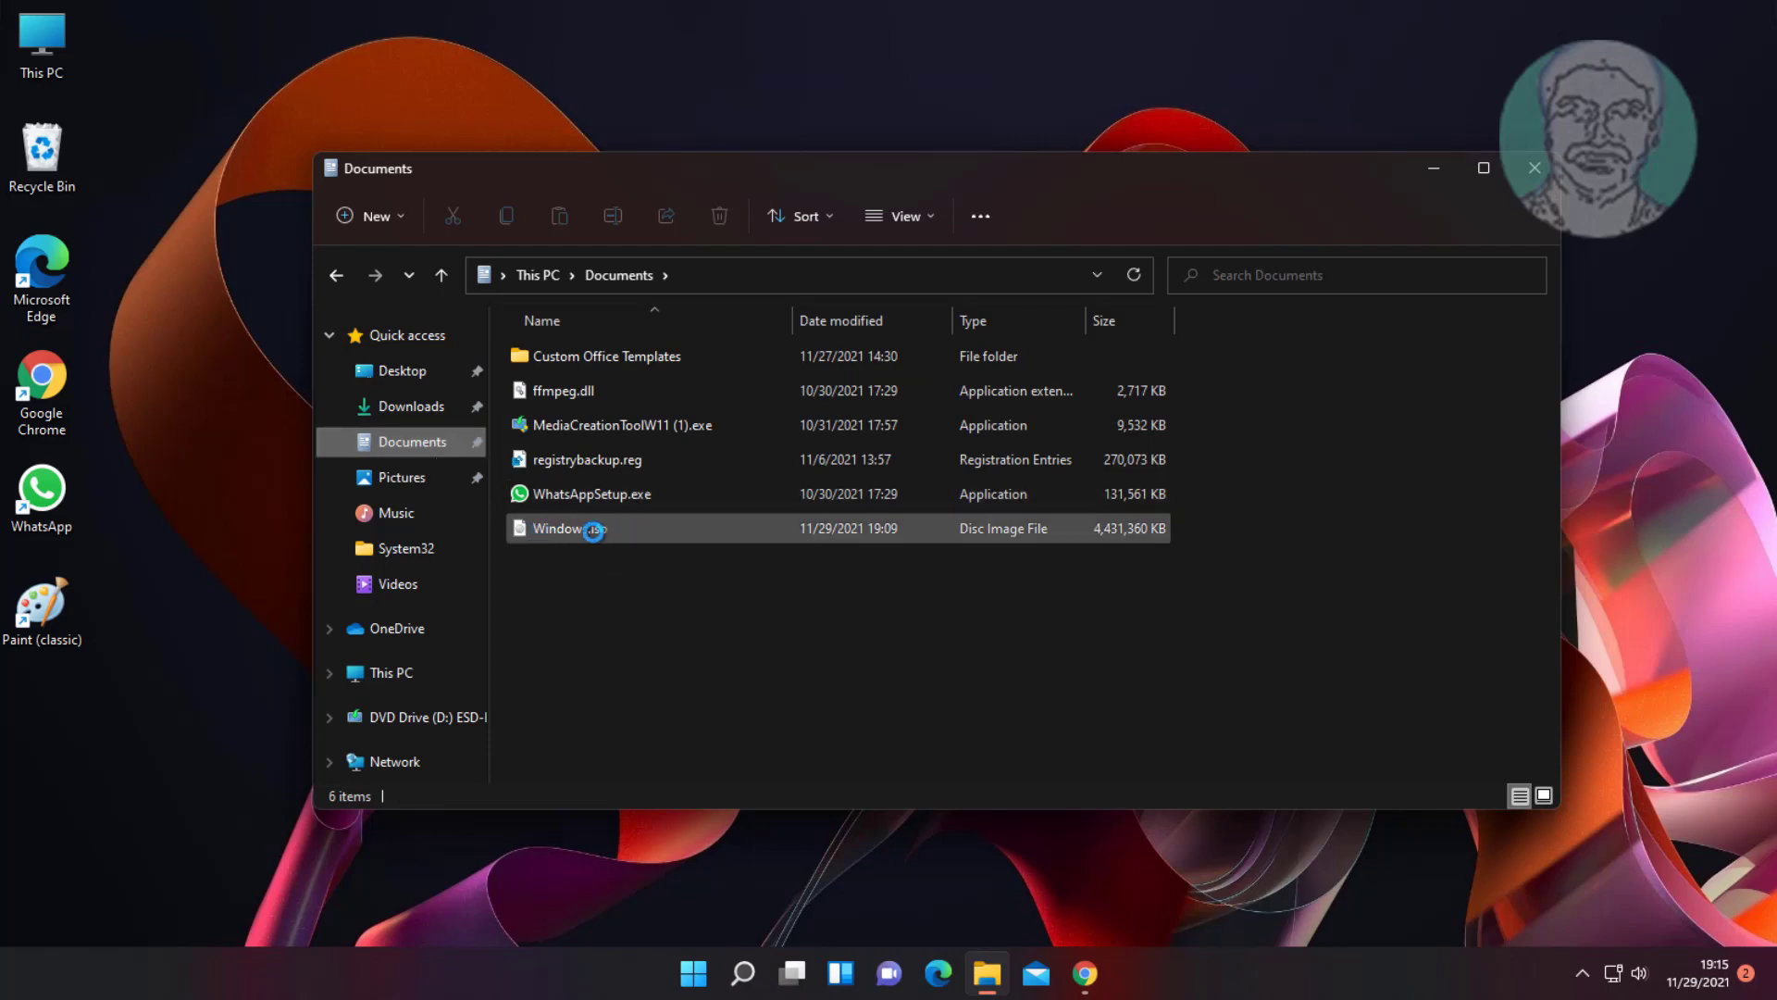
pyautogui.click(569, 527)
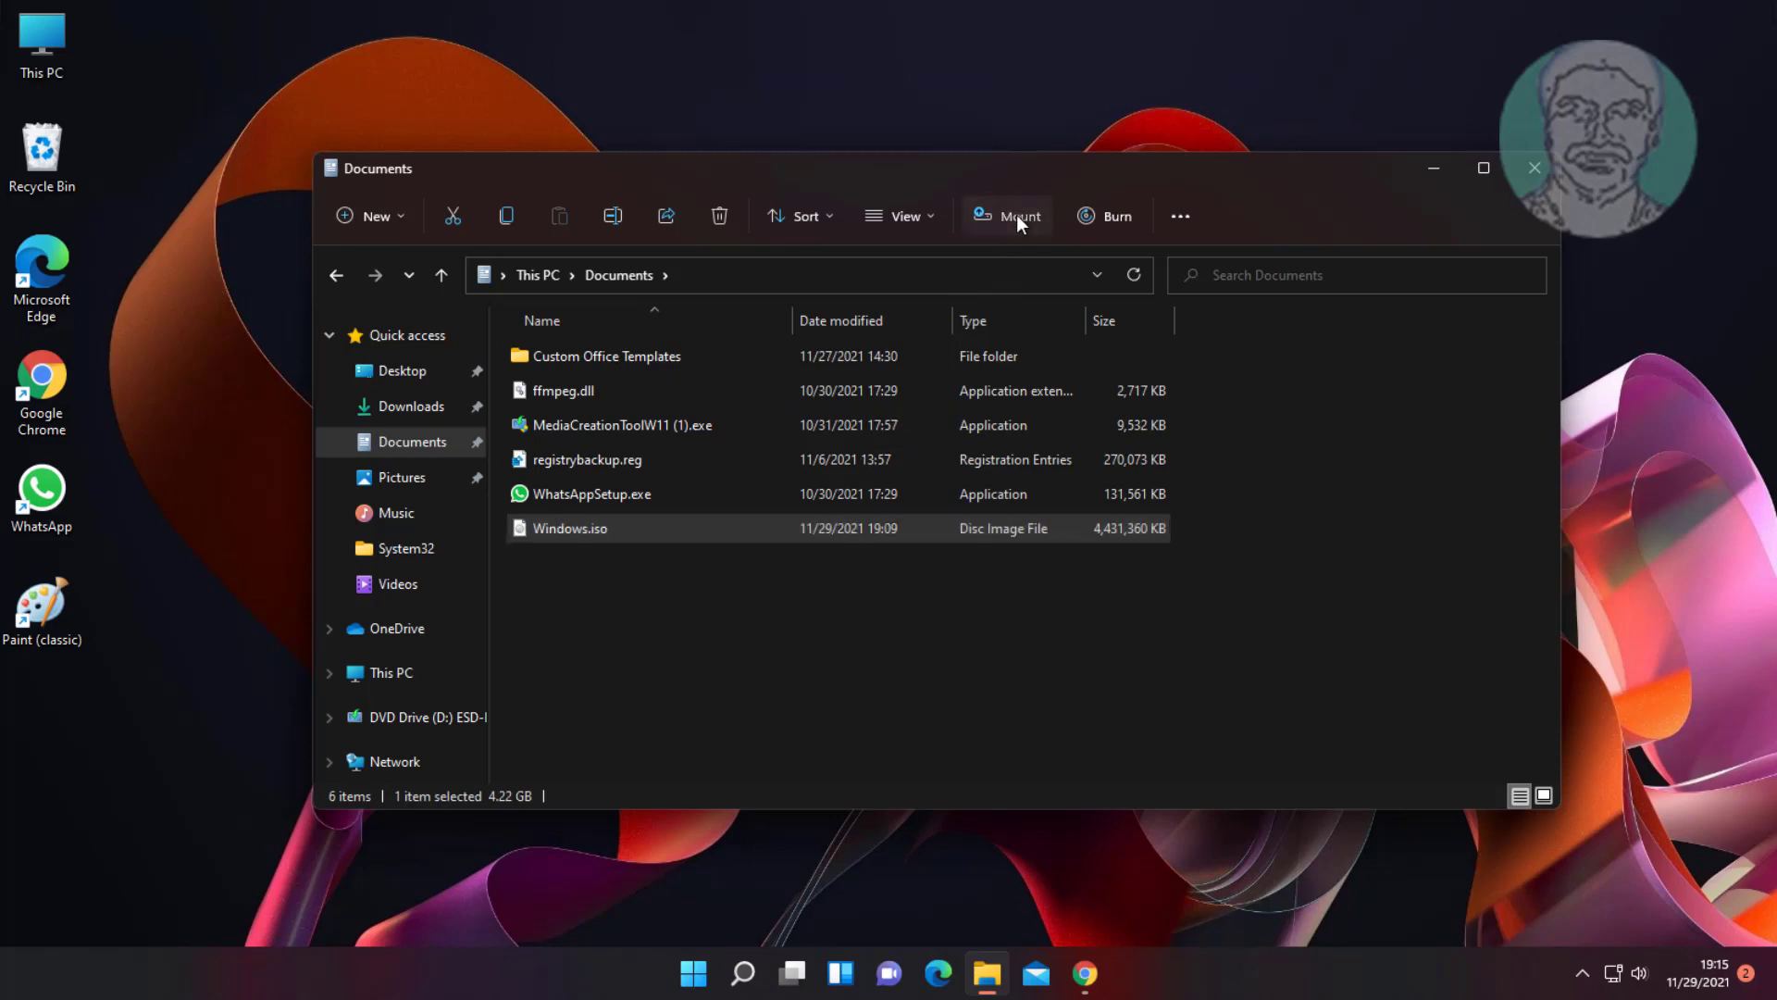
pyautogui.click(1006, 214)
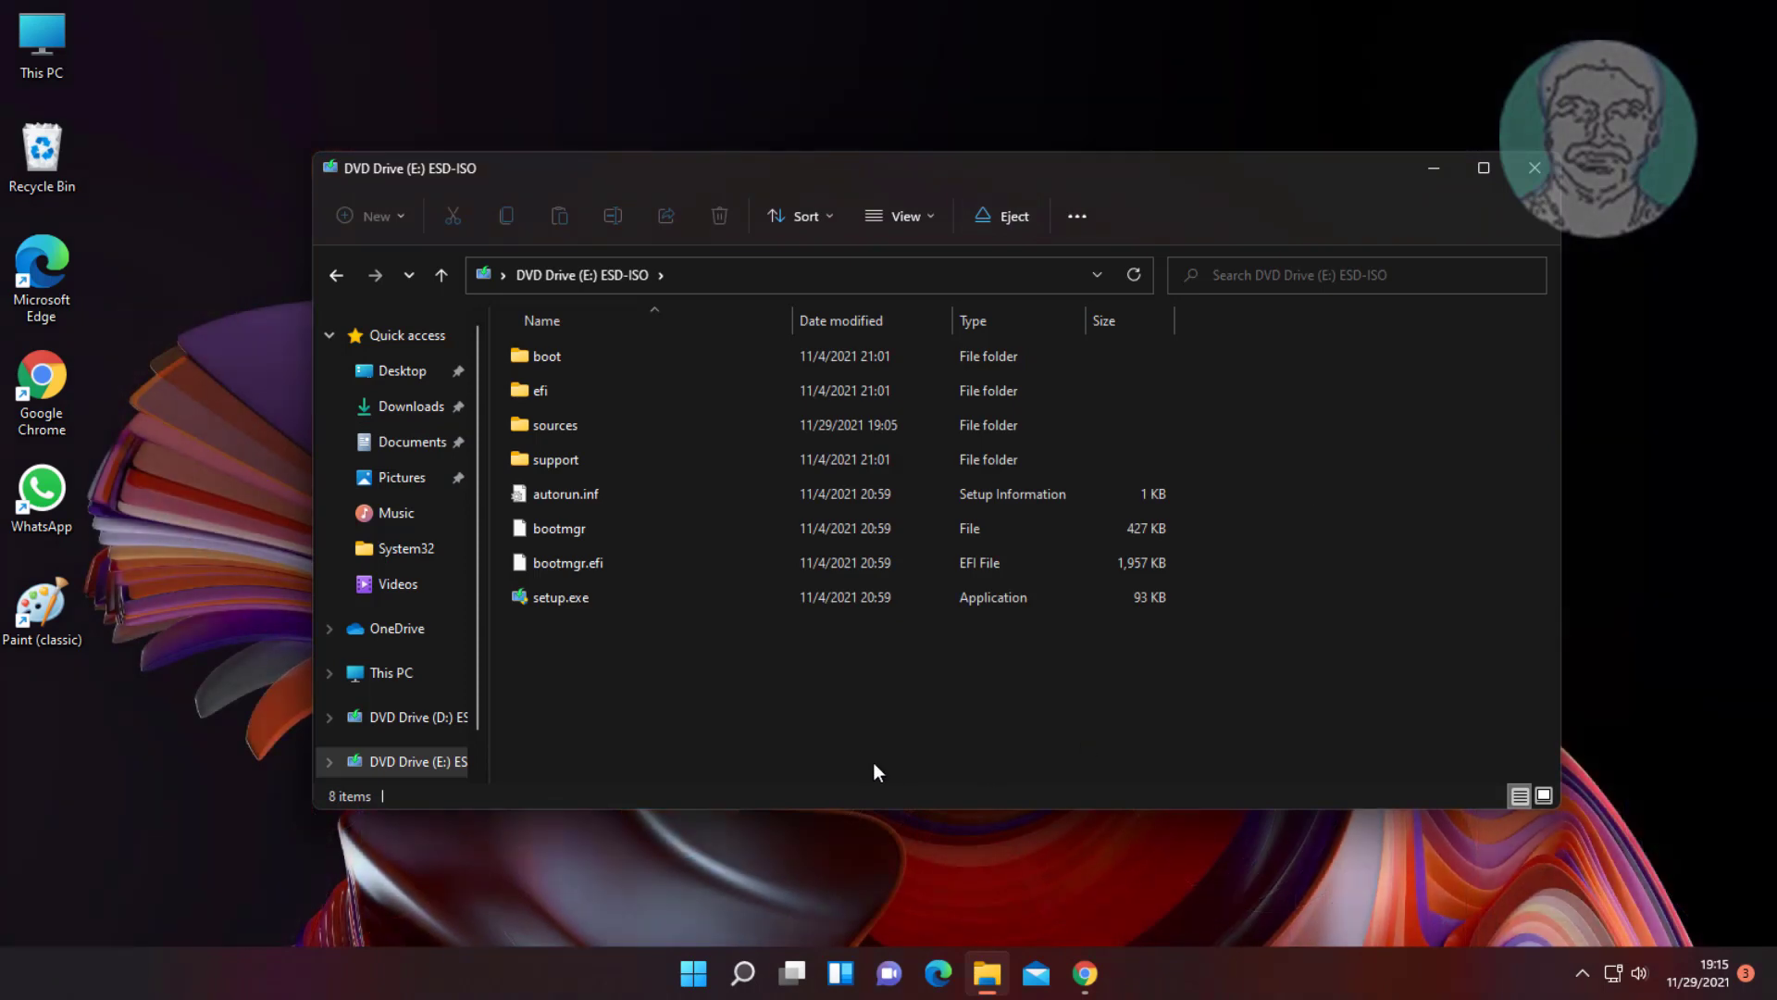
# - Launch setup.exe from the mounted drive, dismissing the AutoPlay notification
pyautogui.click(559, 598)
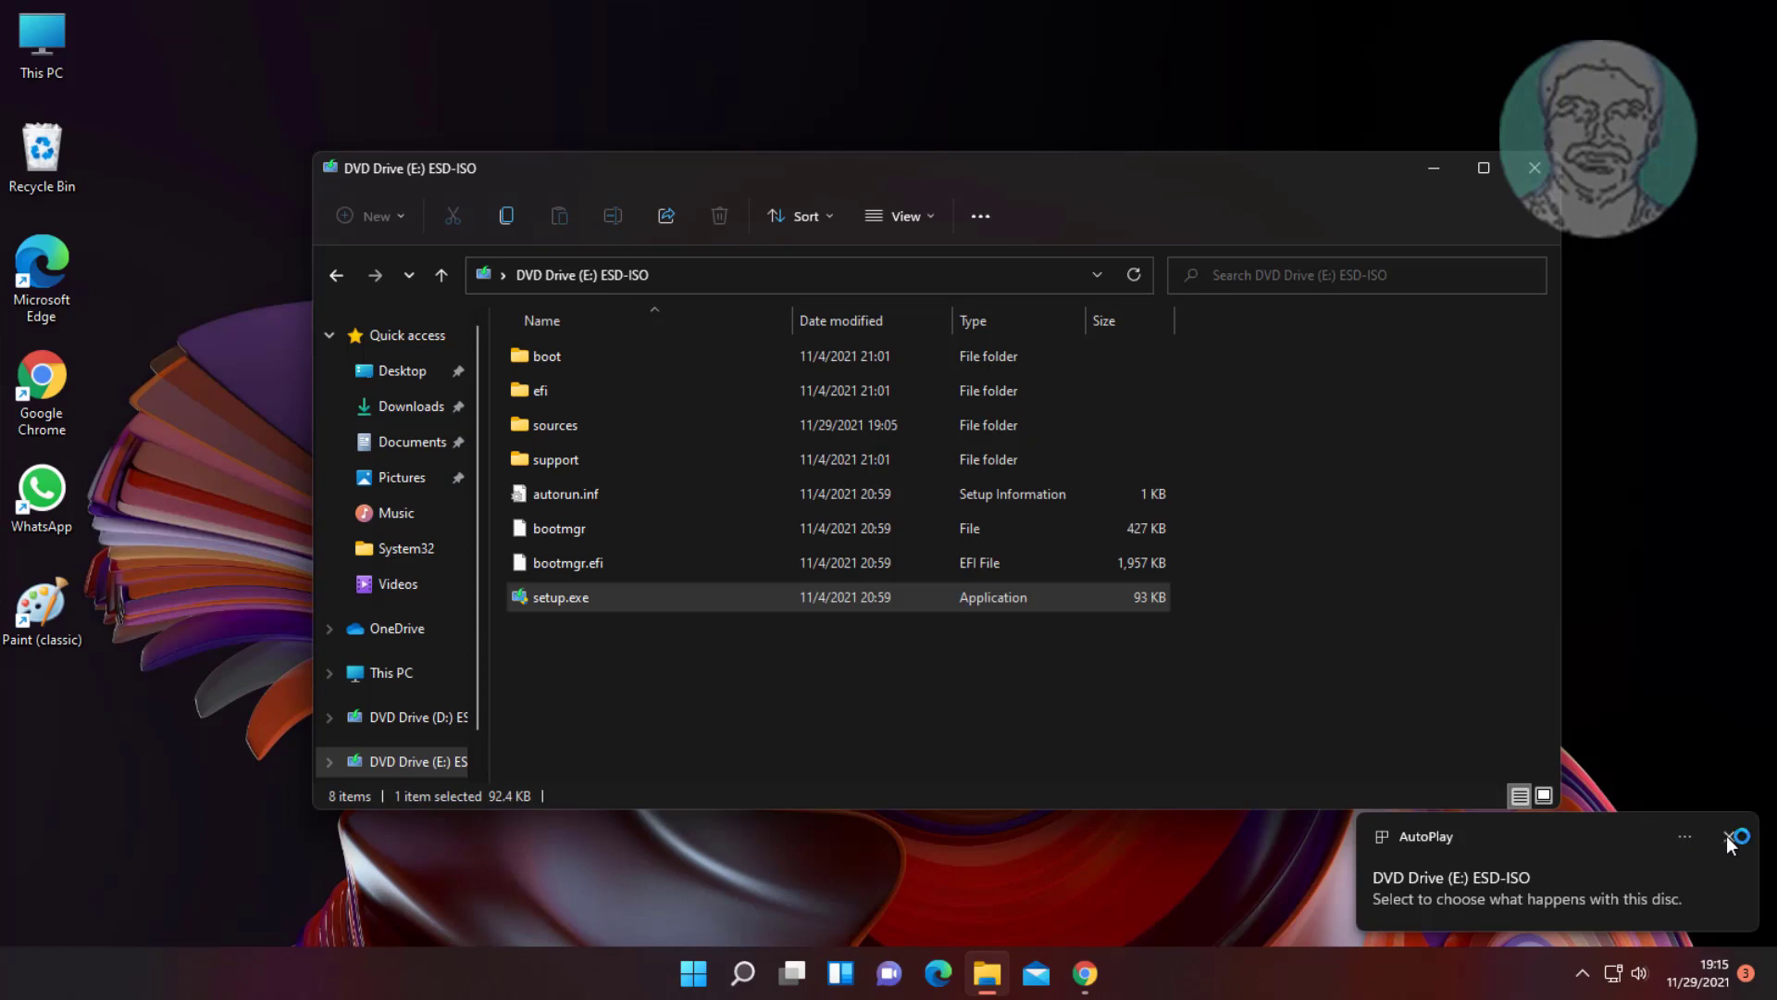
pyautogui.click(1737, 837)
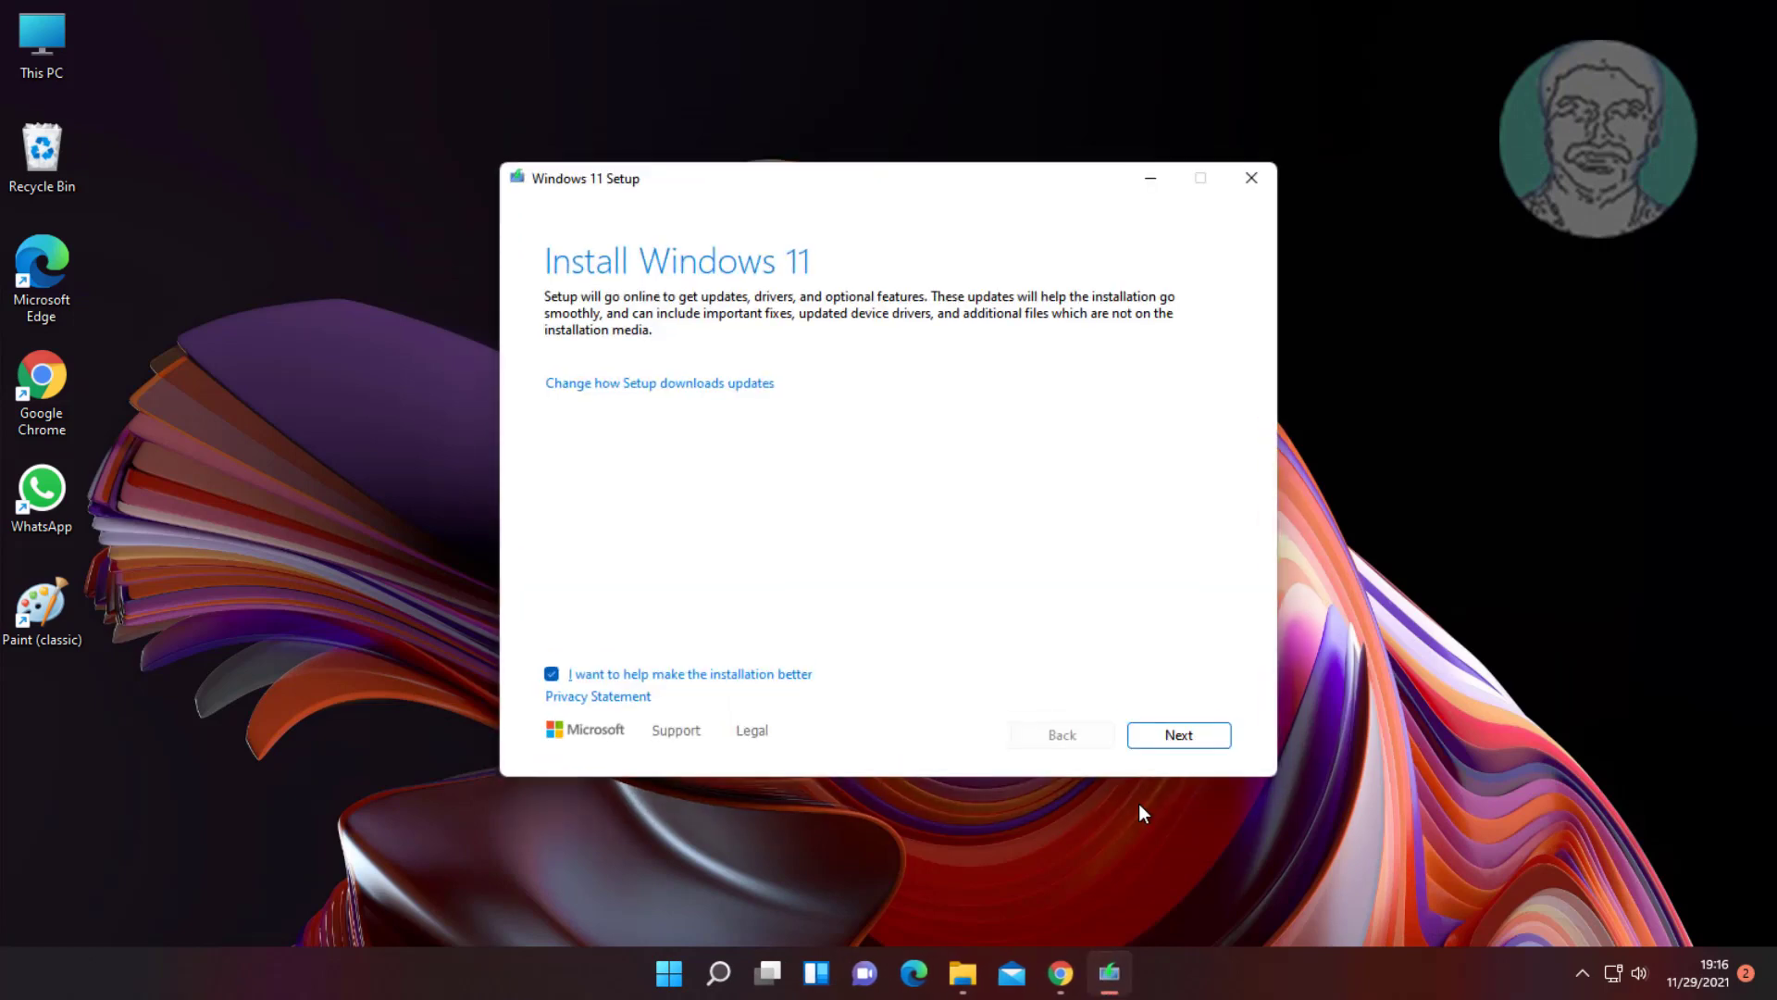
pyautogui.moveTo(983, 685)
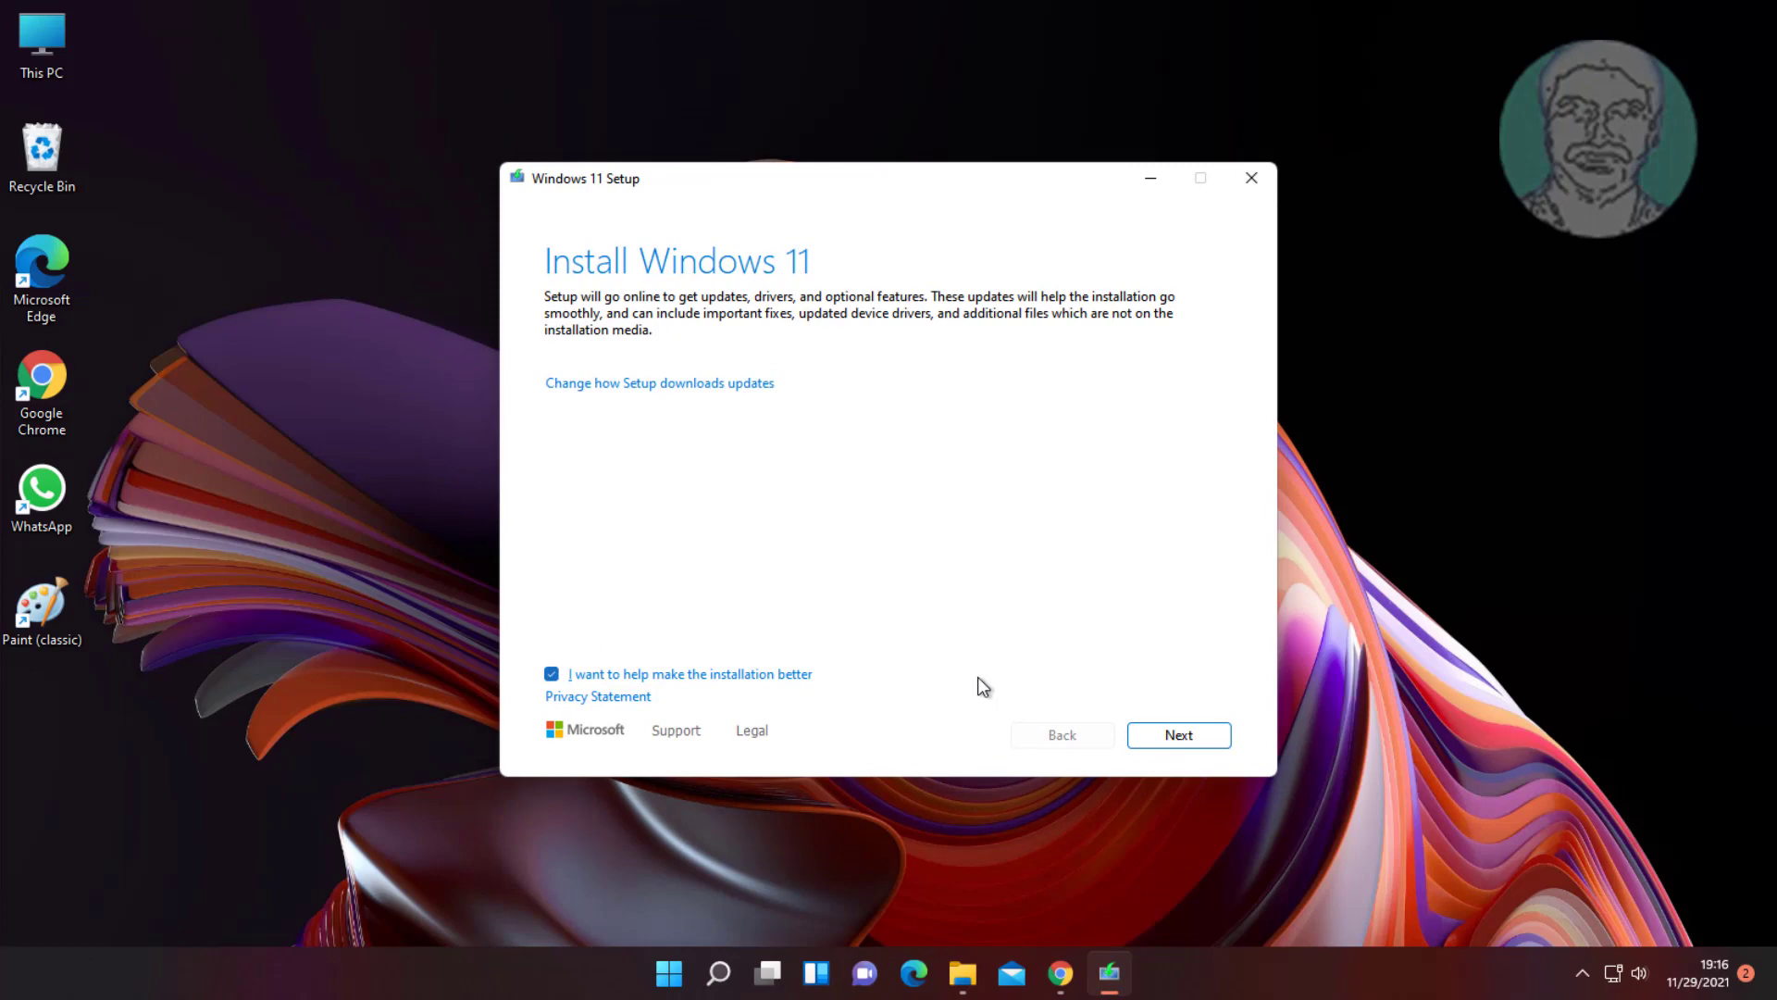
pyautogui.moveTo(1008, 678)
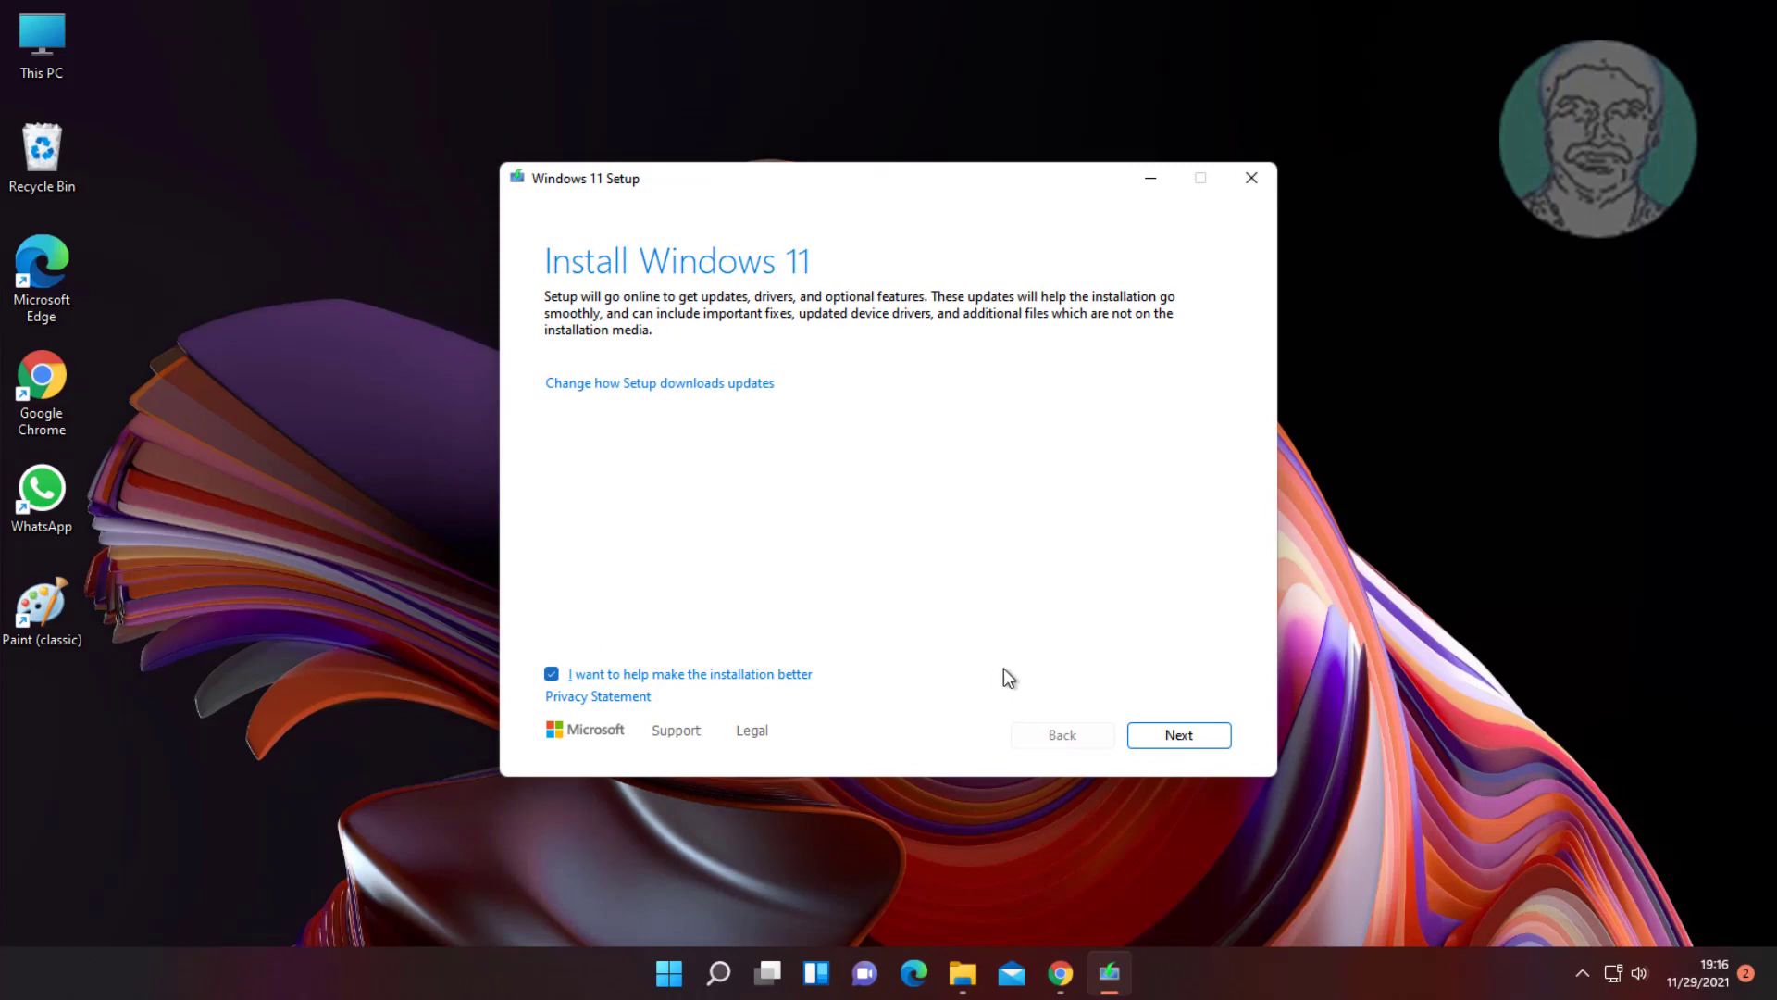
# - Continue past the Install Windows 11 introduction so setup checks for updates
pyautogui.click(1178, 735)
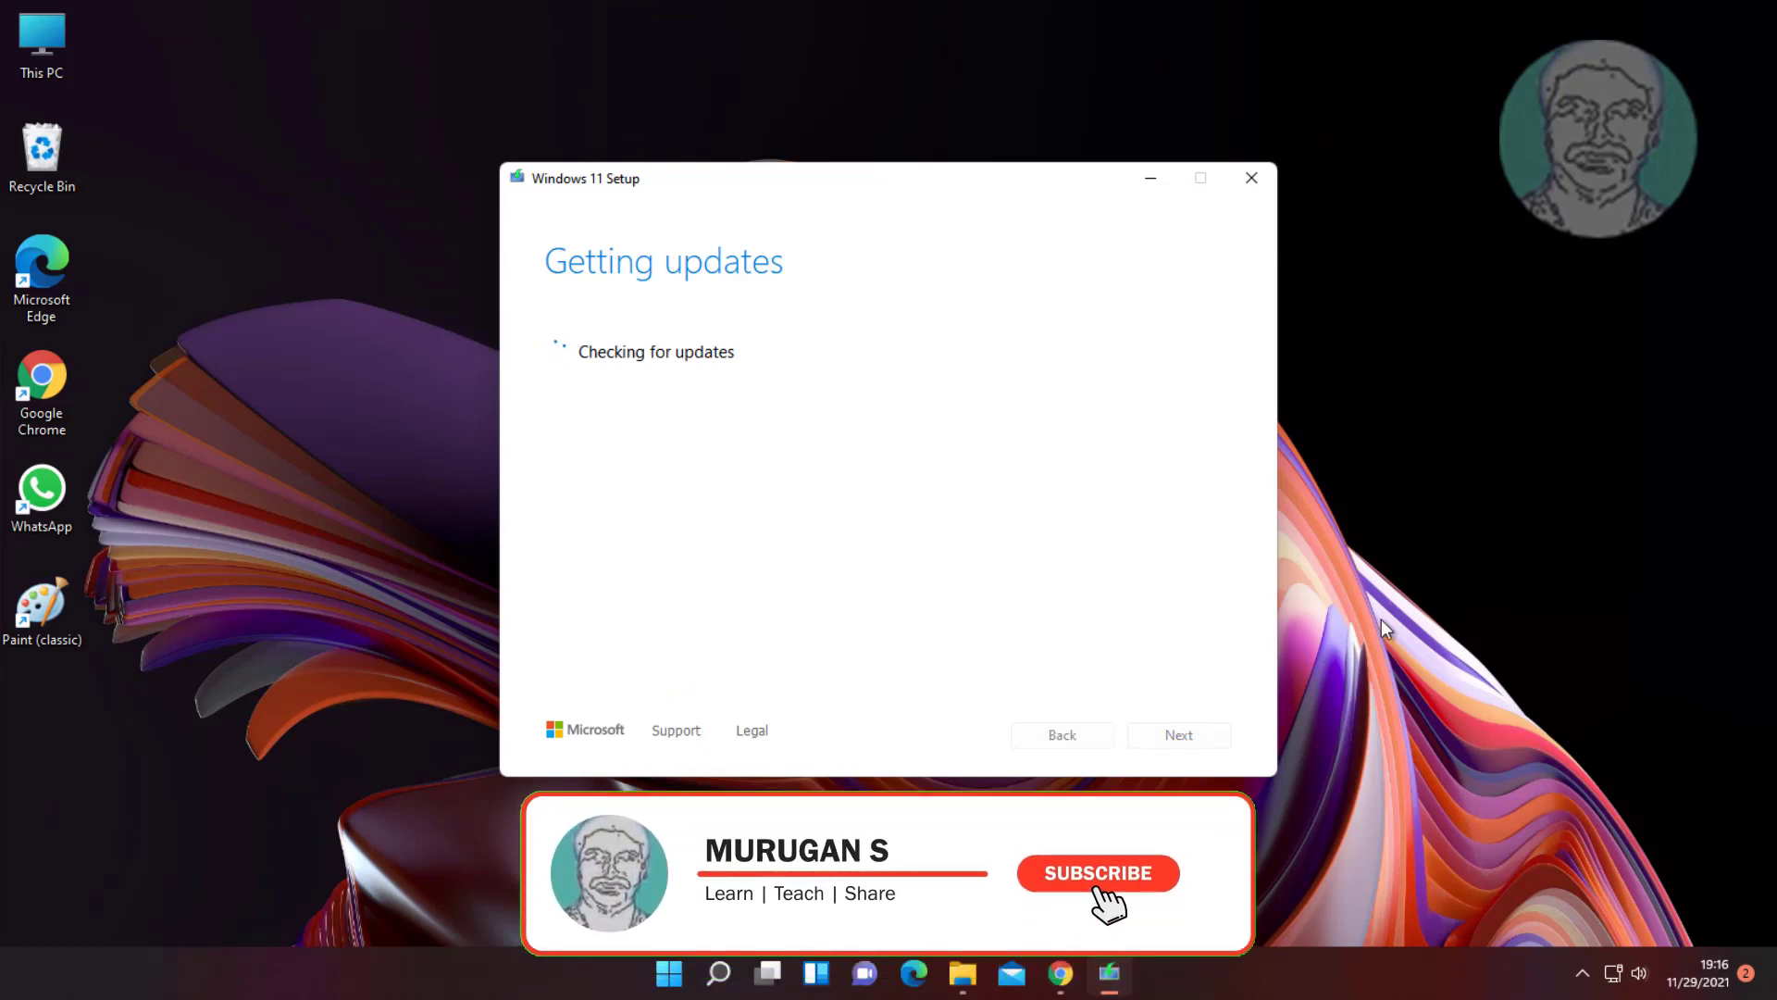
pyautogui.click(1096, 872)
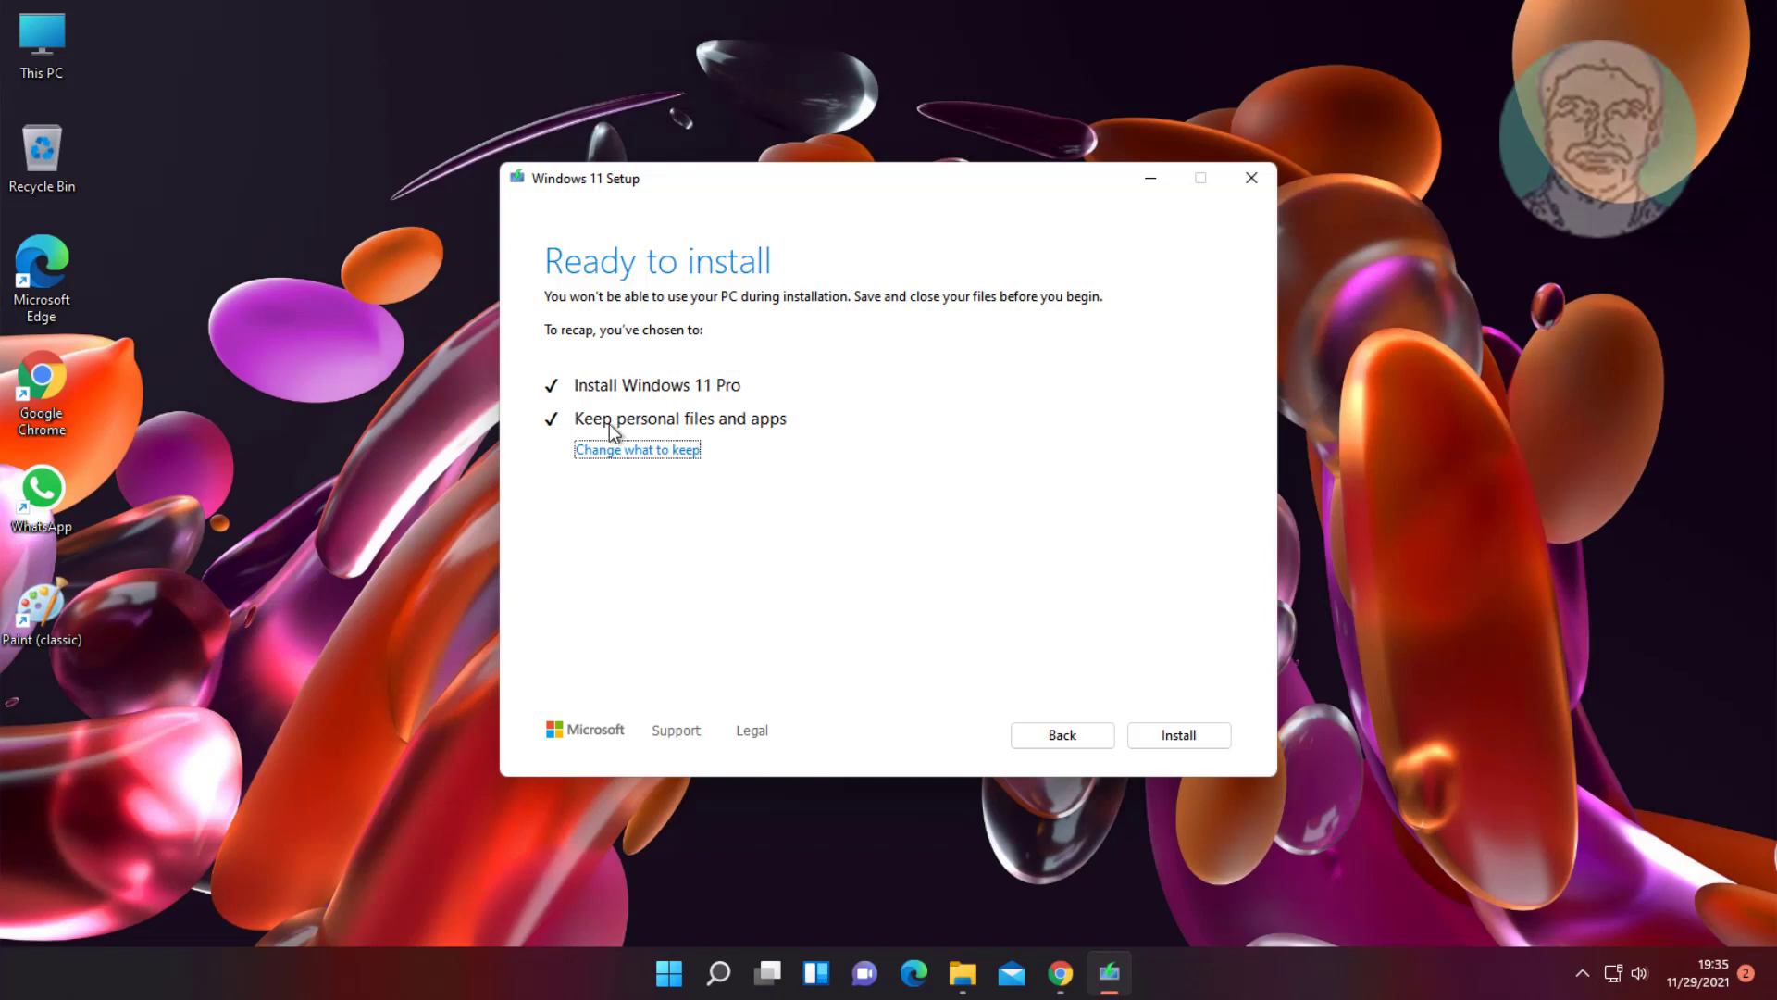
# - Start the Windows 11 Pro install keeping personal files and apps
pyautogui.click(1177, 735)
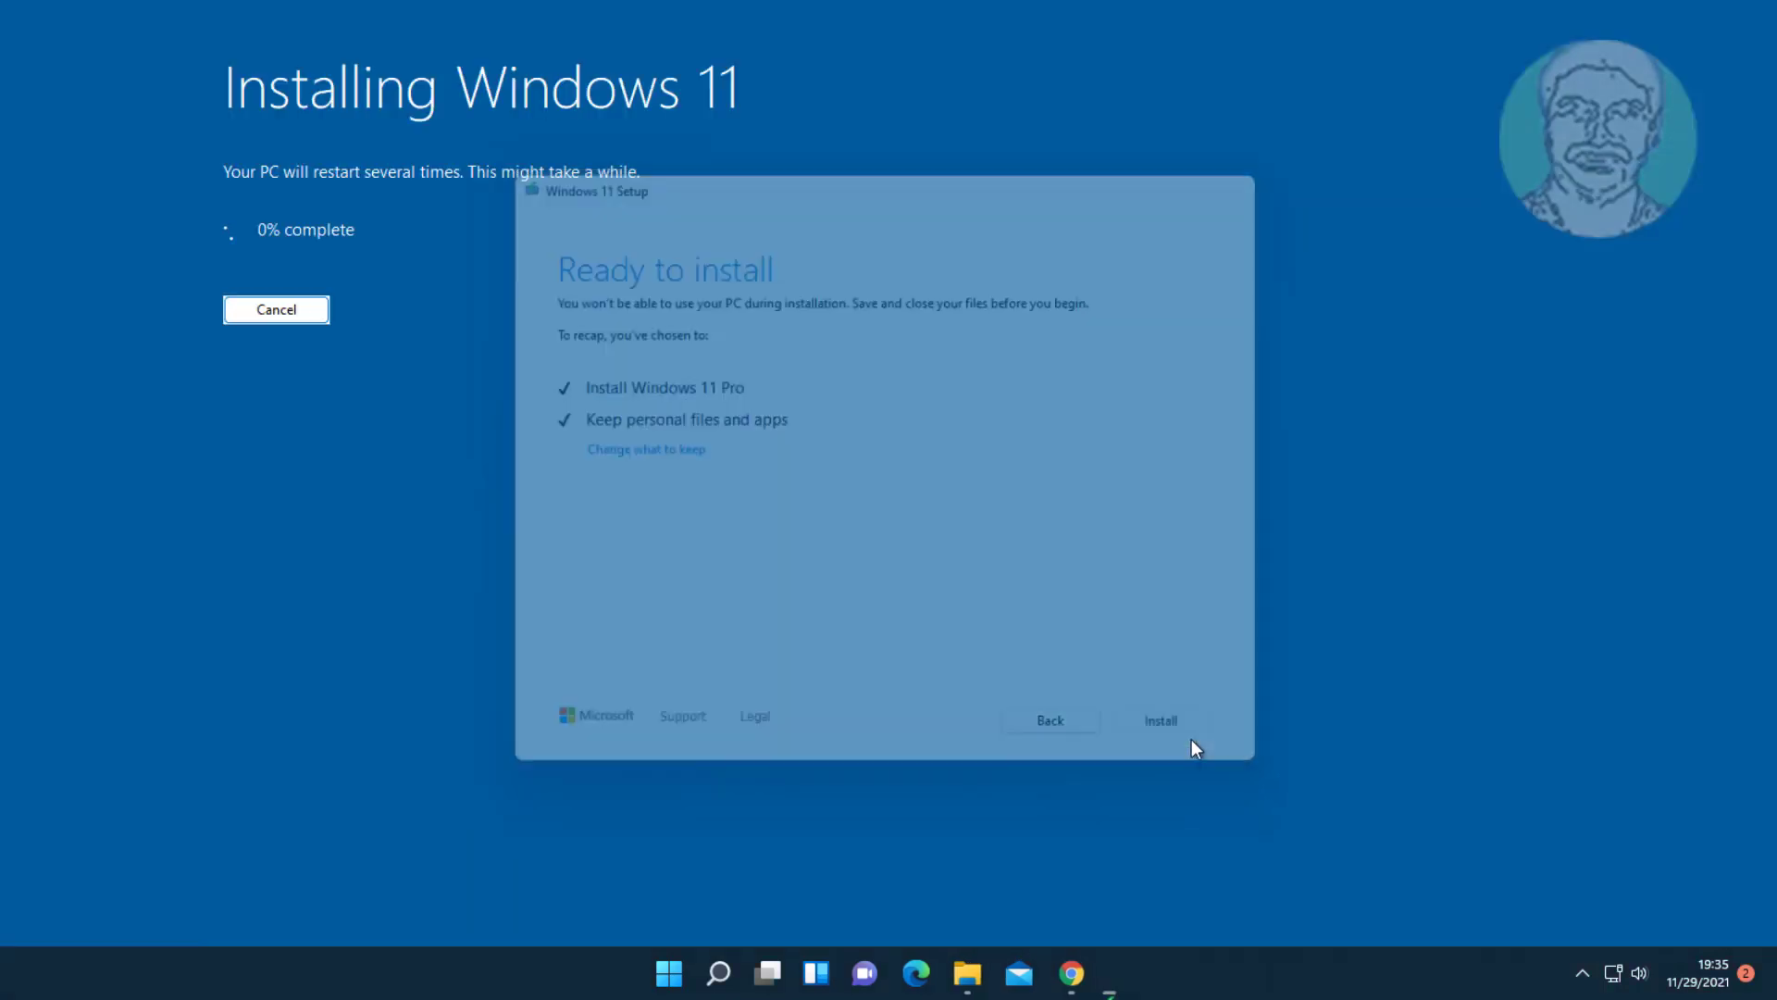
pyautogui.click(1159, 720)
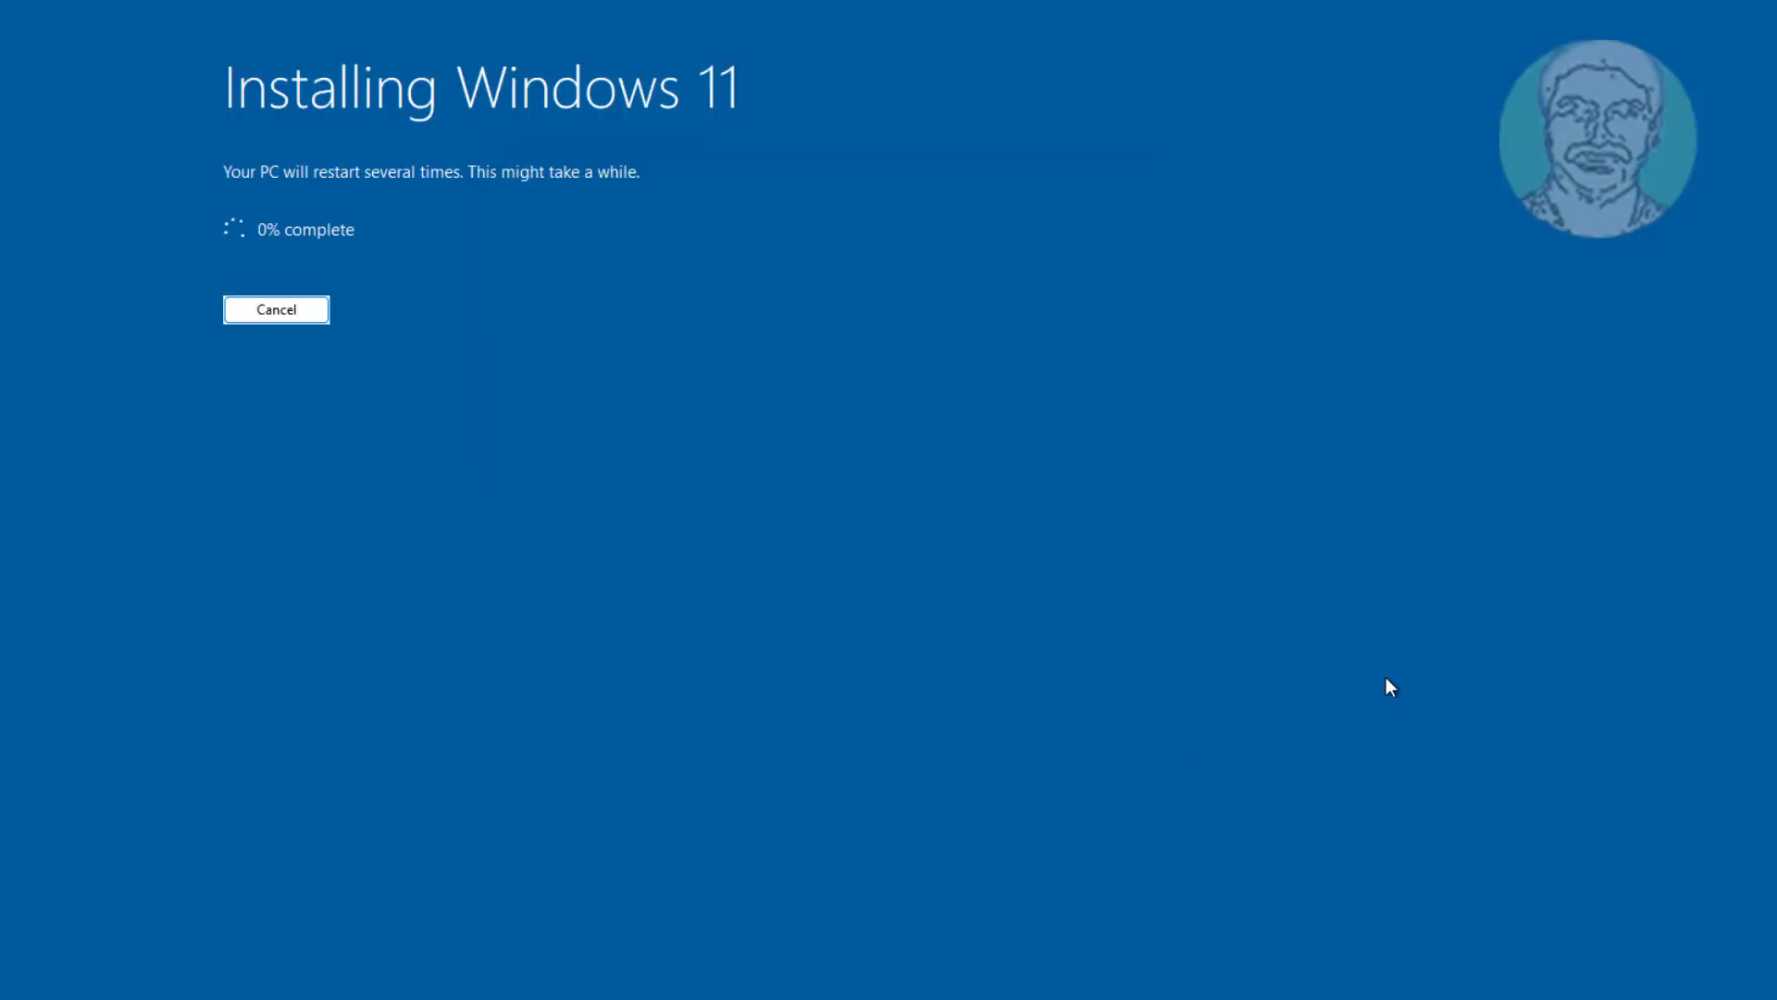